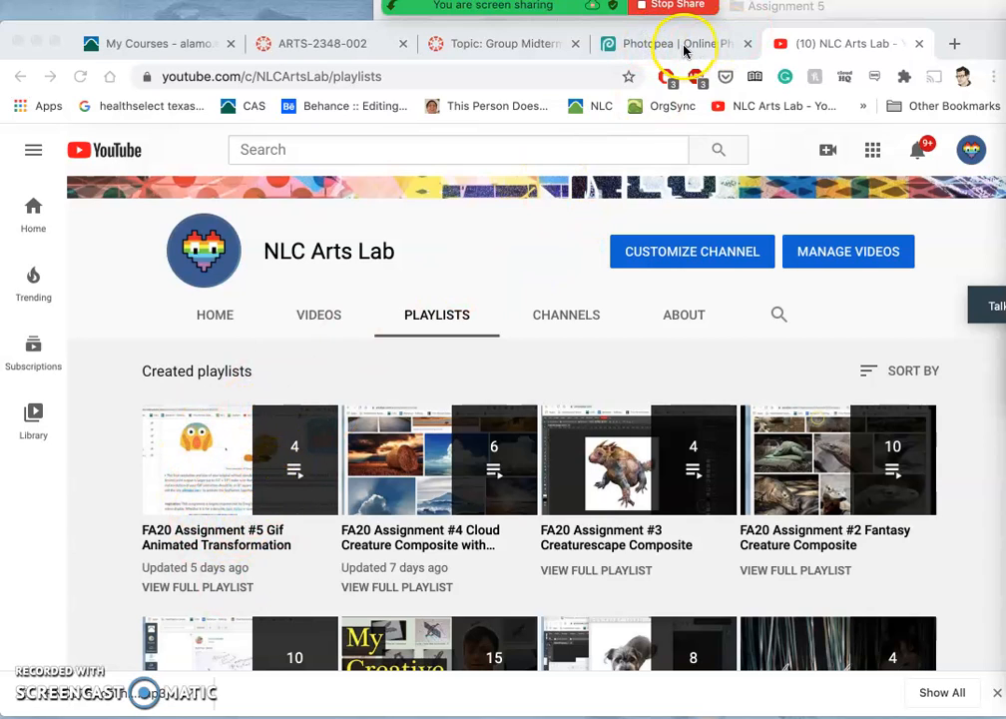
- Switch from YouTube to the Photopea tab showing the FA20 Karl Assign 5 animation document
click(670, 44)
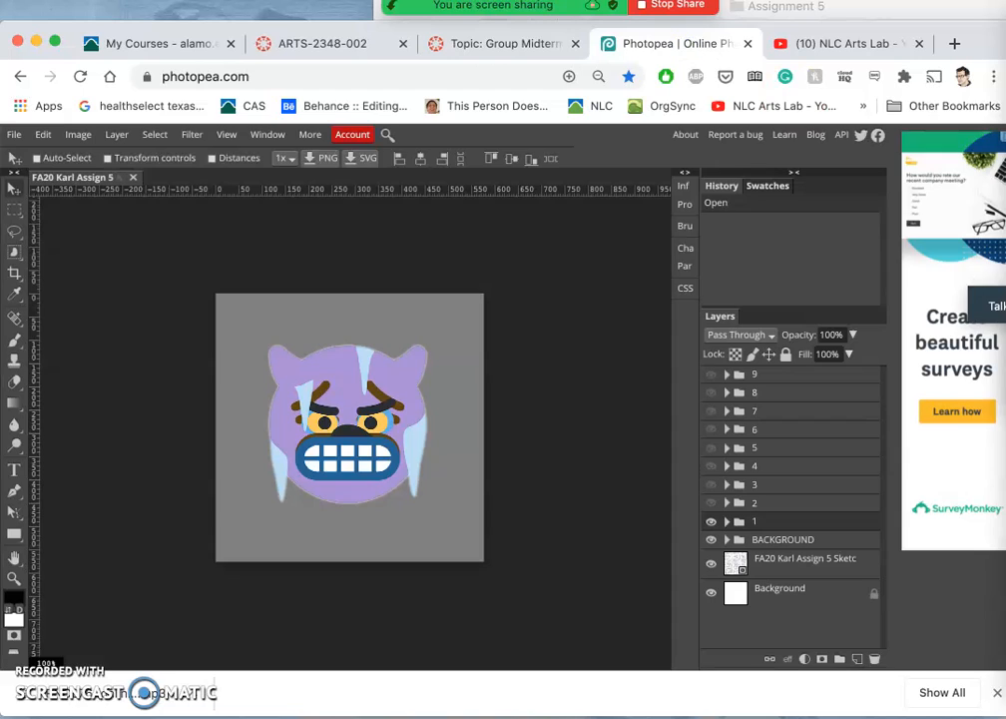
mouse_move(994, 34)
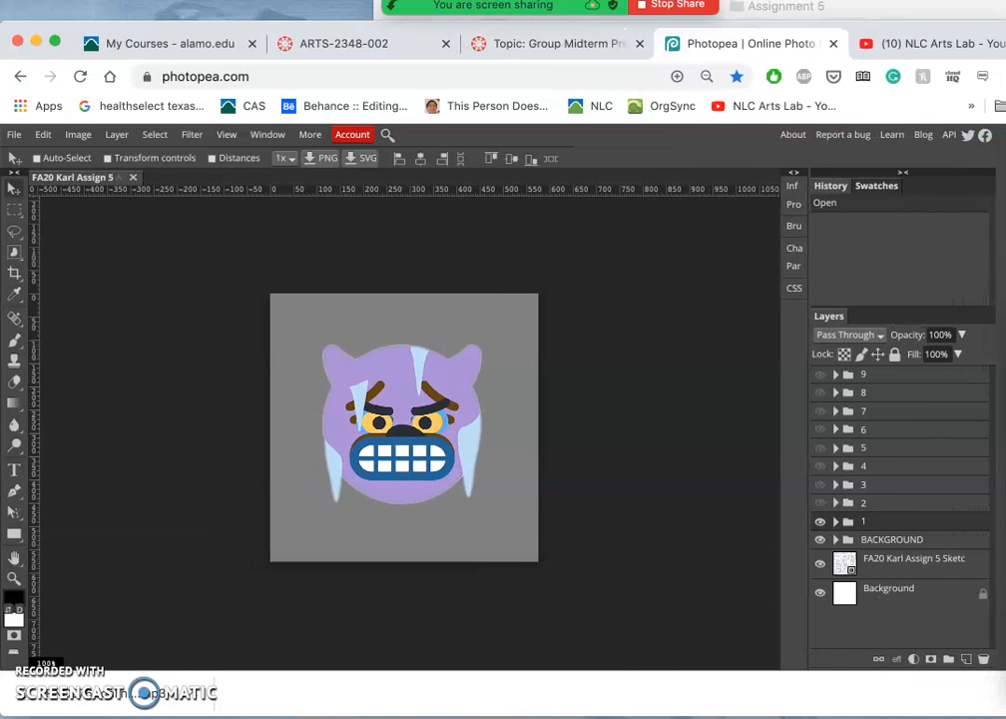
mouse_move(517, 394)
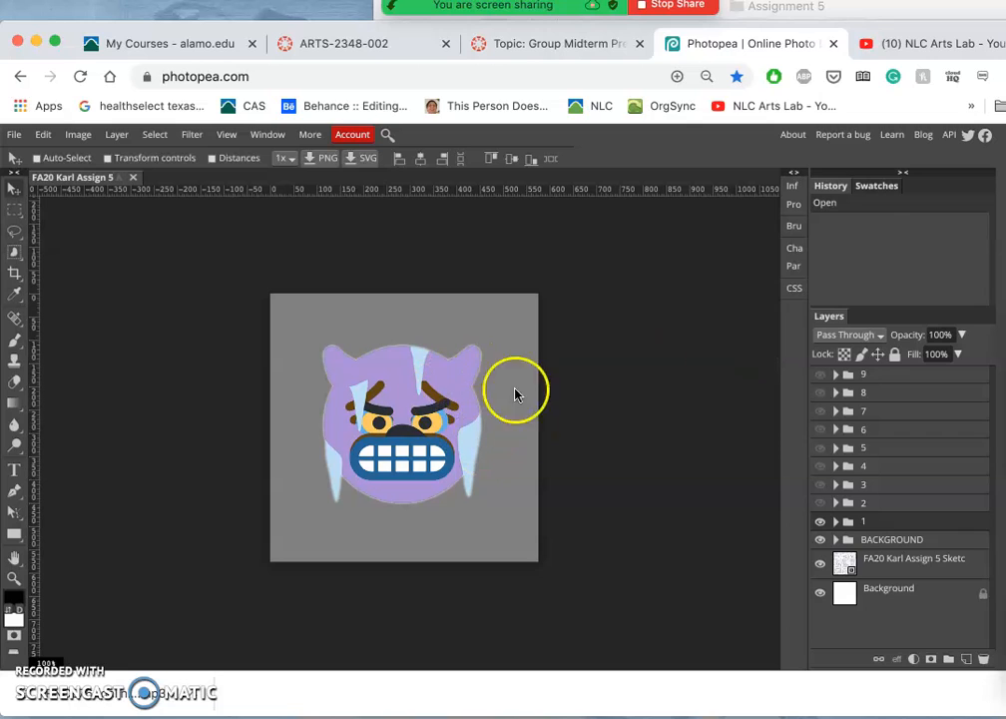
mouse_move(336, 414)
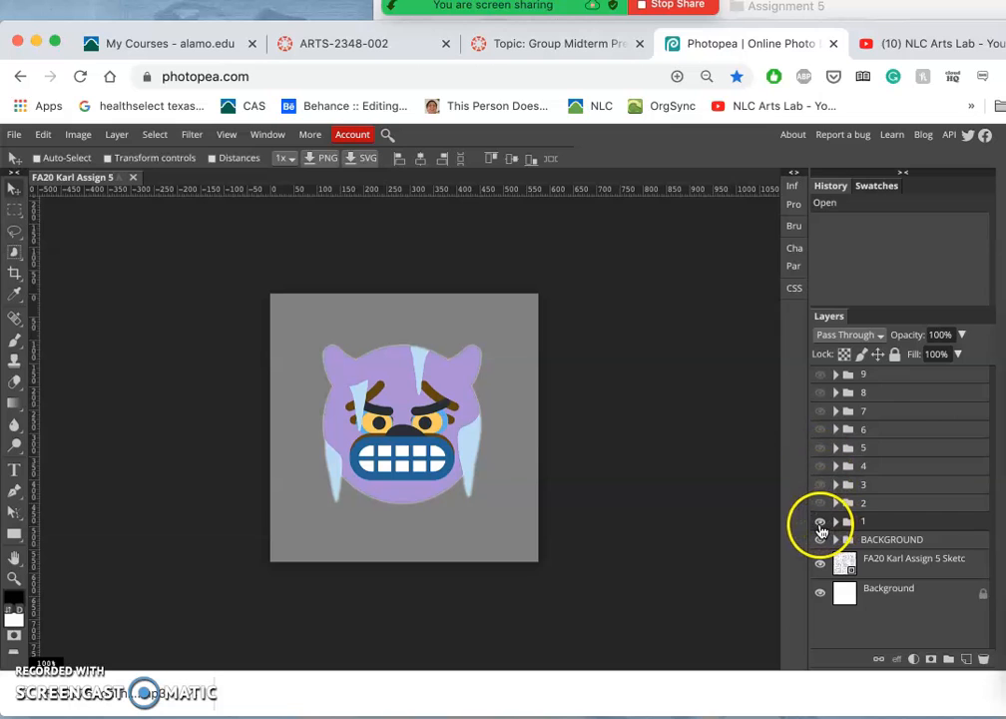
- Hide layer folder 1 to reveal the pencil storyboard of nine creature frames
click(820, 526)
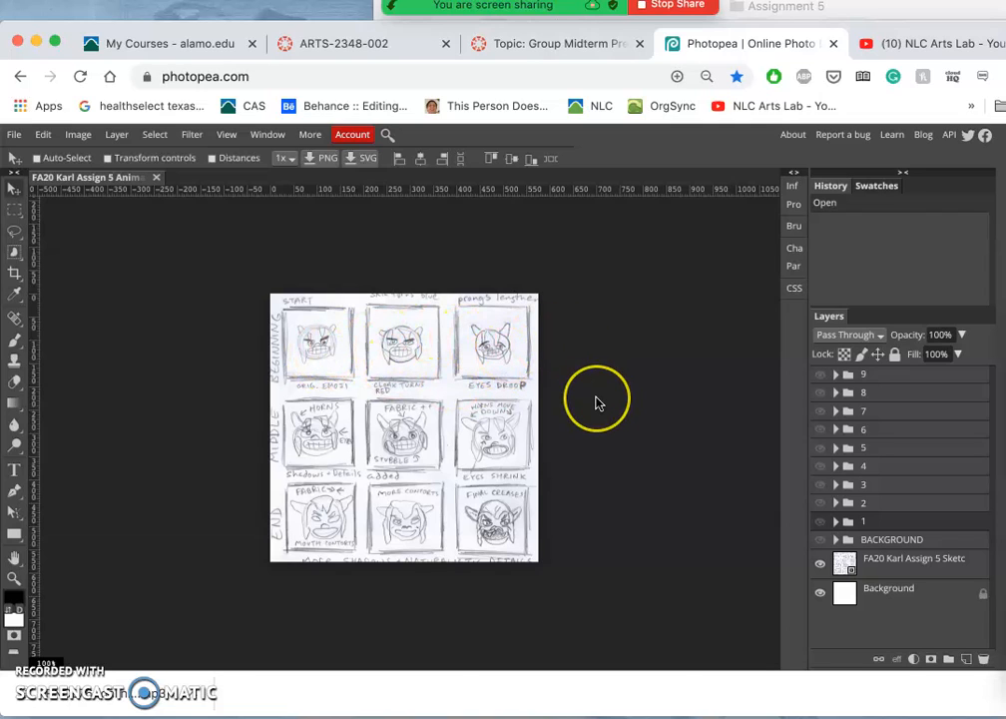
mouse_move(589, 372)
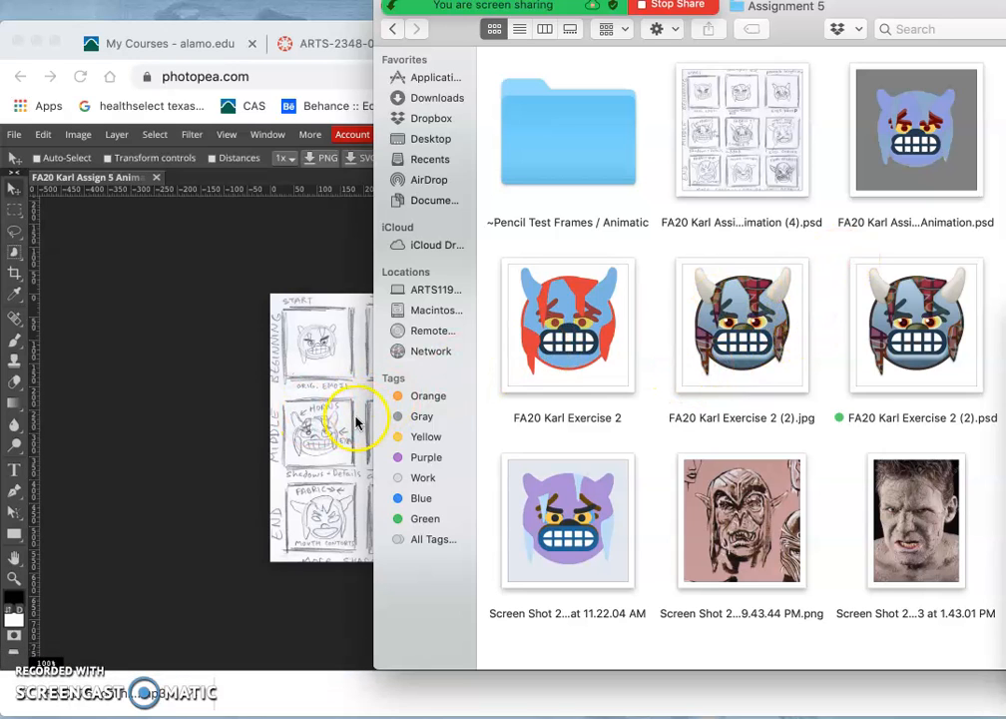
mouse_move(780, 325)
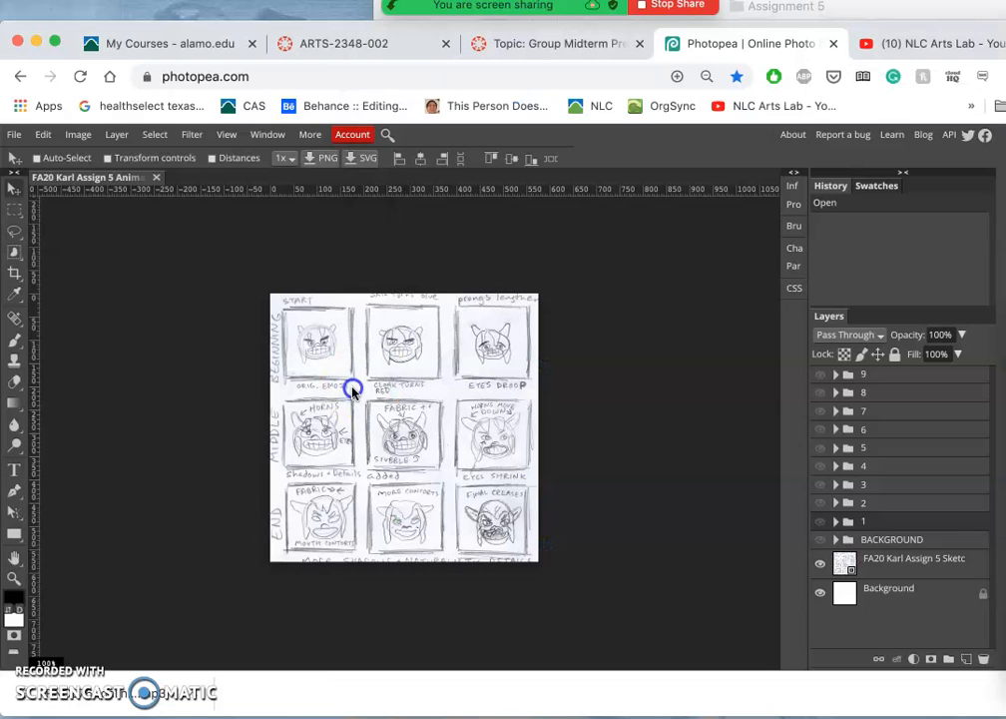
- Show folders 2 and 3, toggle folder 3 repeatedly to compare, ending visible
click(821, 520)
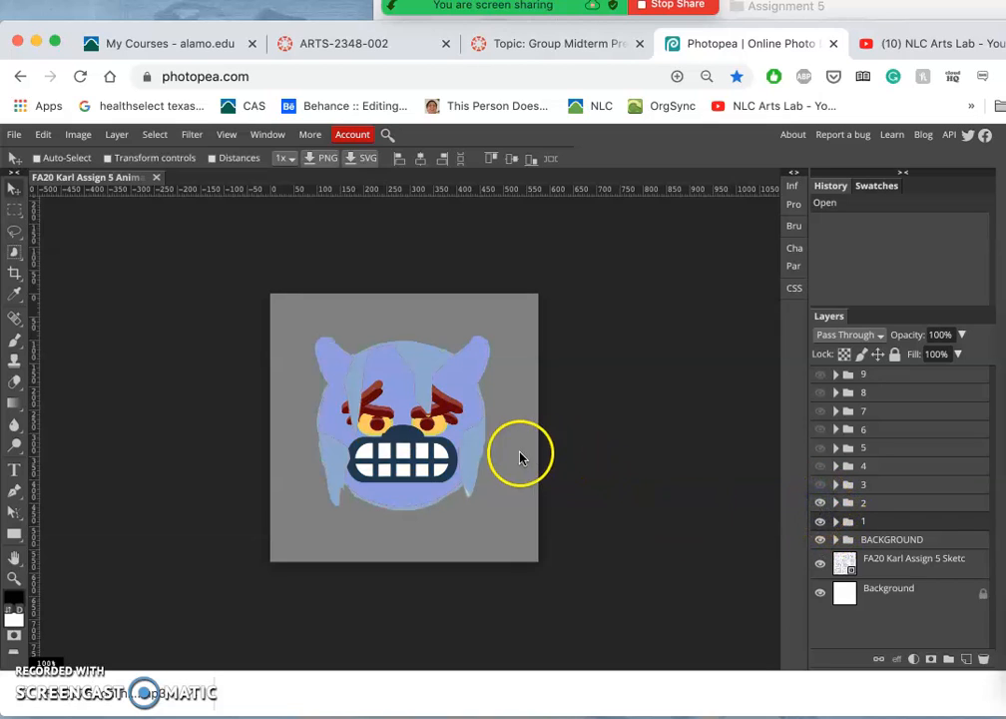
click(817, 521)
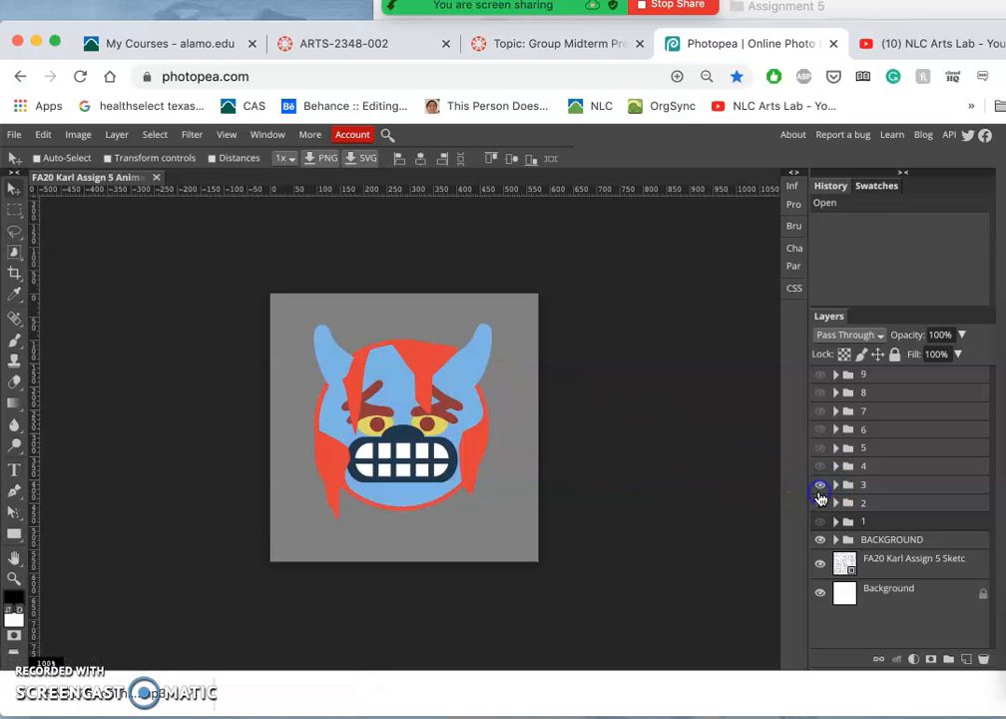
click(817, 484)
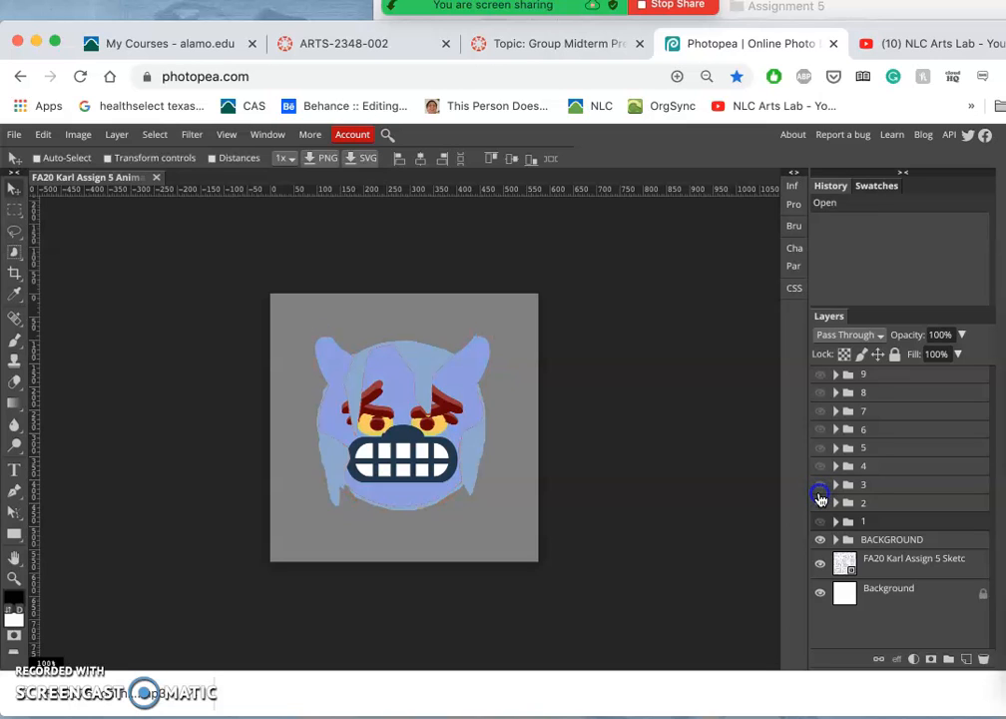
click(816, 484)
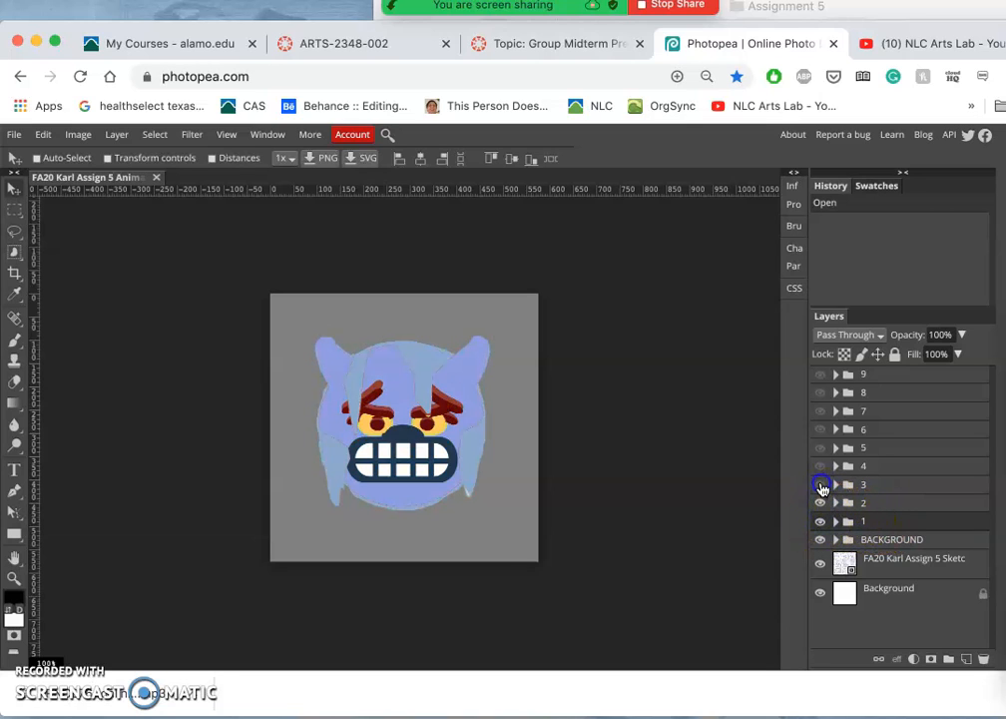
click(819, 484)
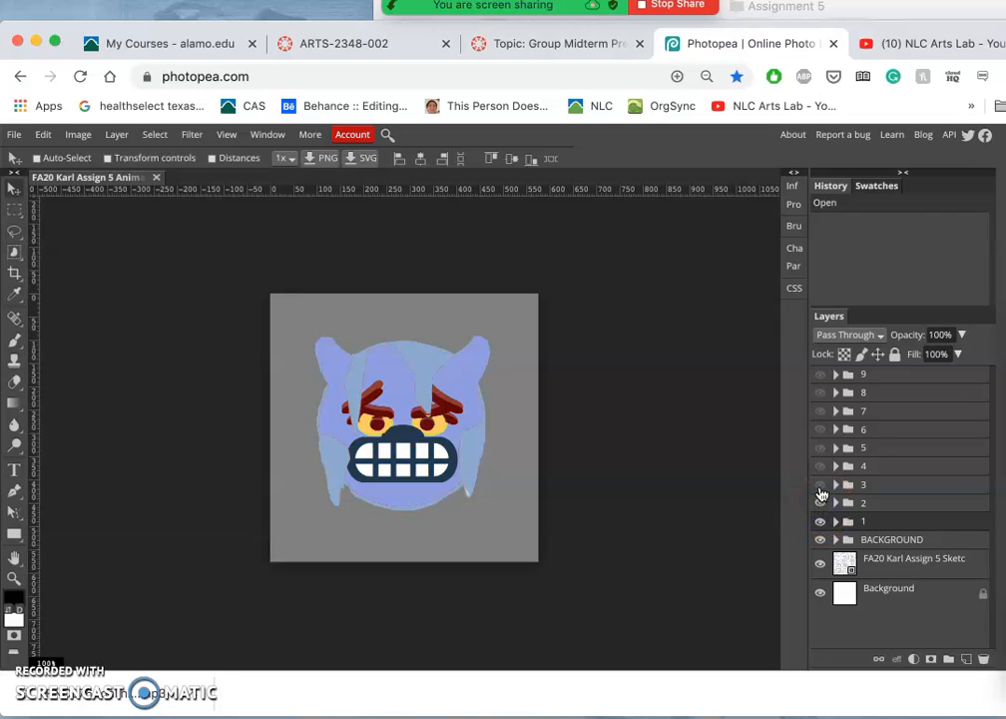
click(820, 483)
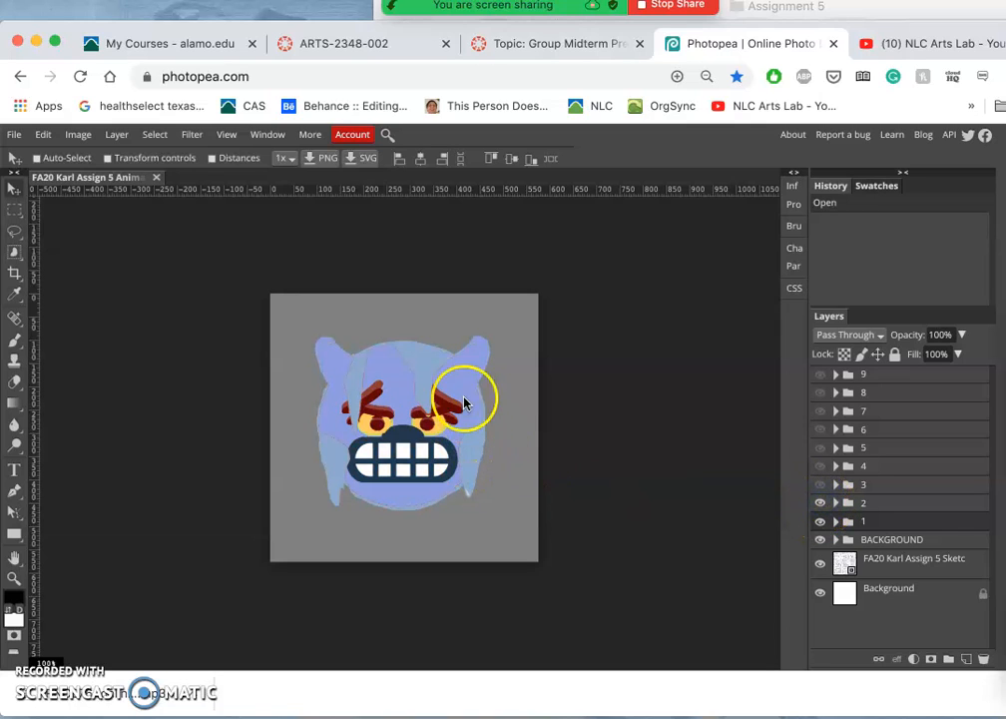
click(819, 465)
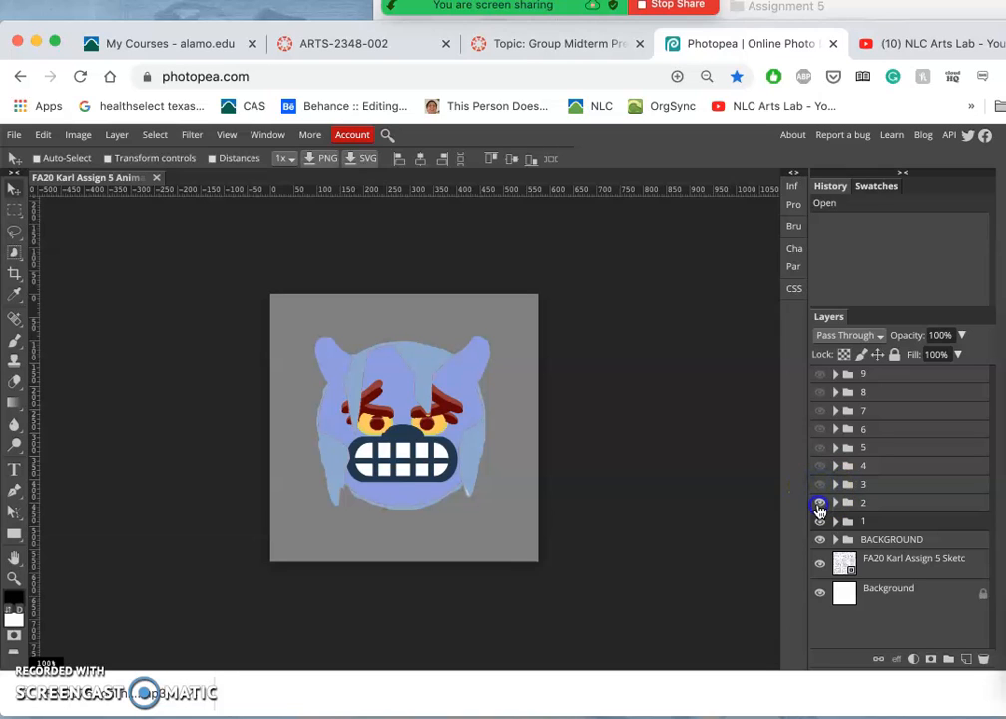
click(819, 502)
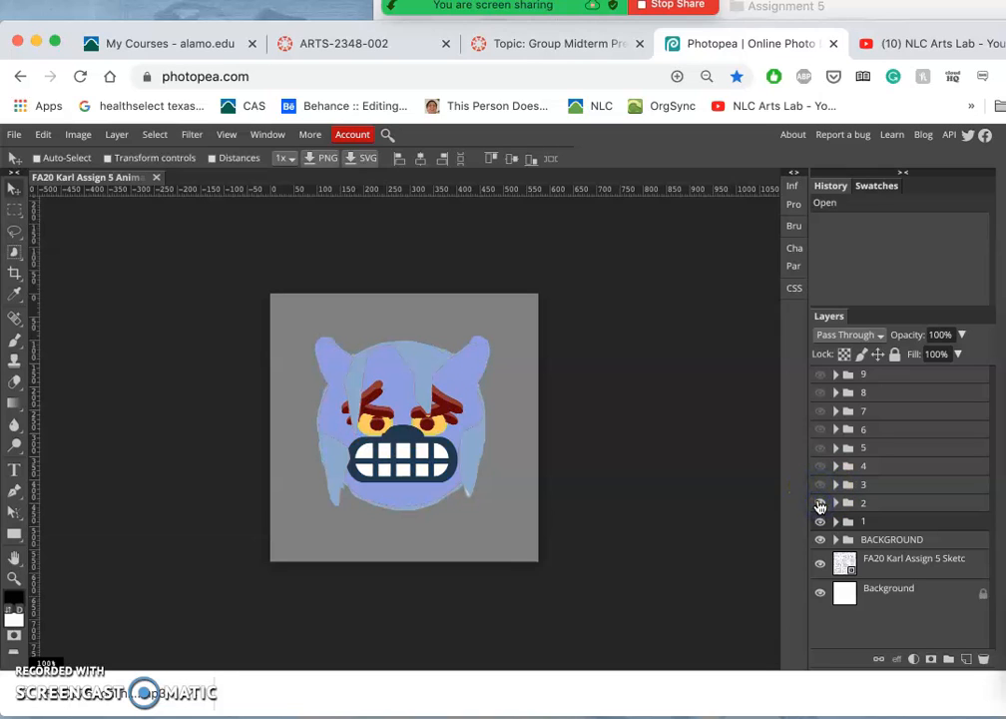
click(819, 485)
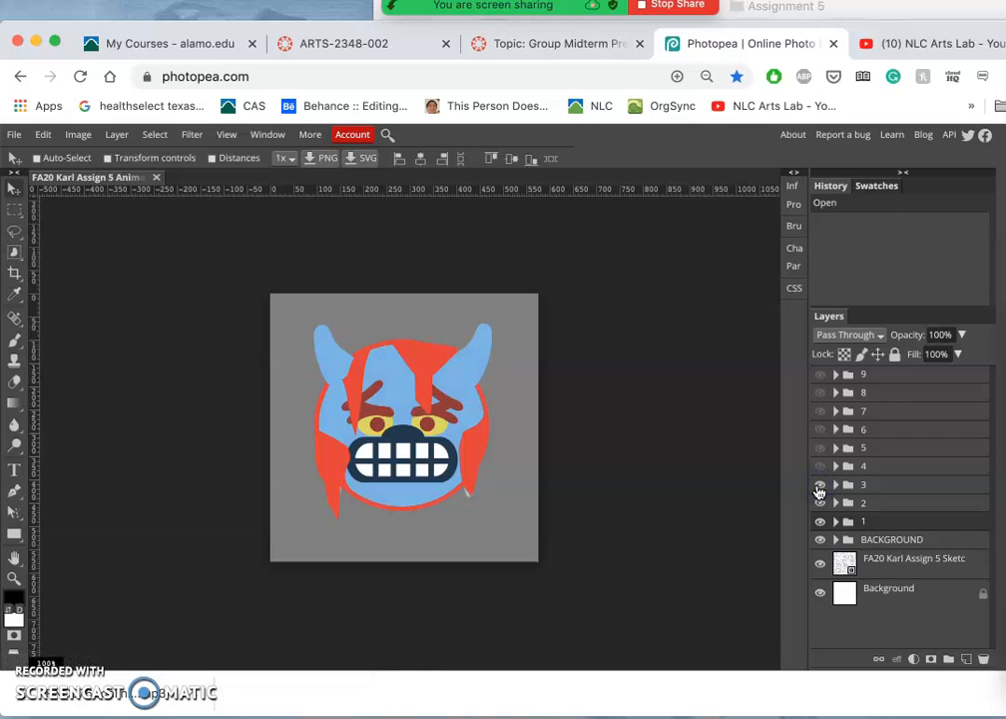
- Expand folder 3 and rasterize its creature image layer
click(834, 484)
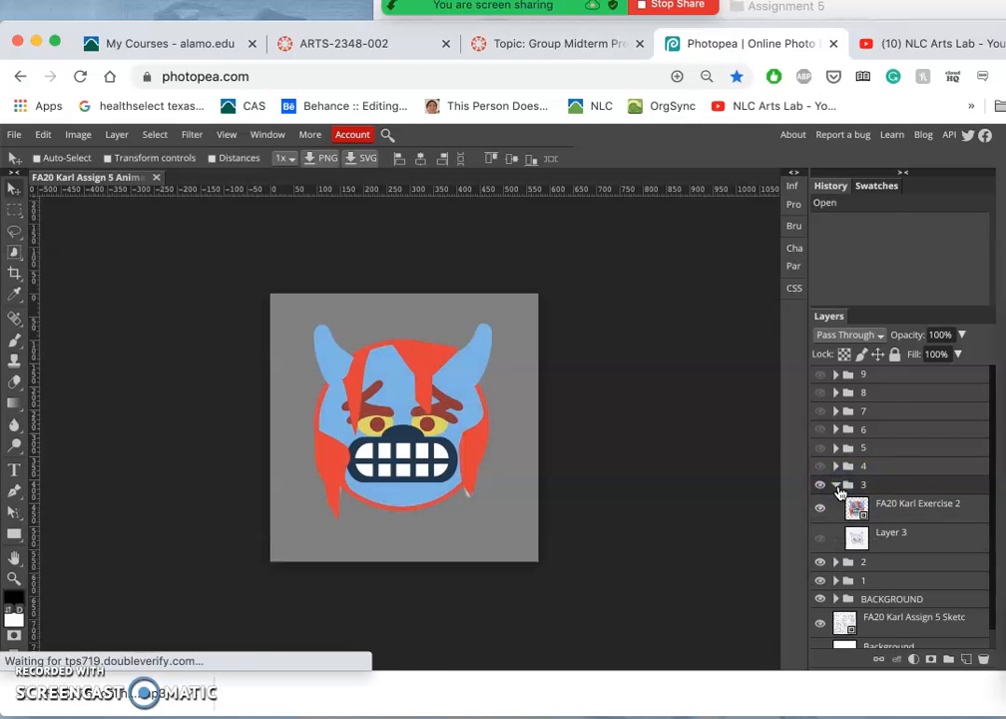
right_click(886, 505)
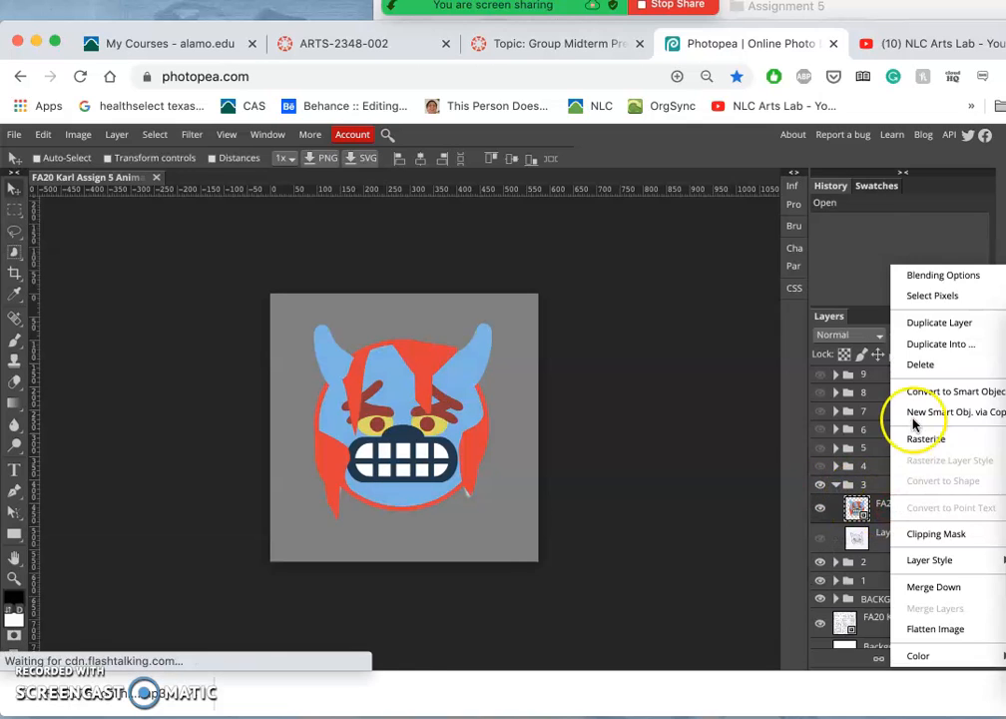
click(920, 438)
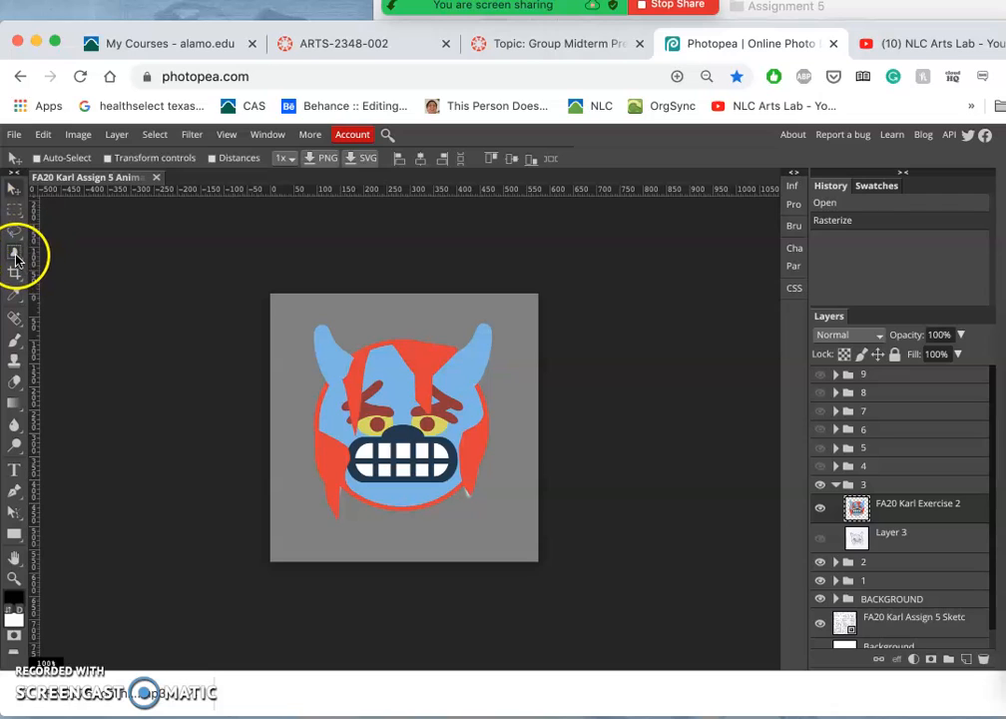
- Select the creature's red stripes with the Magic Wand
click(15, 245)
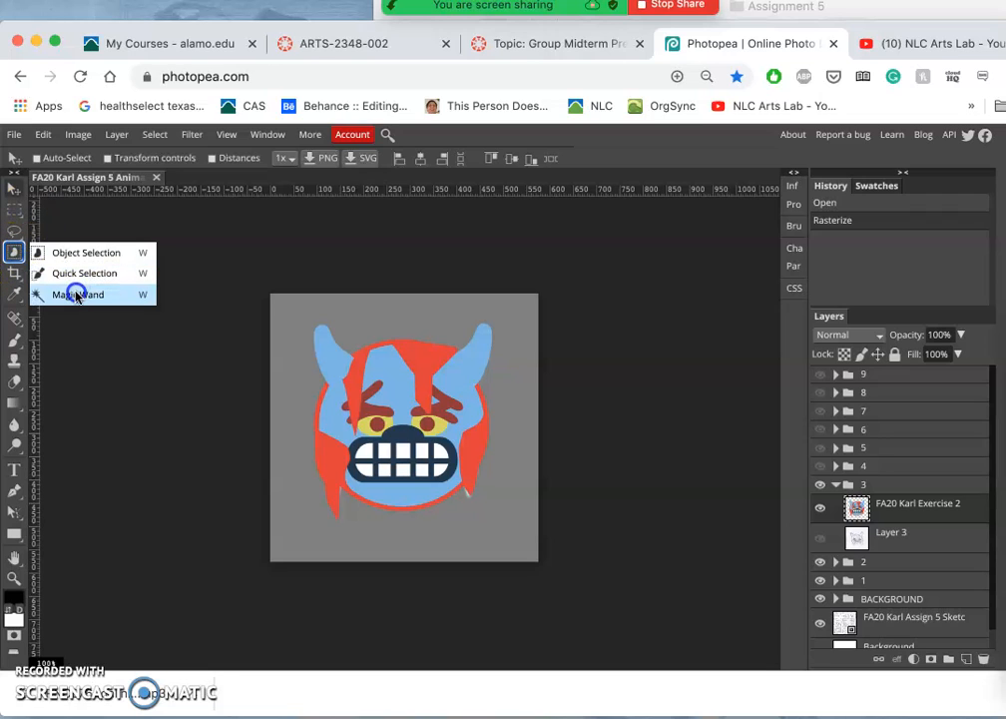
click(75, 294)
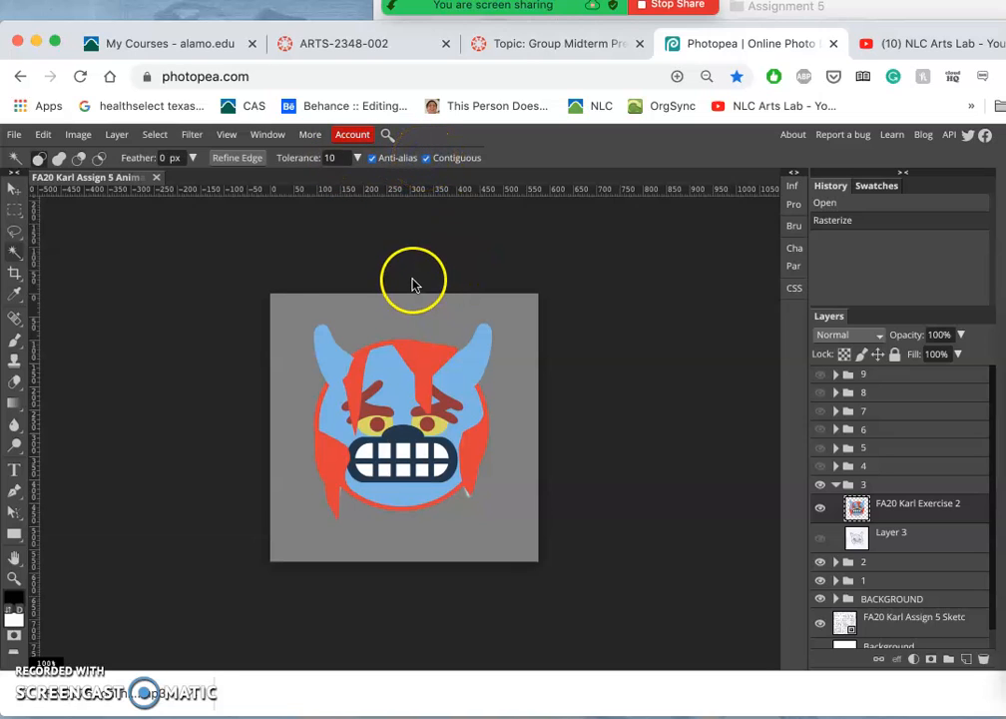
mouse_move(349, 294)
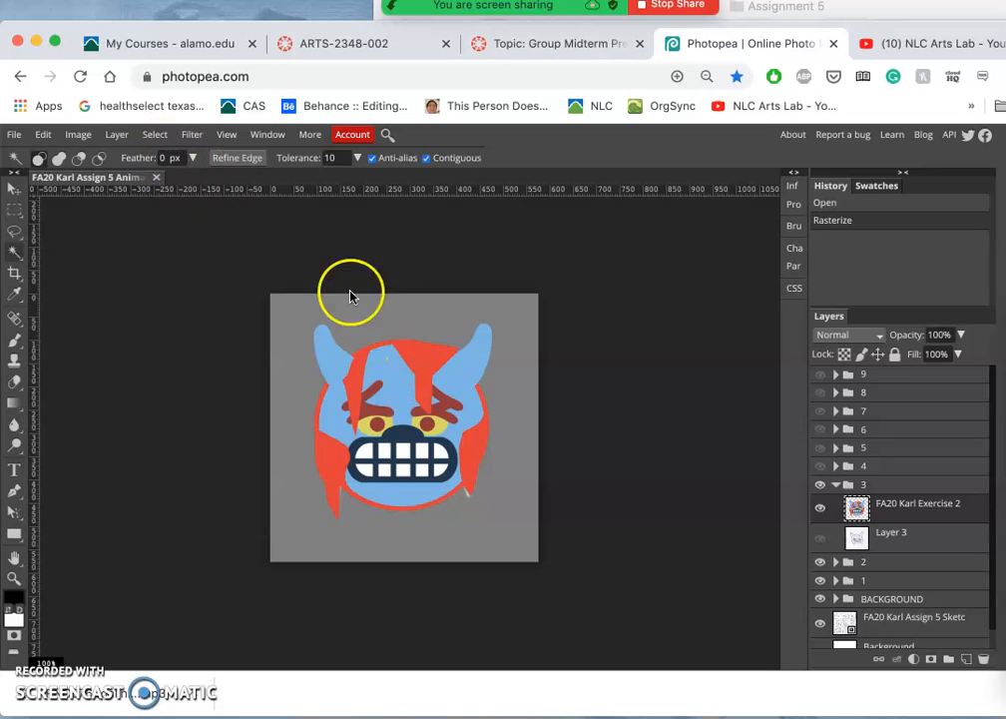
click(434, 372)
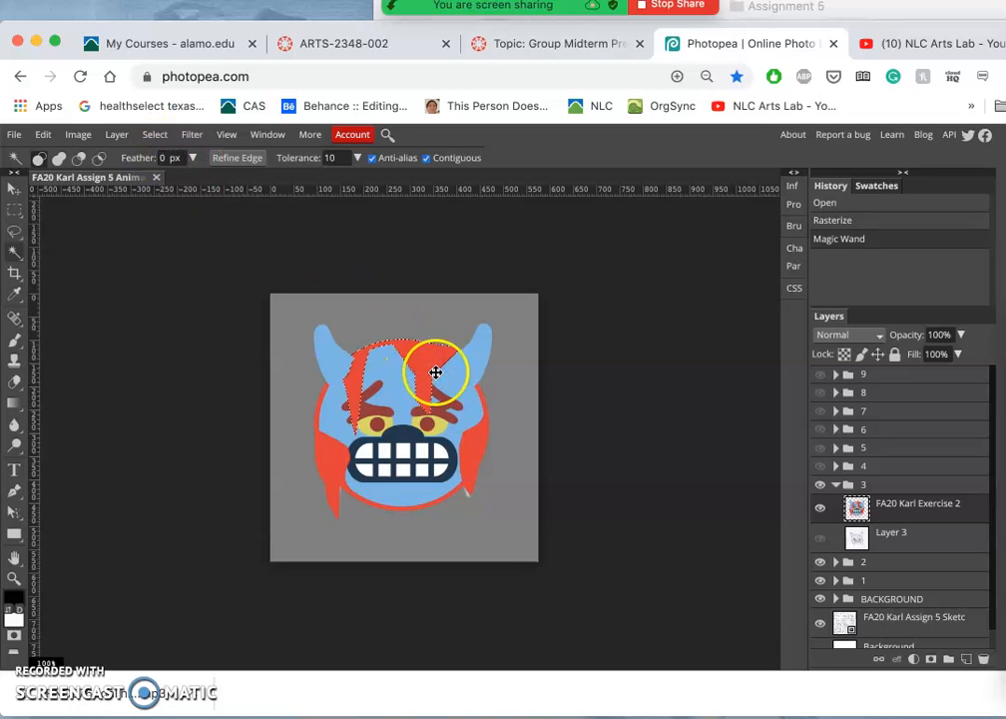
click(334, 459)
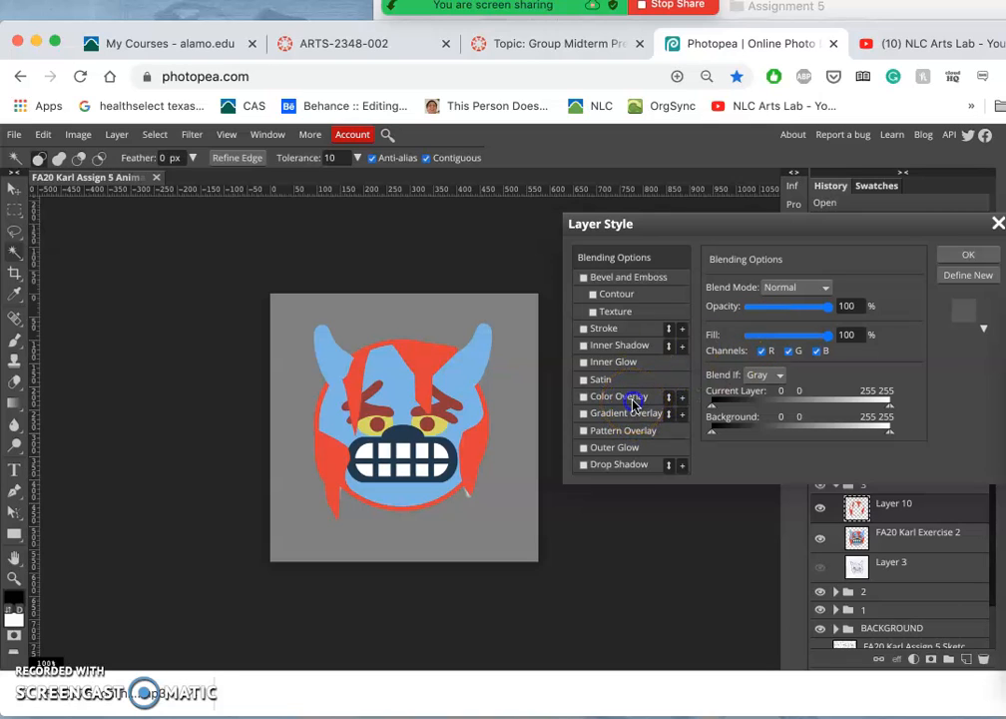
- Apply a purple Color Overlay to Layer 10 and collapse folder 3
click(583, 396)
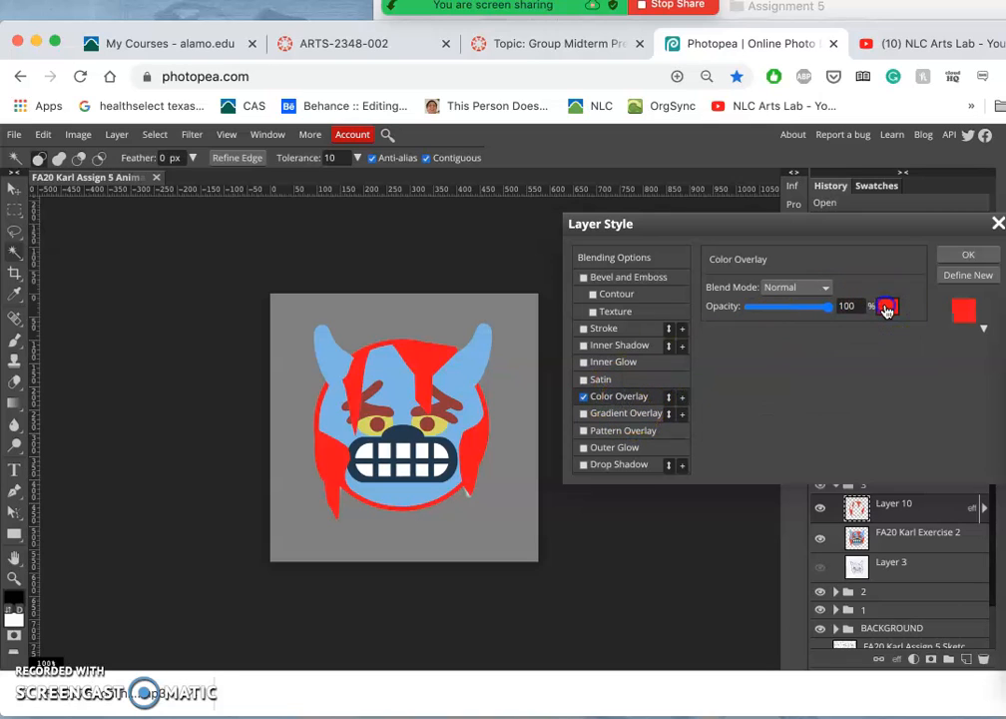
click(887, 307)
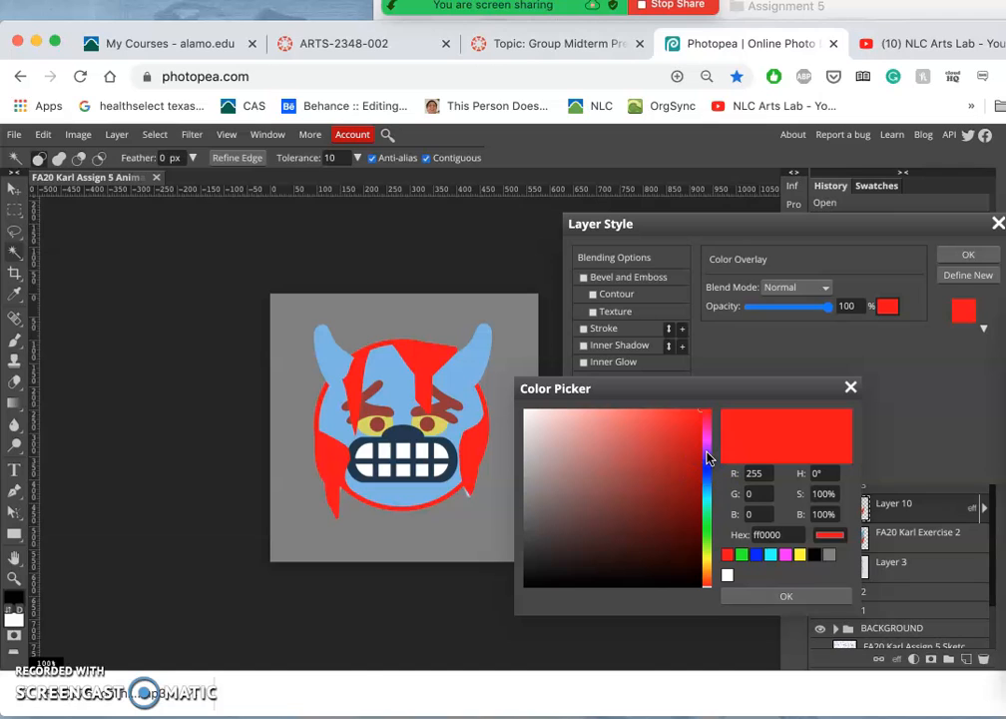
click(619, 438)
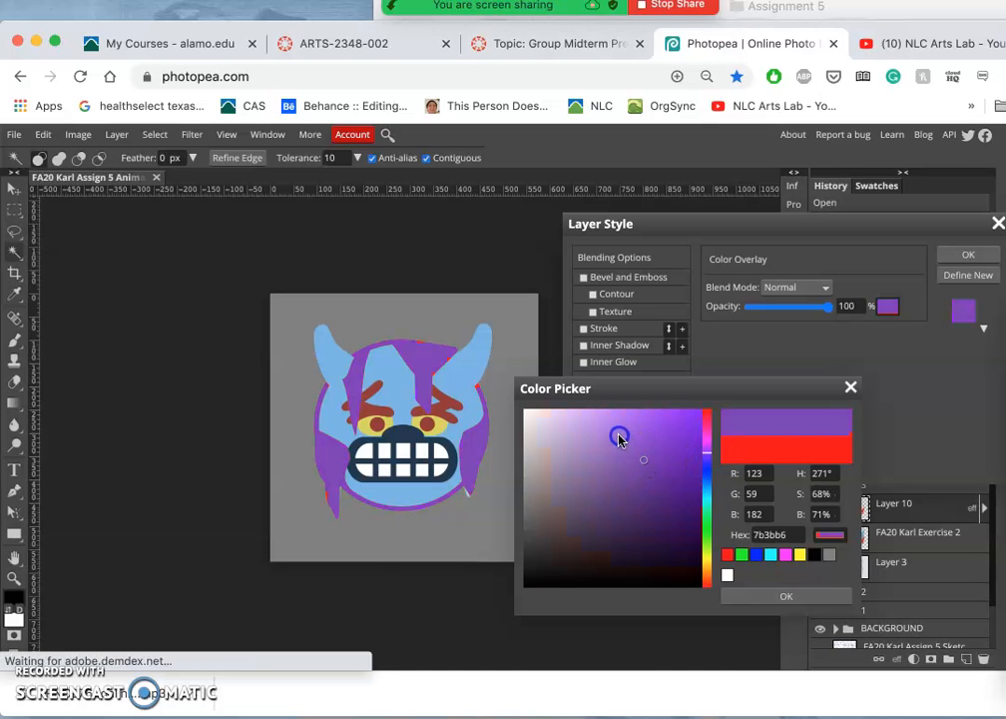
click(622, 442)
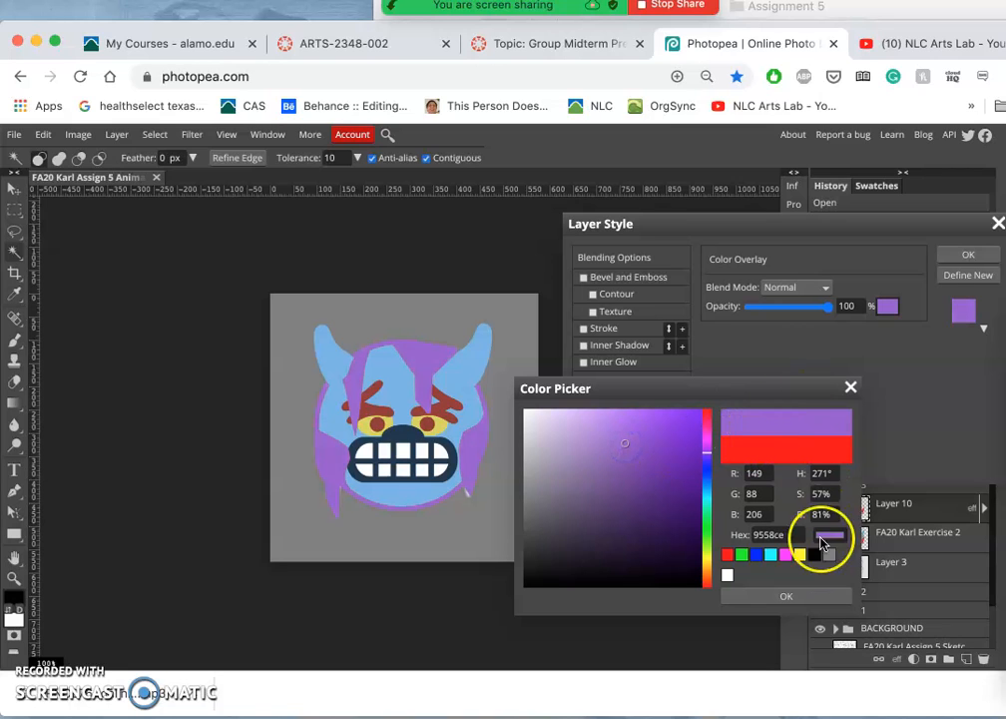
click(967, 255)
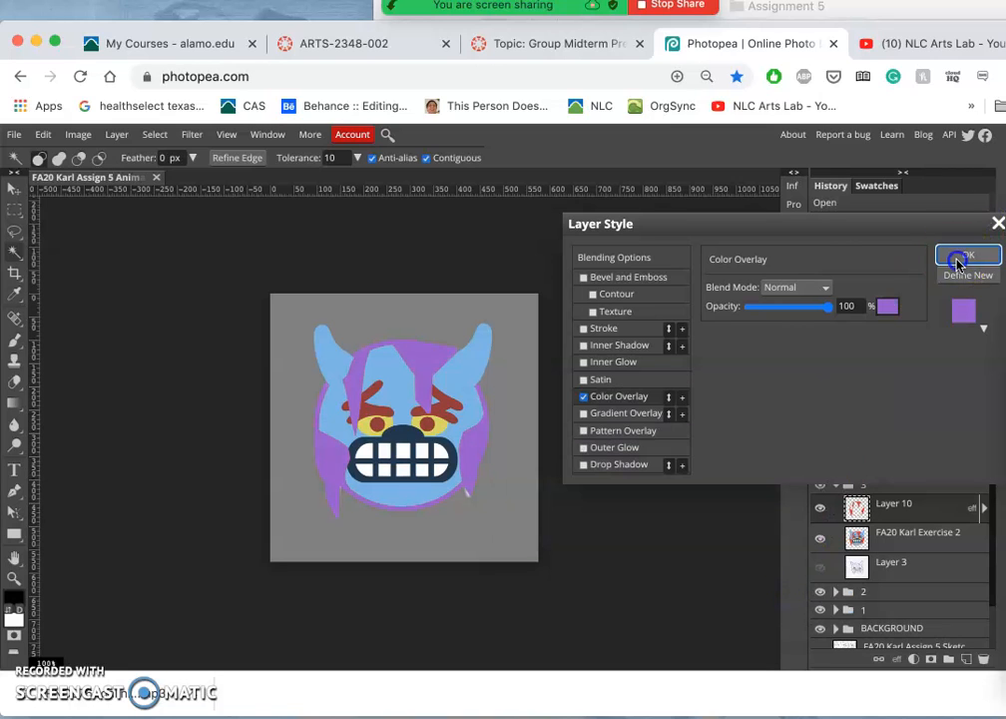
click(965, 256)
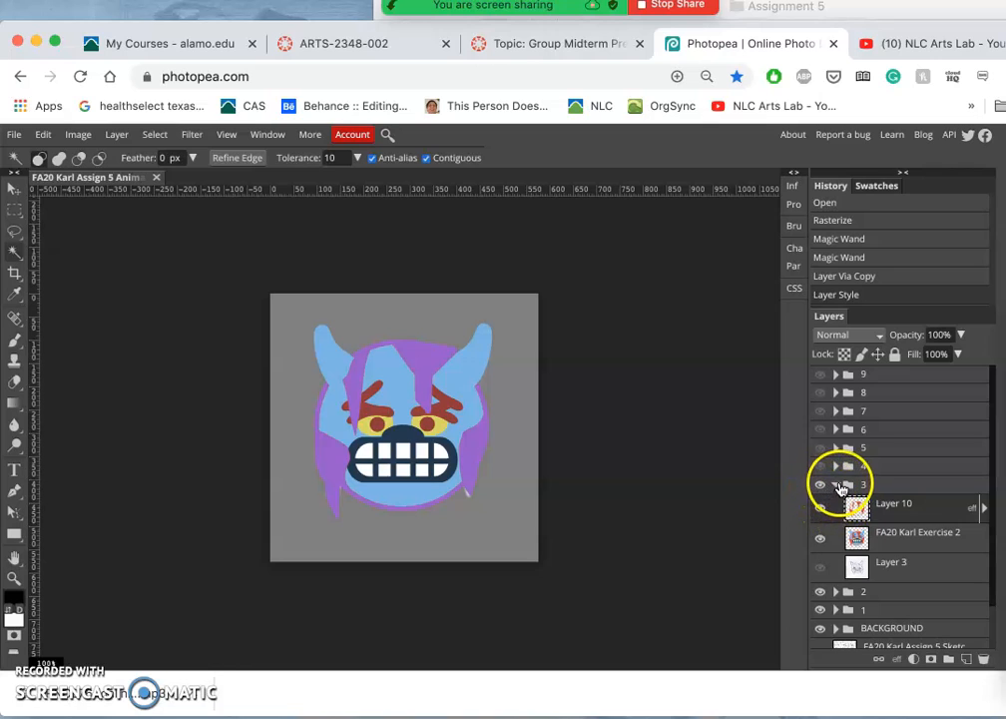
- Toggle frame 3 off and on, then expand folder 3 to reveal Layer 10's effects
click(835, 482)
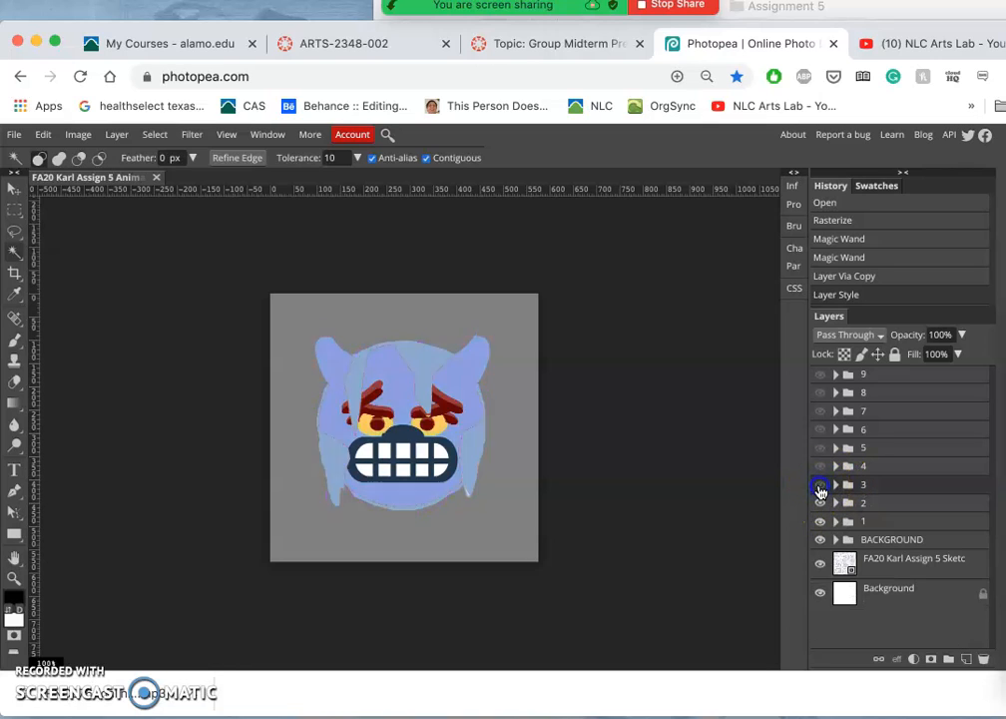
click(818, 484)
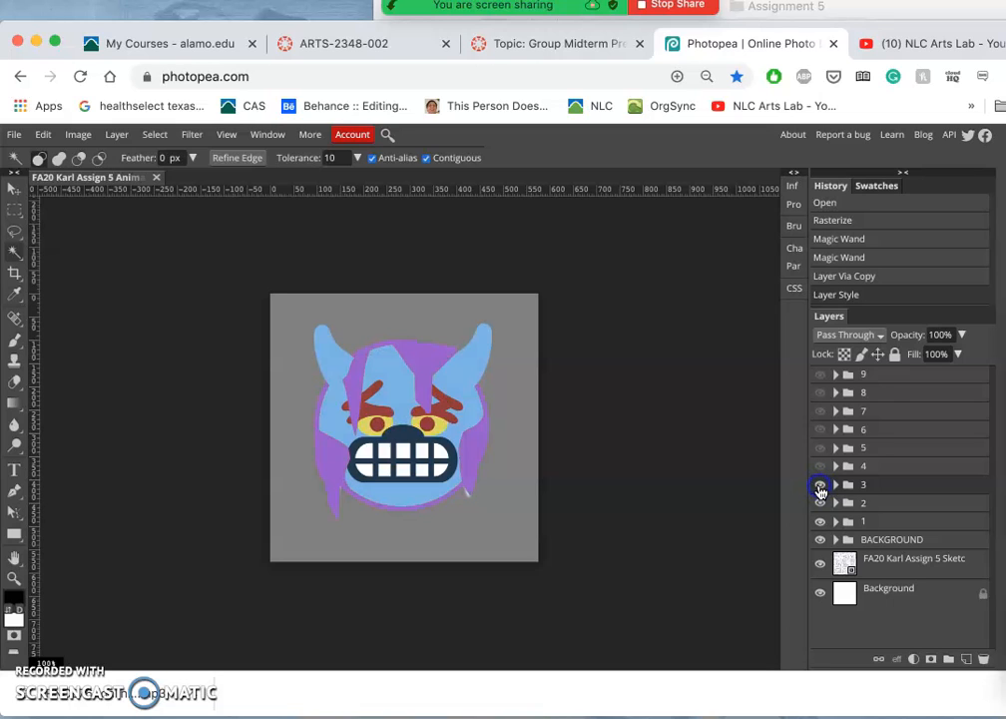
click(832, 485)
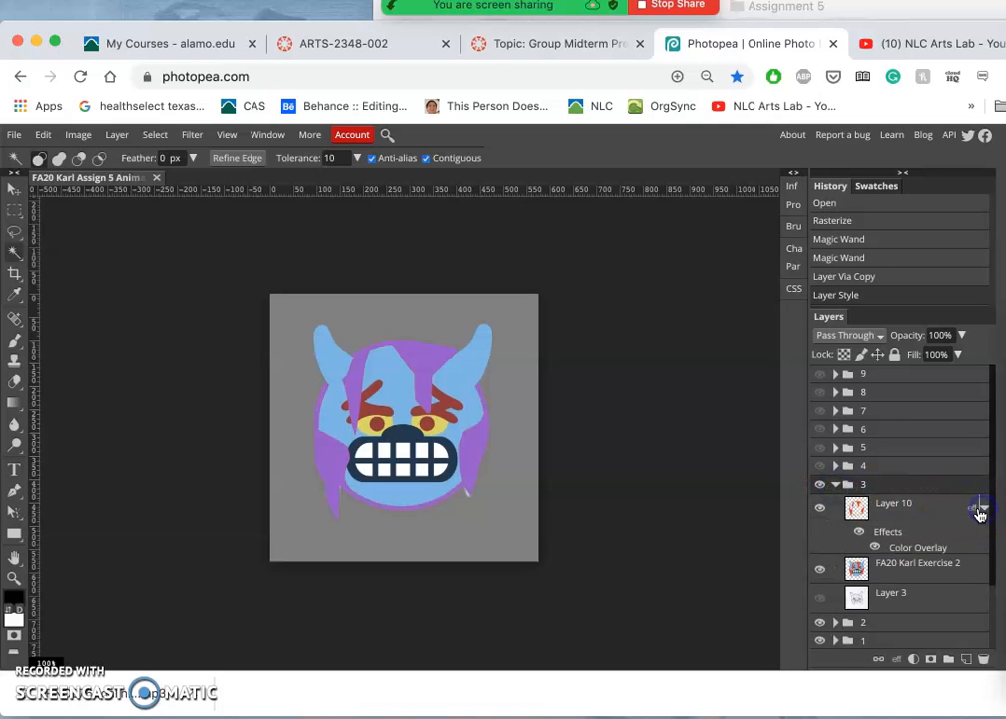
- Change Layer 10's Color Overlay to a paler lavender, then hide frame 3
double_click(913, 548)
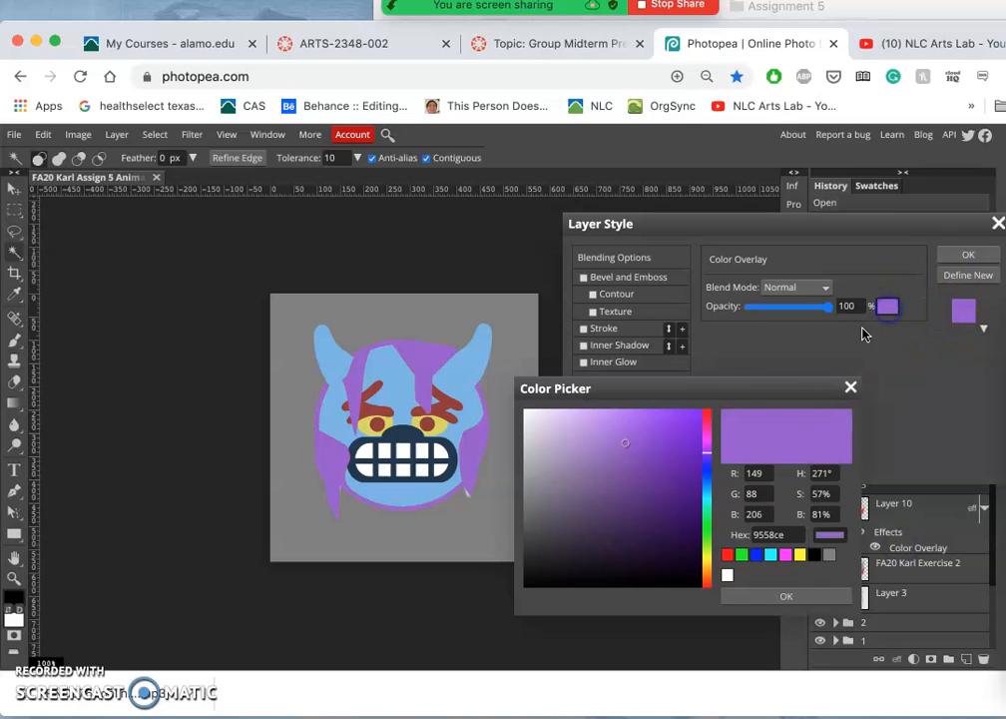
click(588, 452)
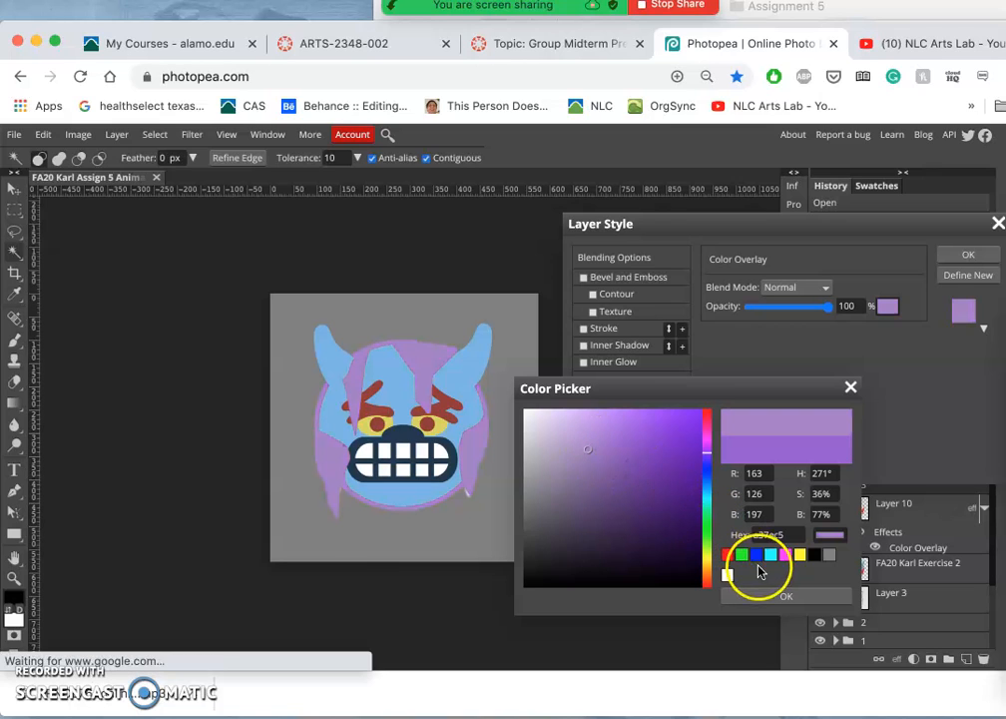
click(967, 255)
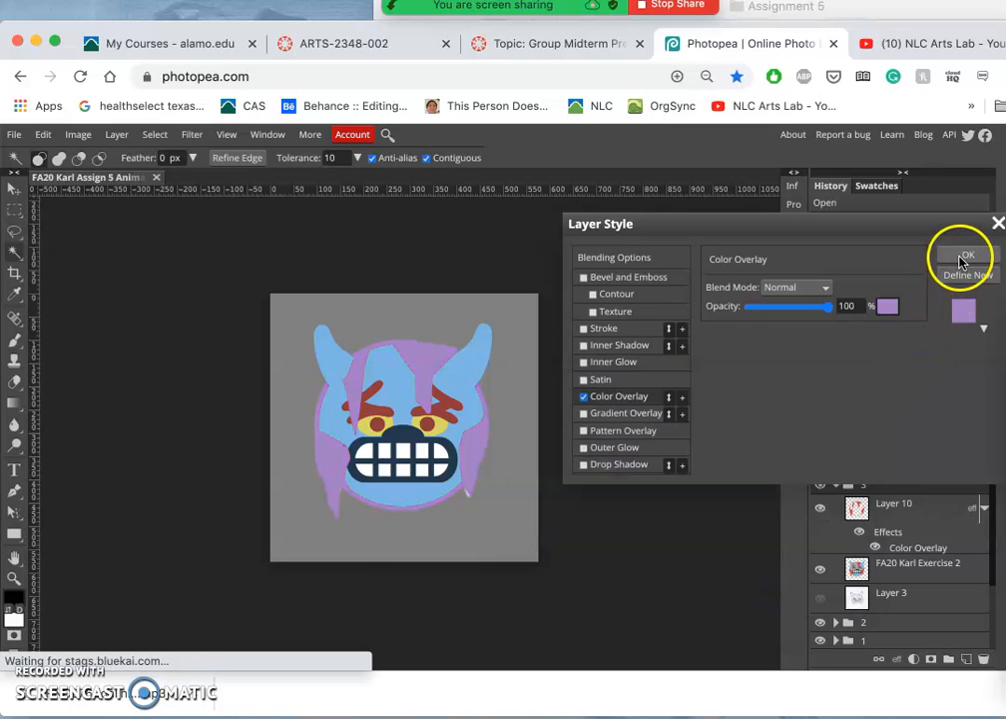
click(966, 256)
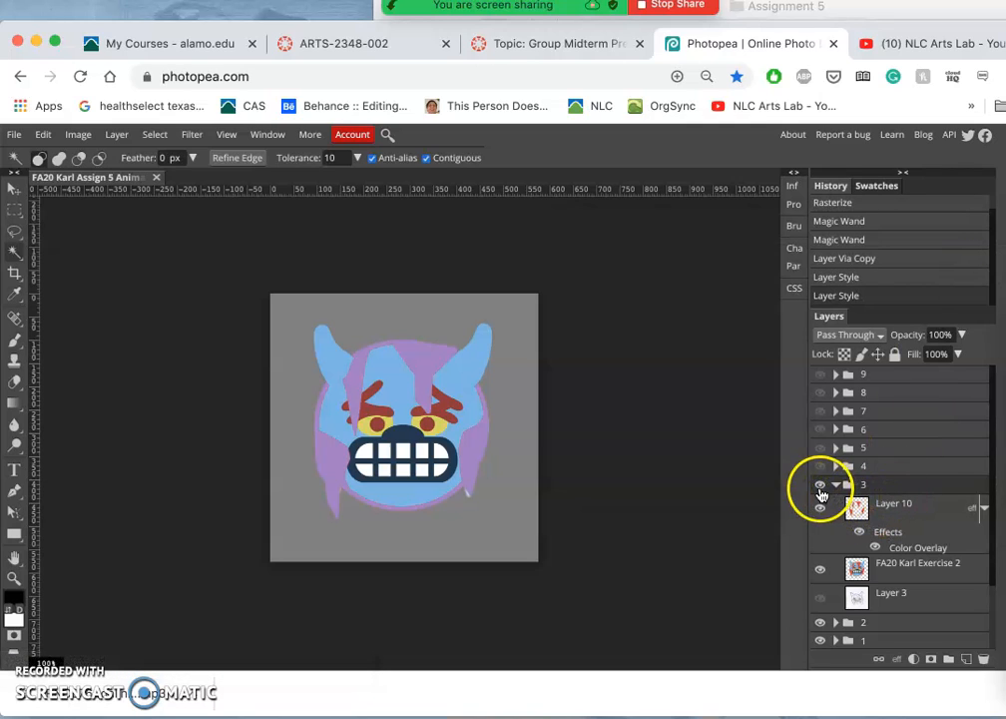
click(816, 483)
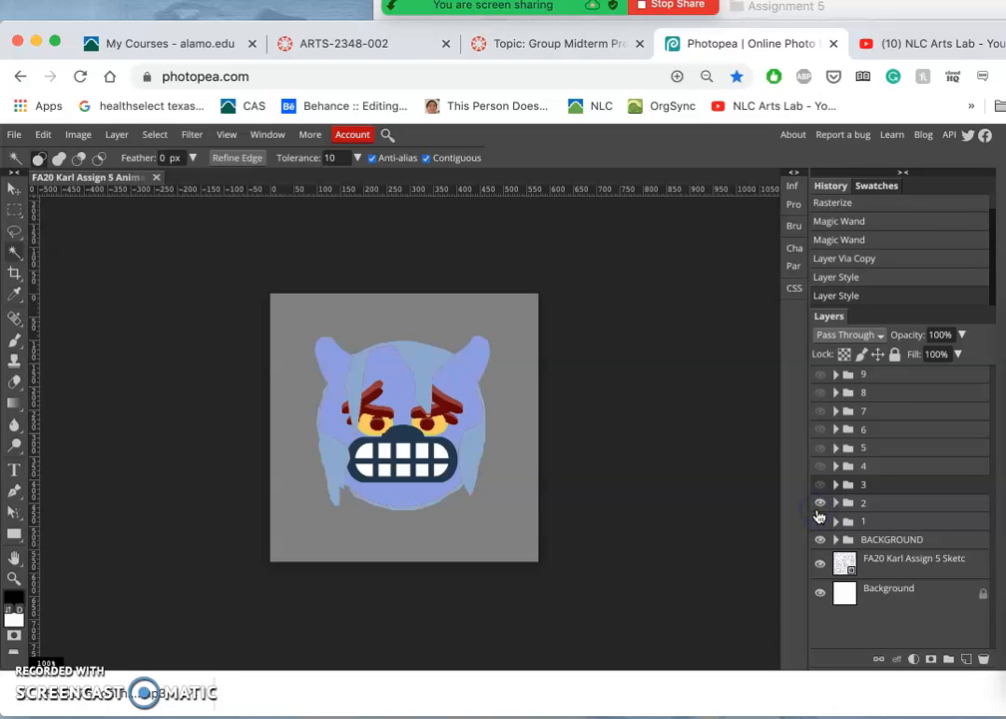
click(817, 465)
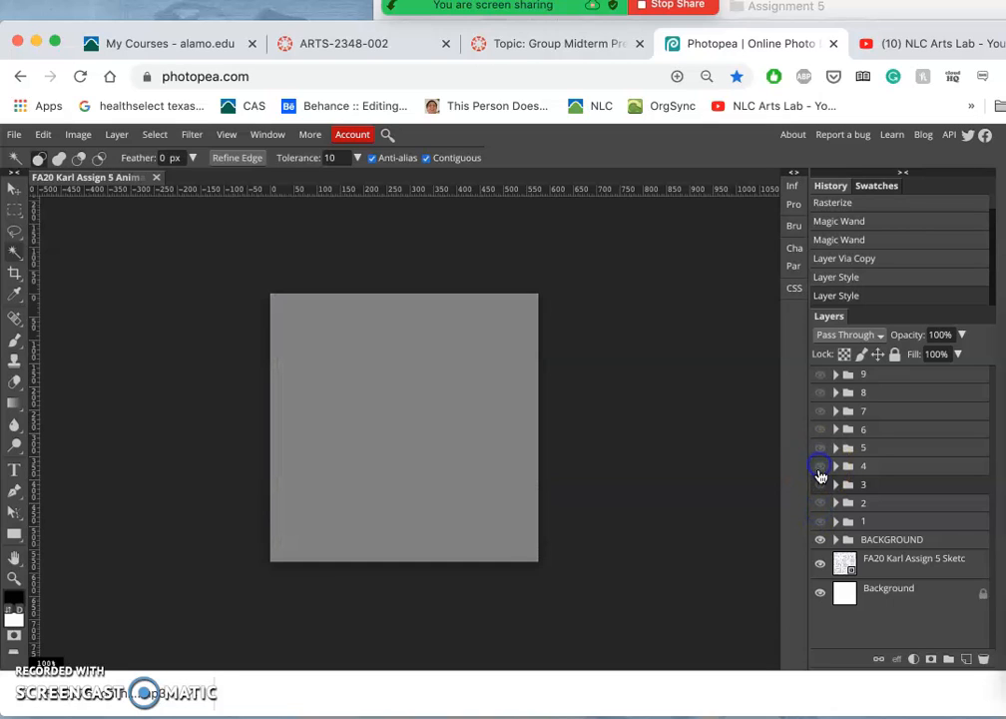
click(818, 482)
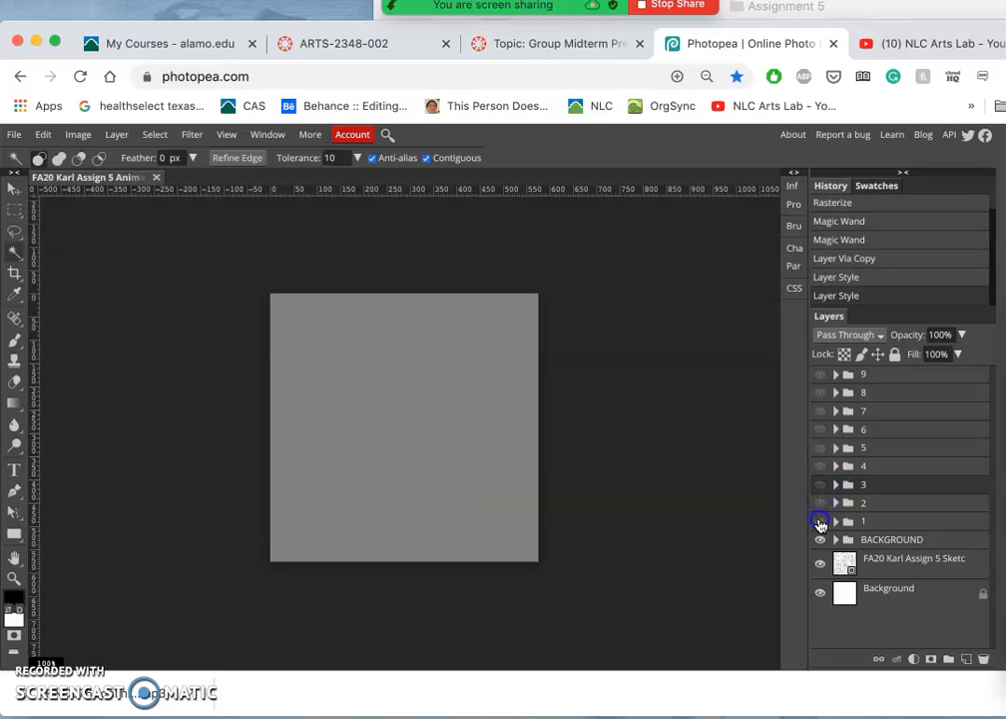
click(819, 520)
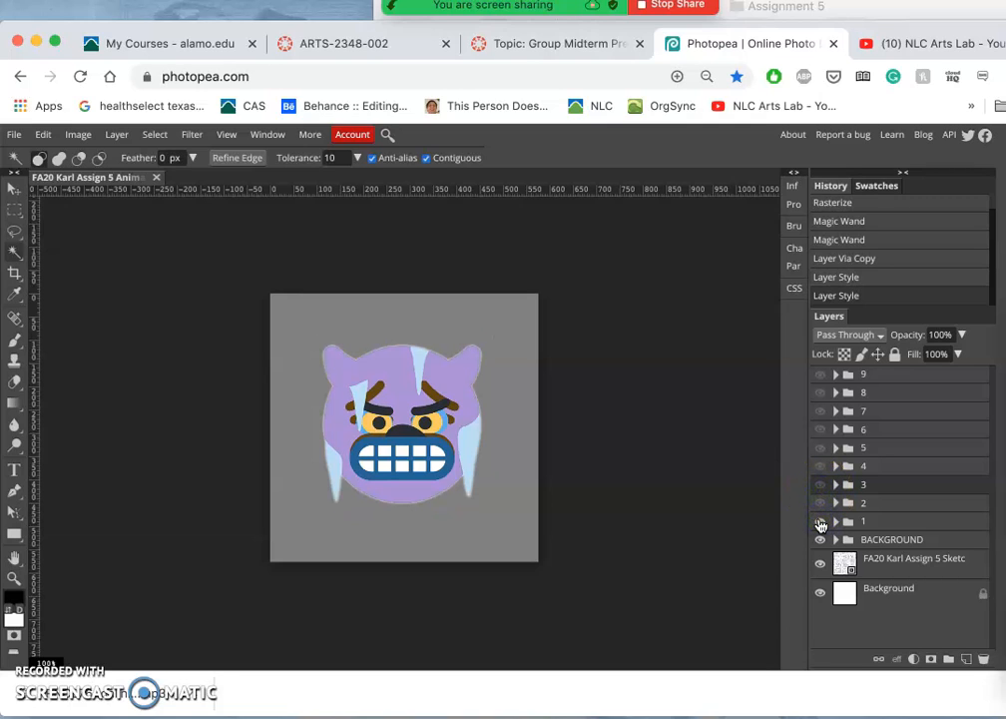
click(817, 521)
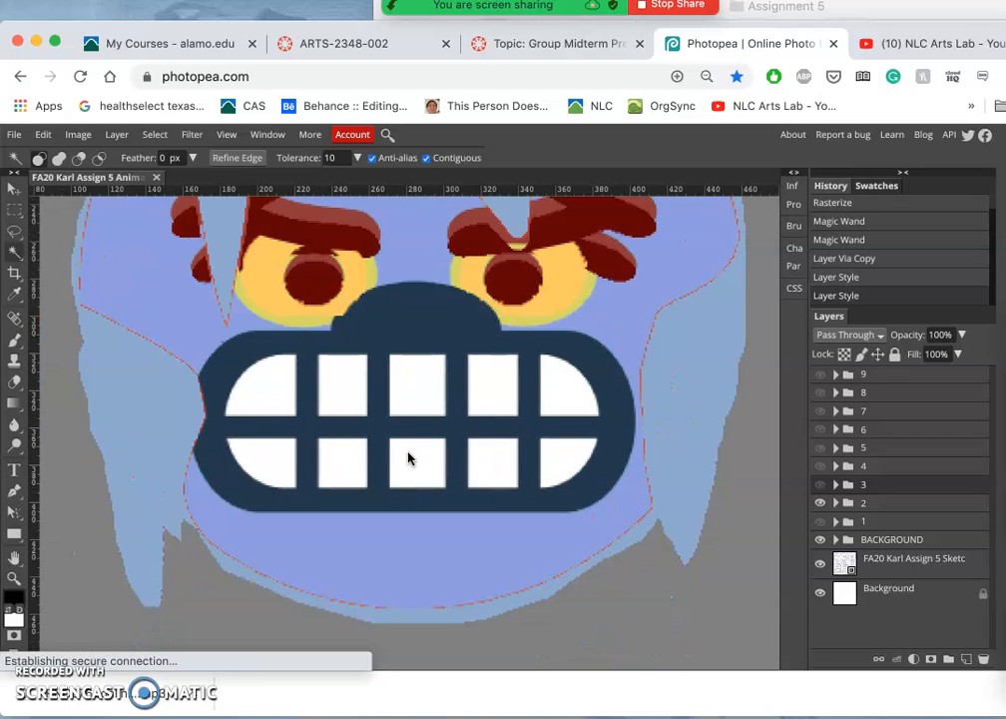
- Toggle frame 3 to view frame 2 alone and lasso the left-cheek blue streak
click(819, 502)
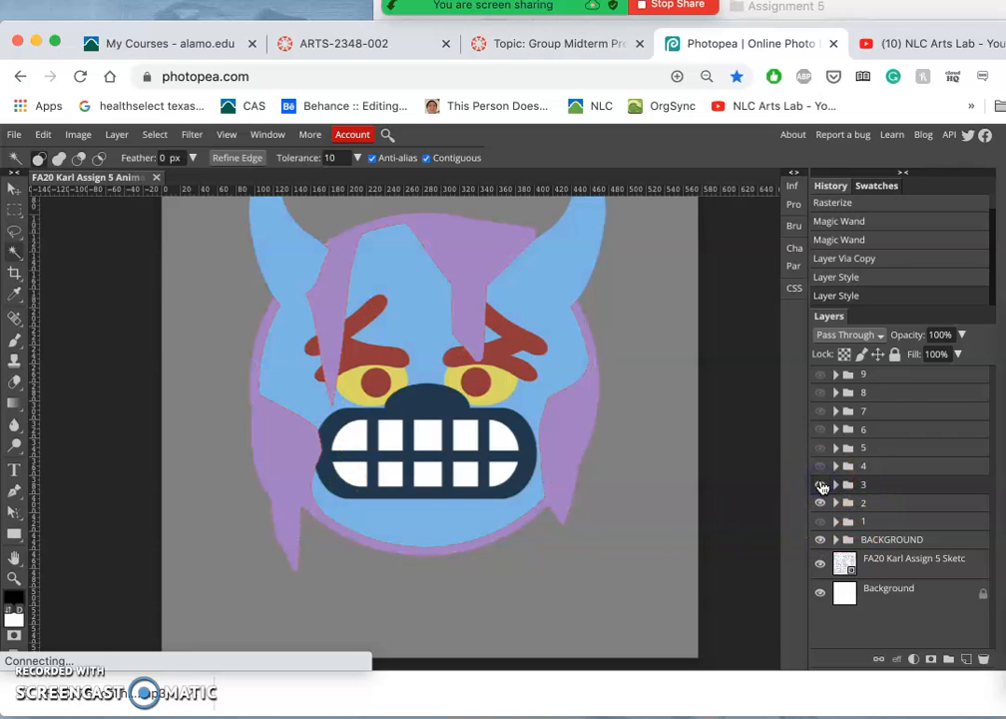
click(818, 484)
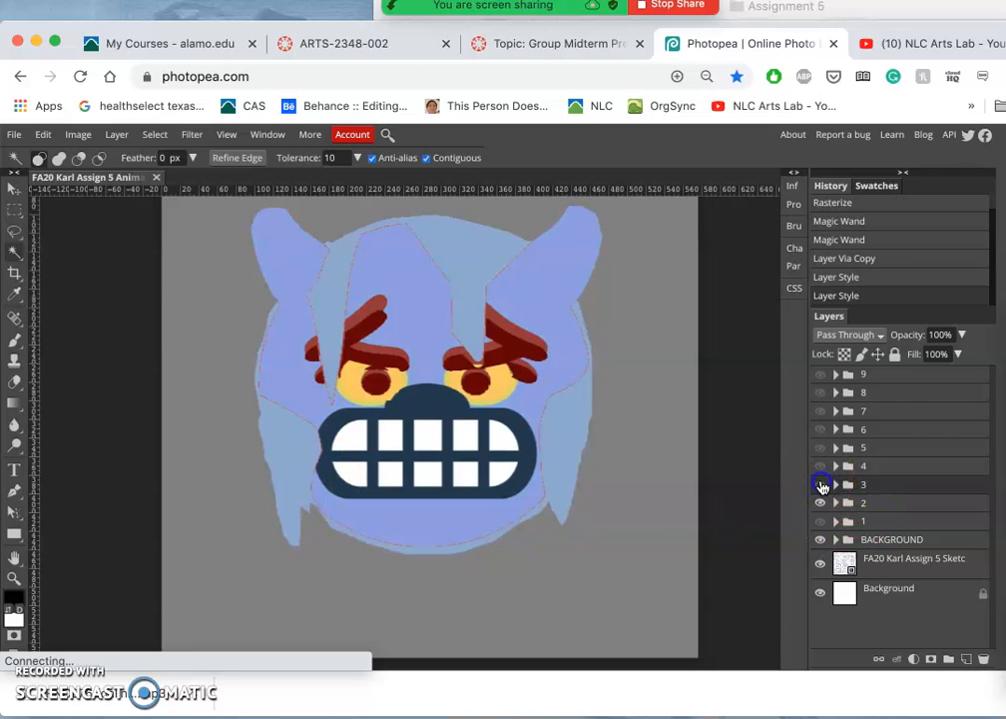
click(820, 484)
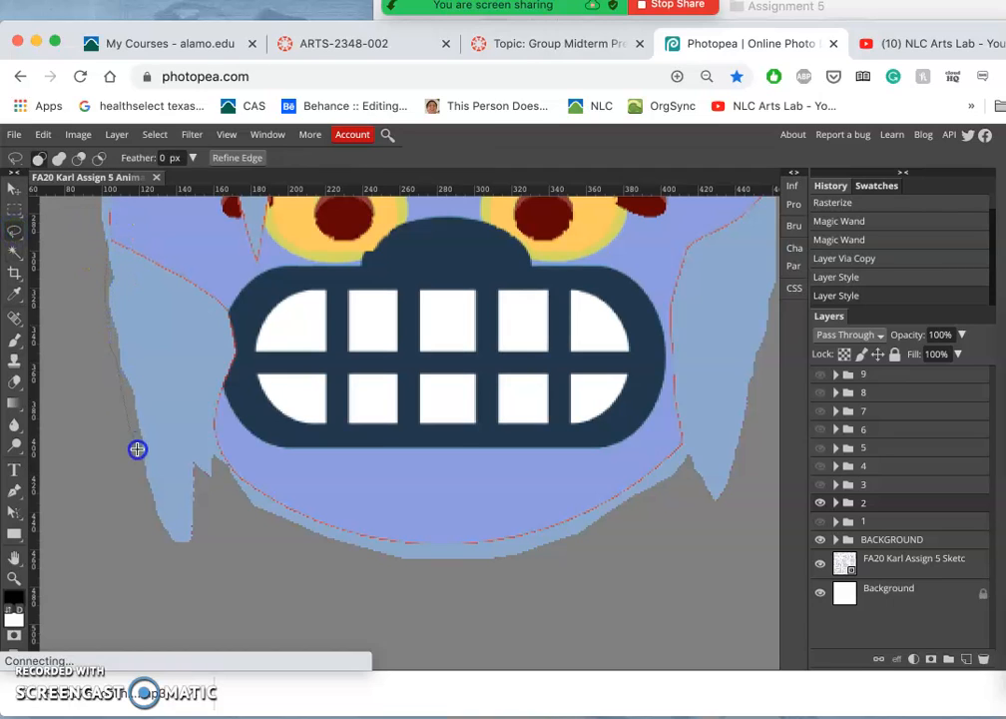
mouse_move(169, 496)
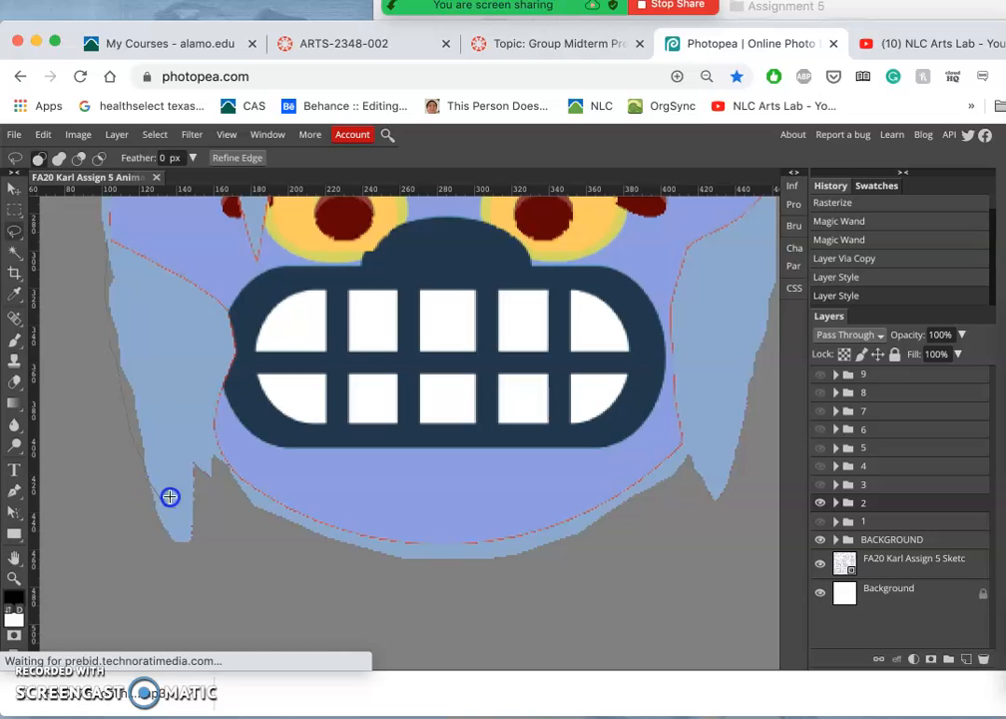
drag(169, 496, 146, 279)
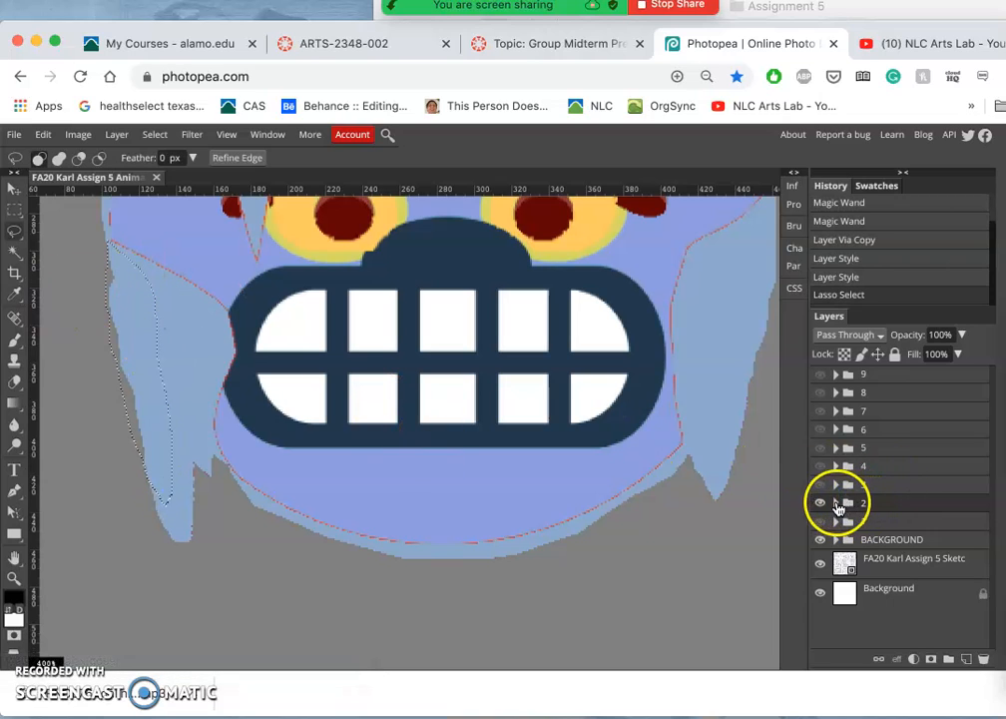
- On a new layer in folder 2, bucket-fill the lasso selection with black
click(837, 501)
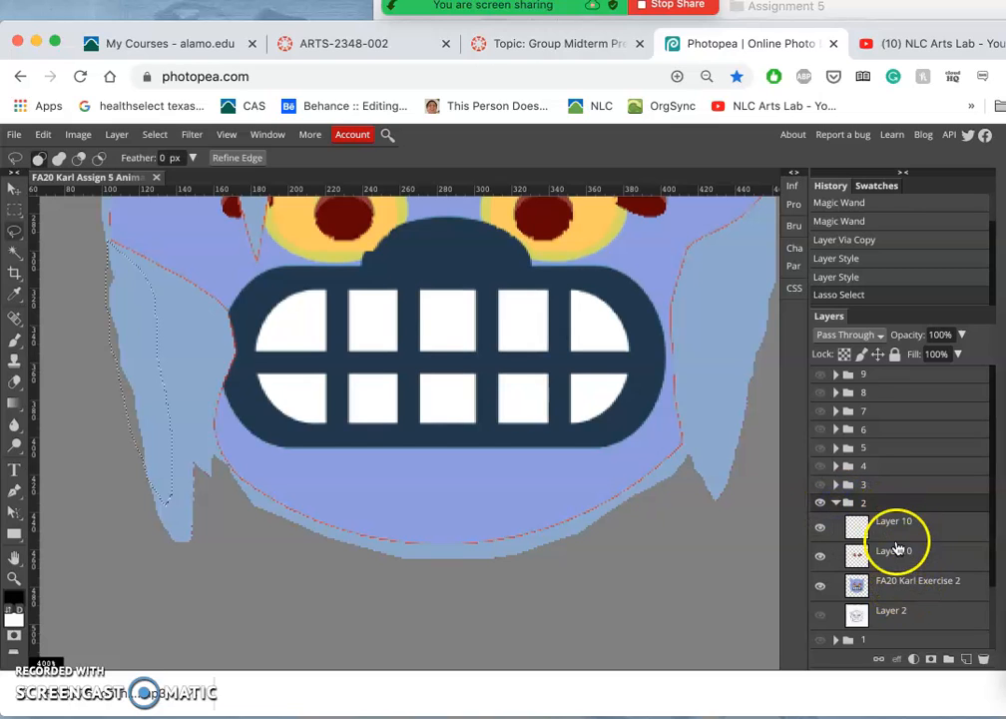
click(963, 658)
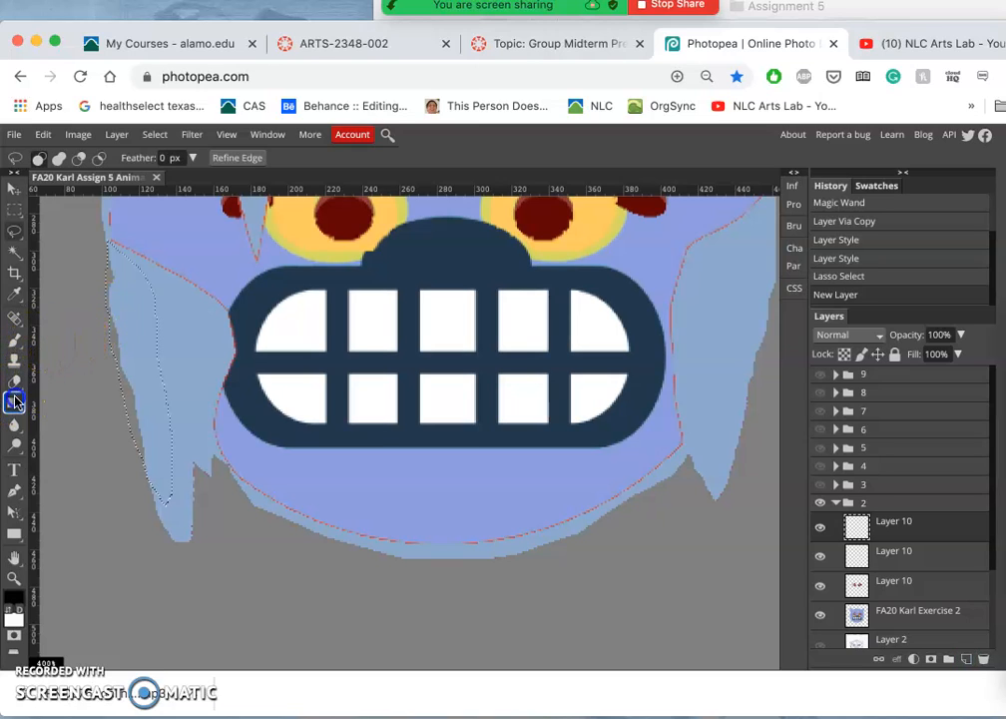
click(16, 401)
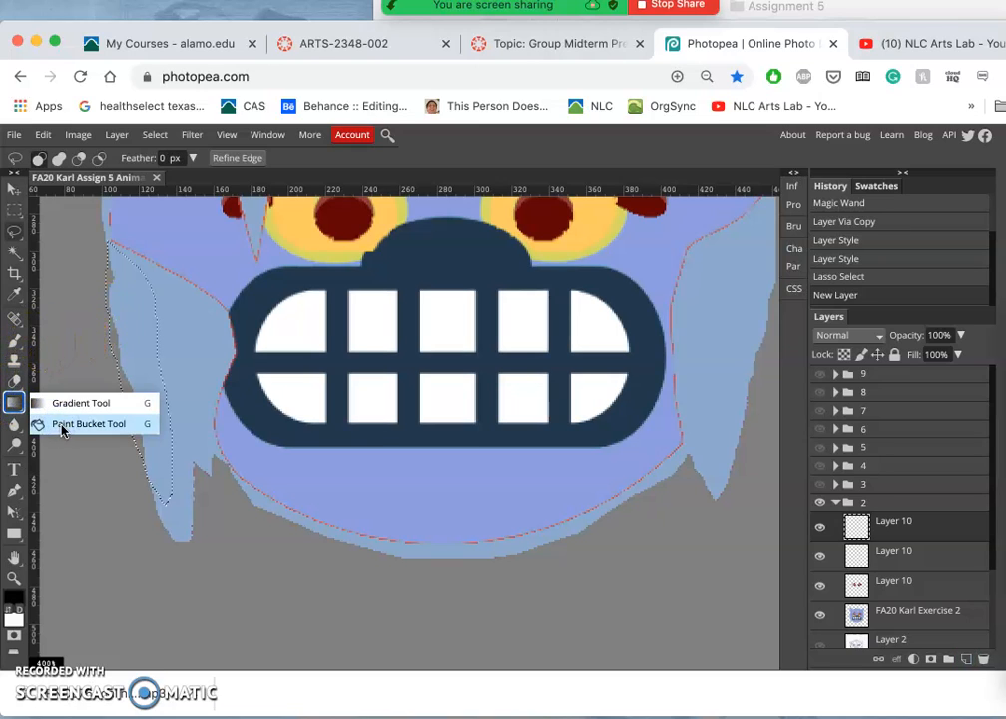
click(90, 423)
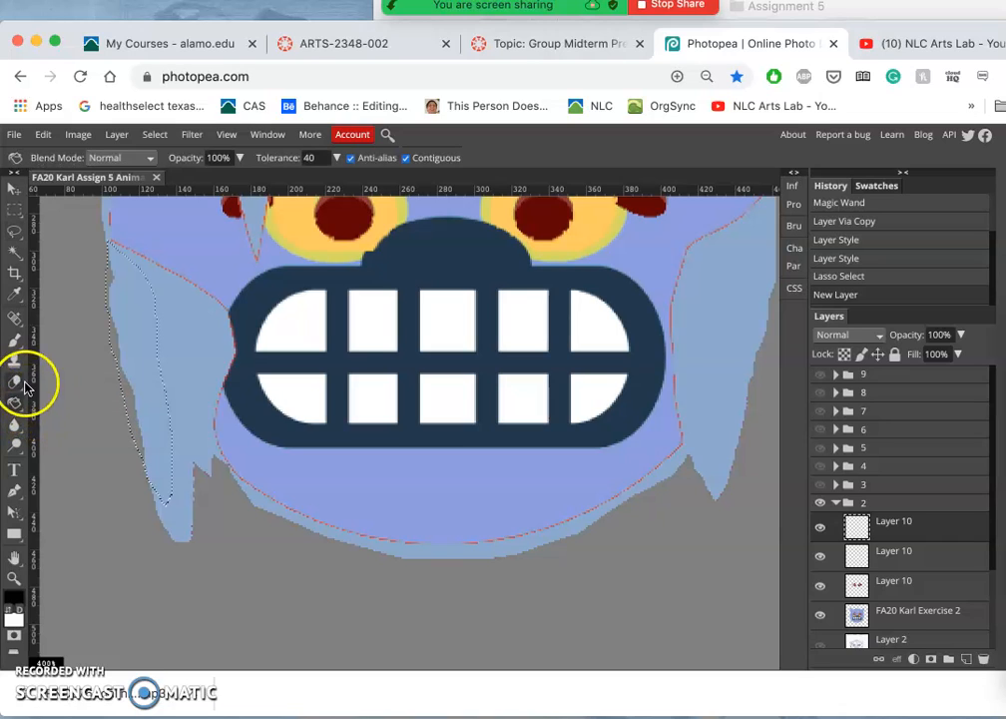
mouse_move(156, 352)
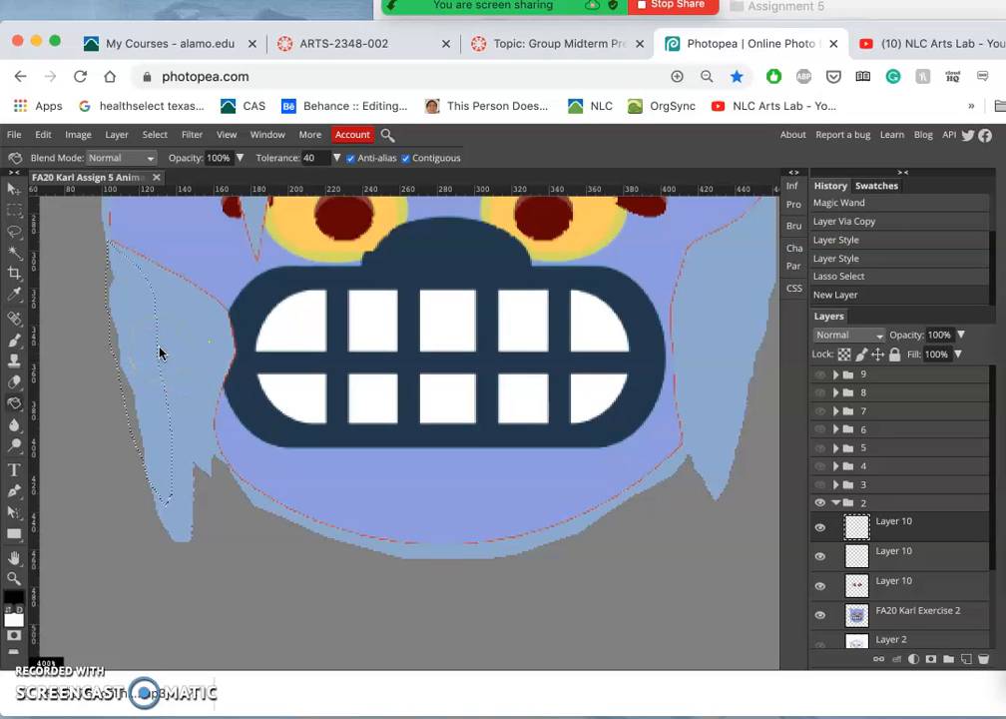
mouse_move(501, 350)
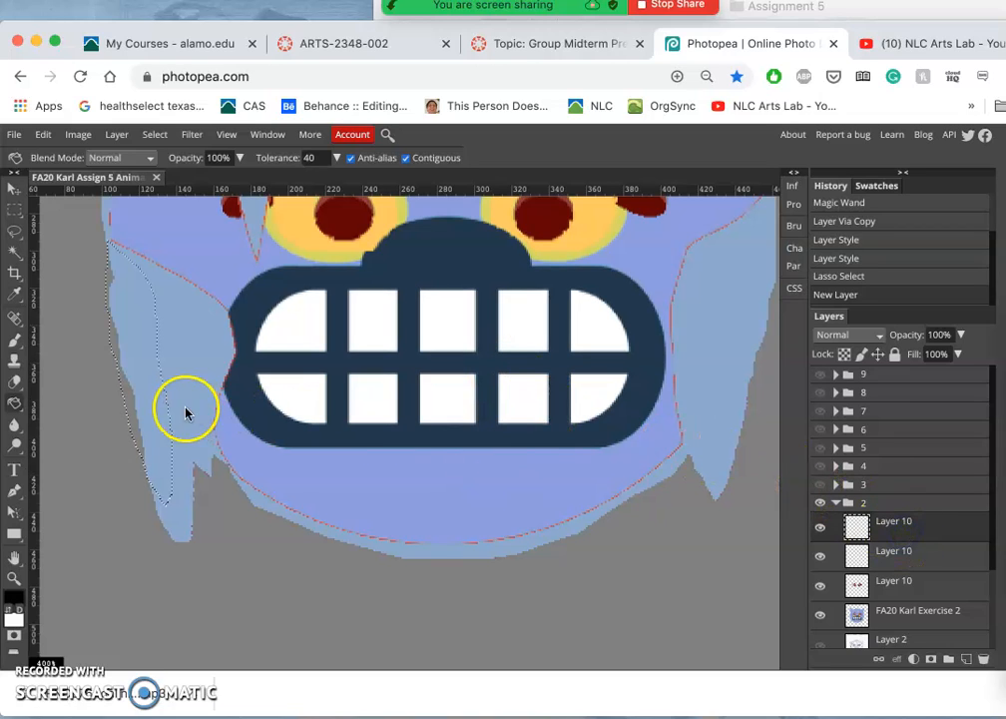
click(185, 409)
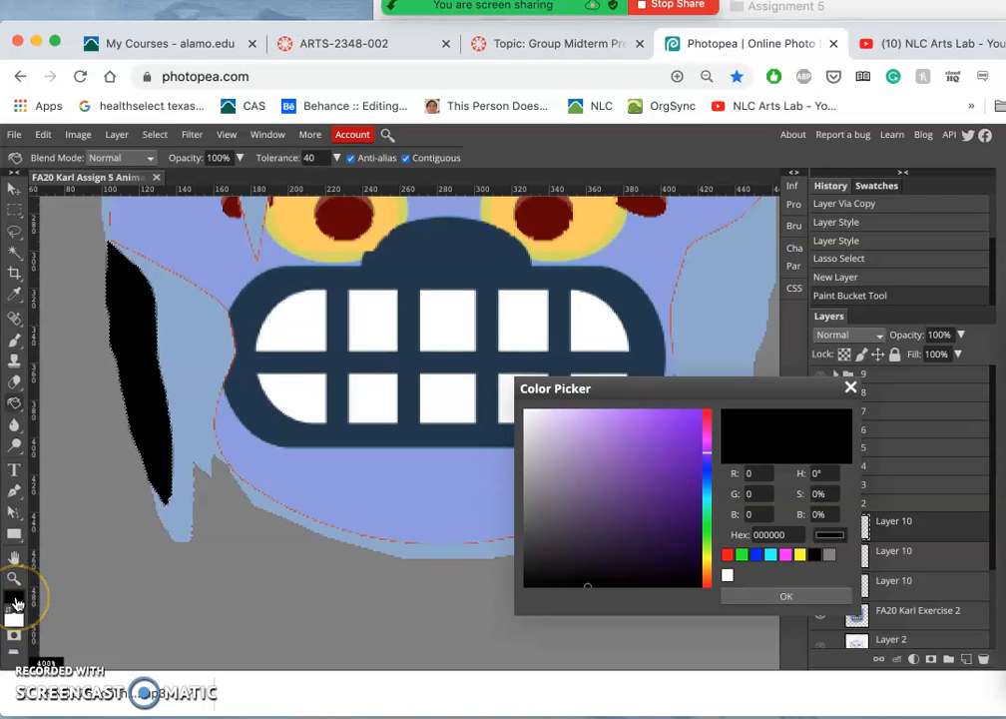
mouse_move(817, 17)
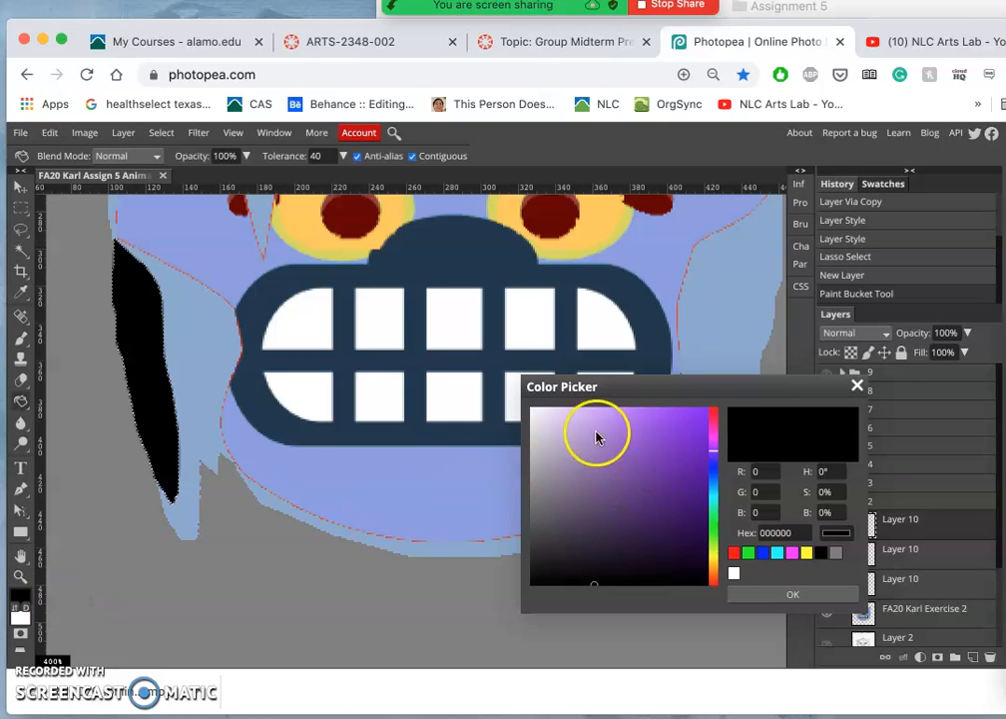
- Set the foreground colour to light blue #8da9cc and refill the black strand
click(716, 499)
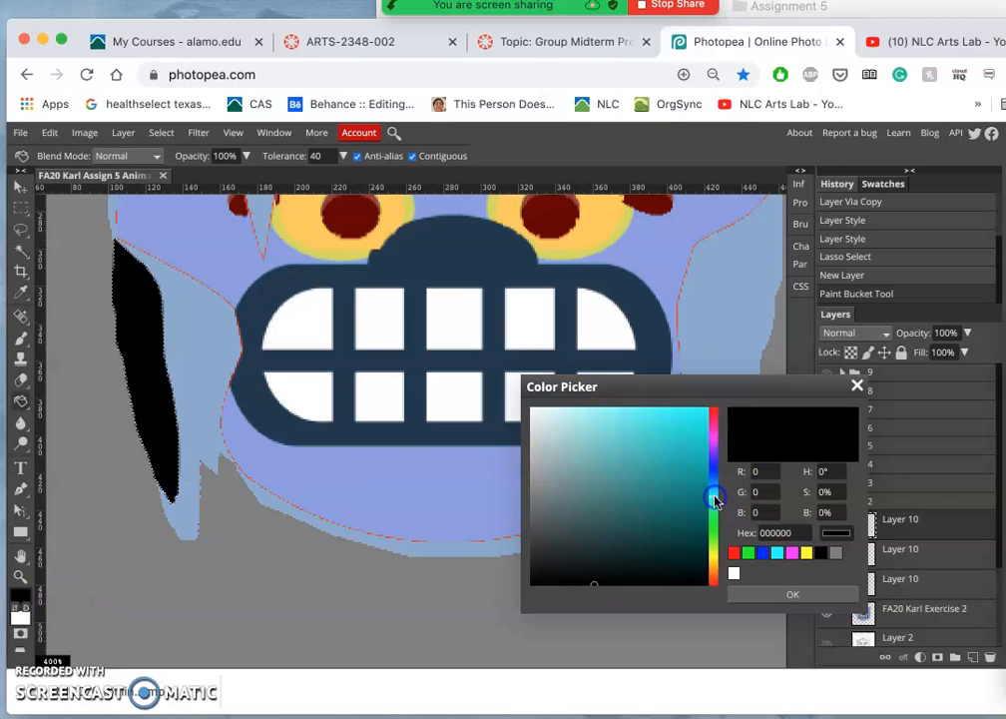
click(605, 459)
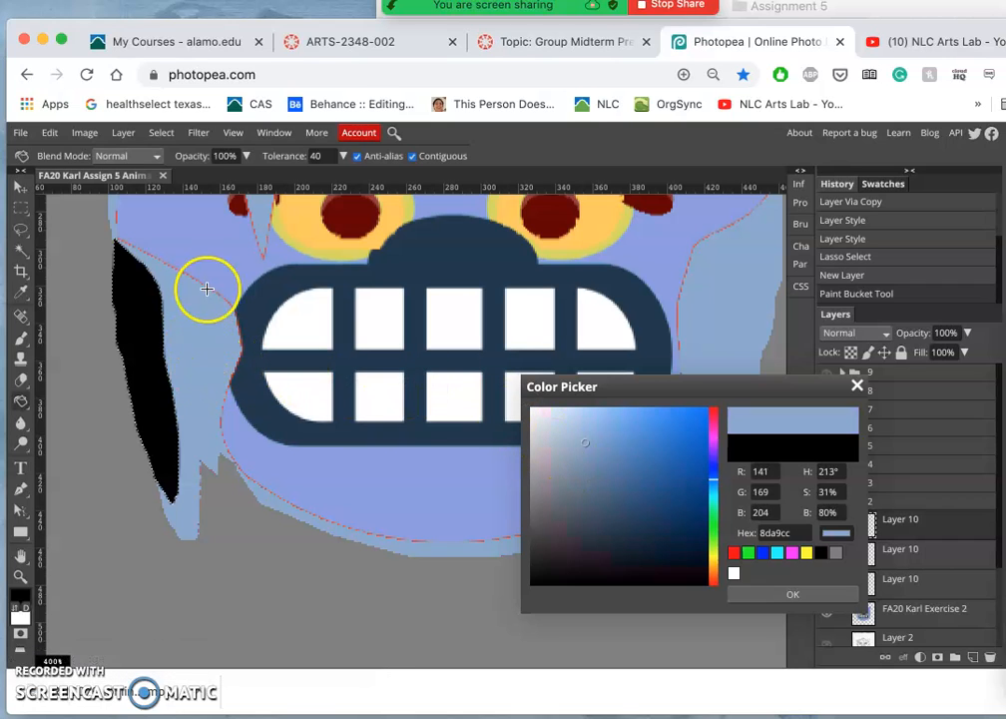
mouse_move(698, 379)
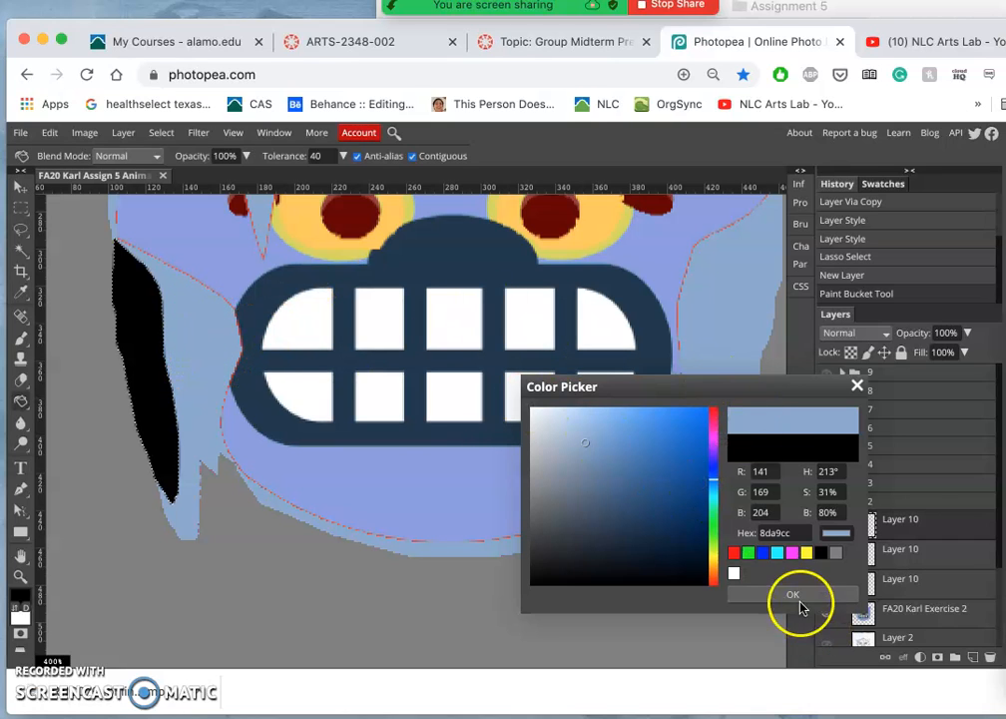
click(794, 593)
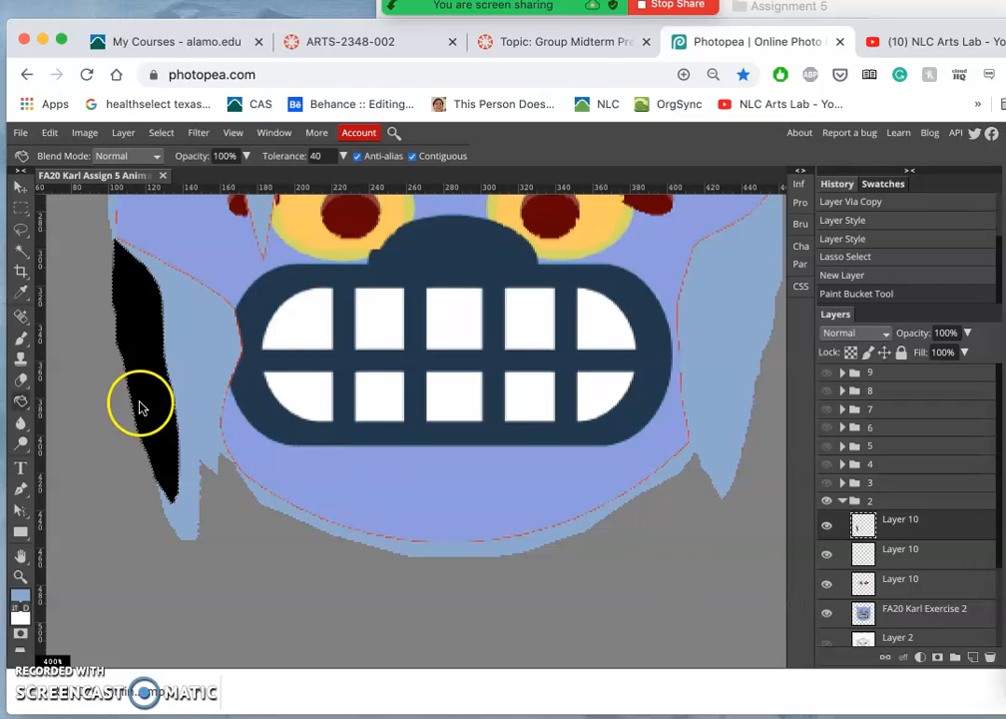
click(150, 400)
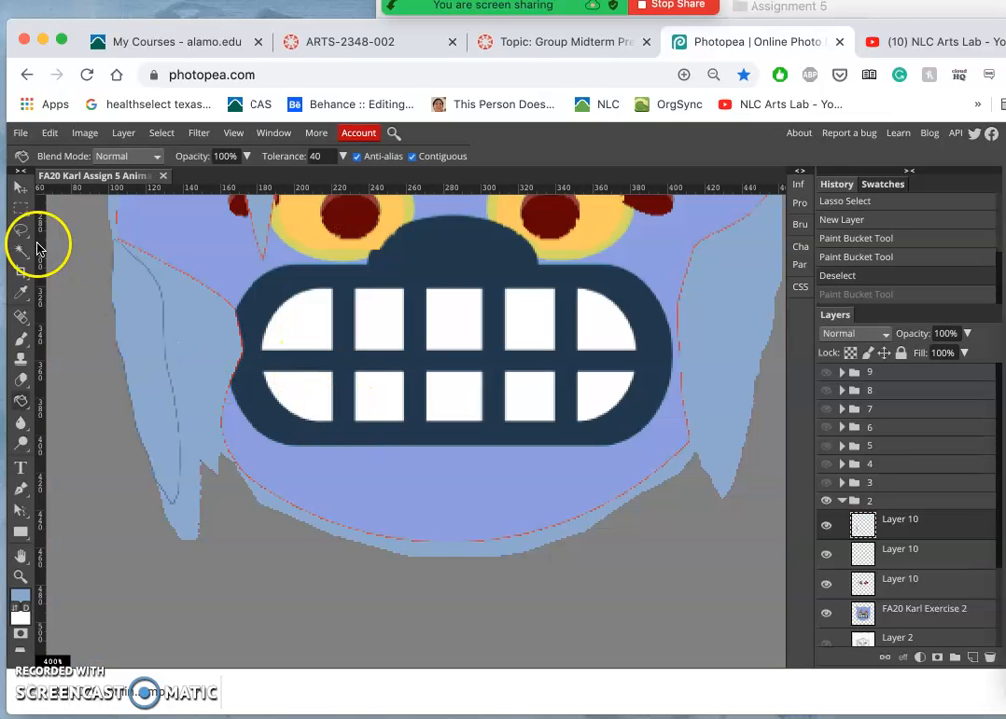
- Switch to the Brush Tool to paint over the left strand's dark outline
click(19, 295)
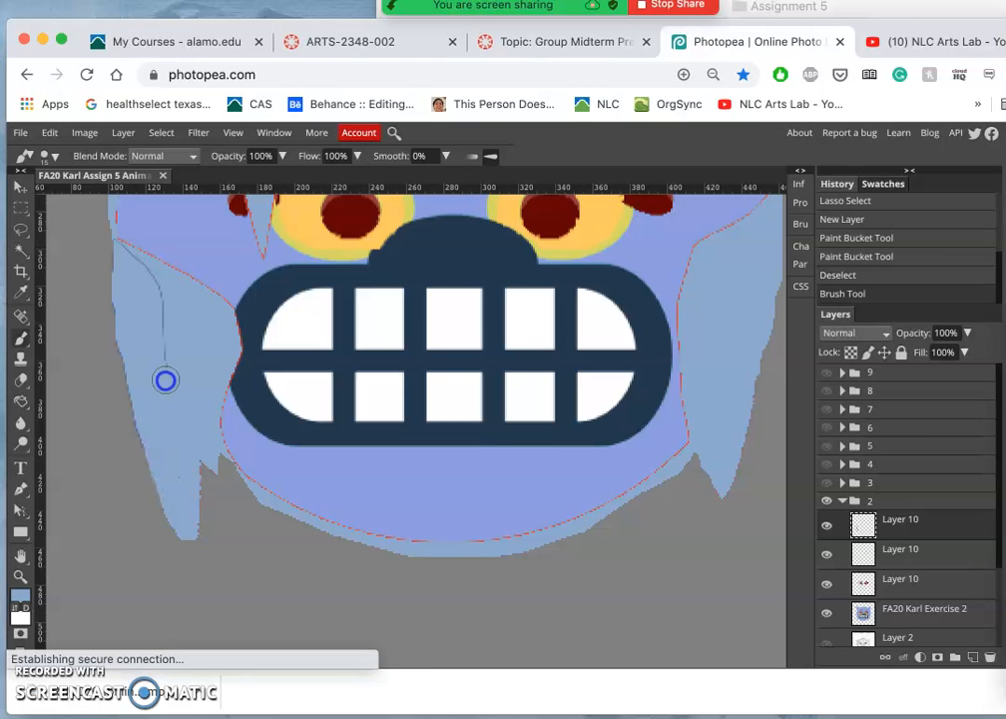
mouse_move(147, 288)
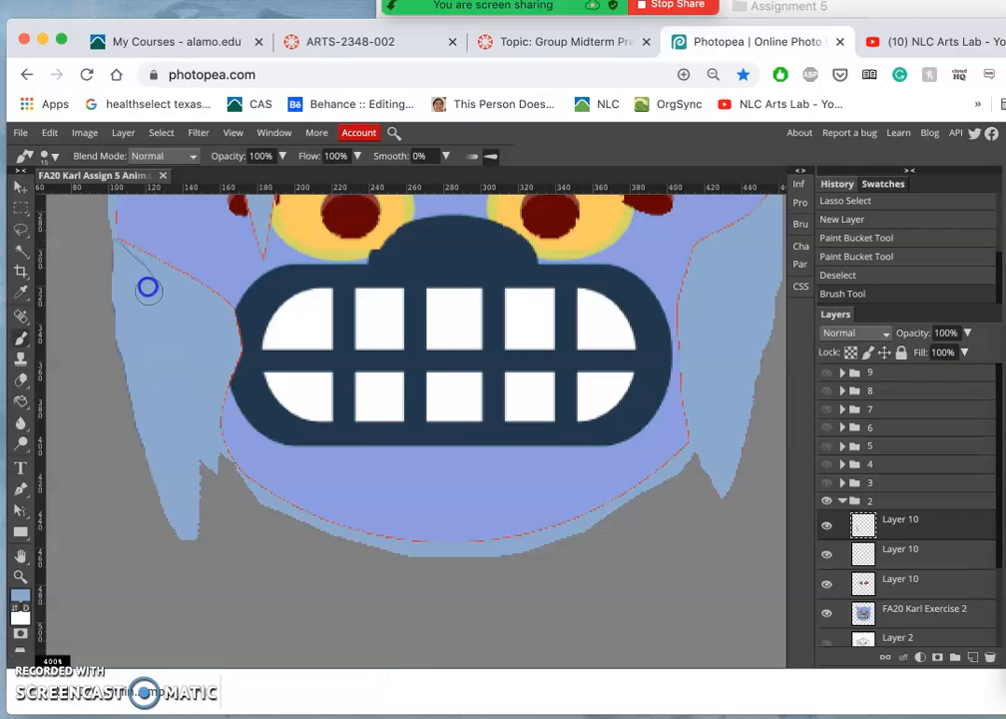
mouse_move(128, 265)
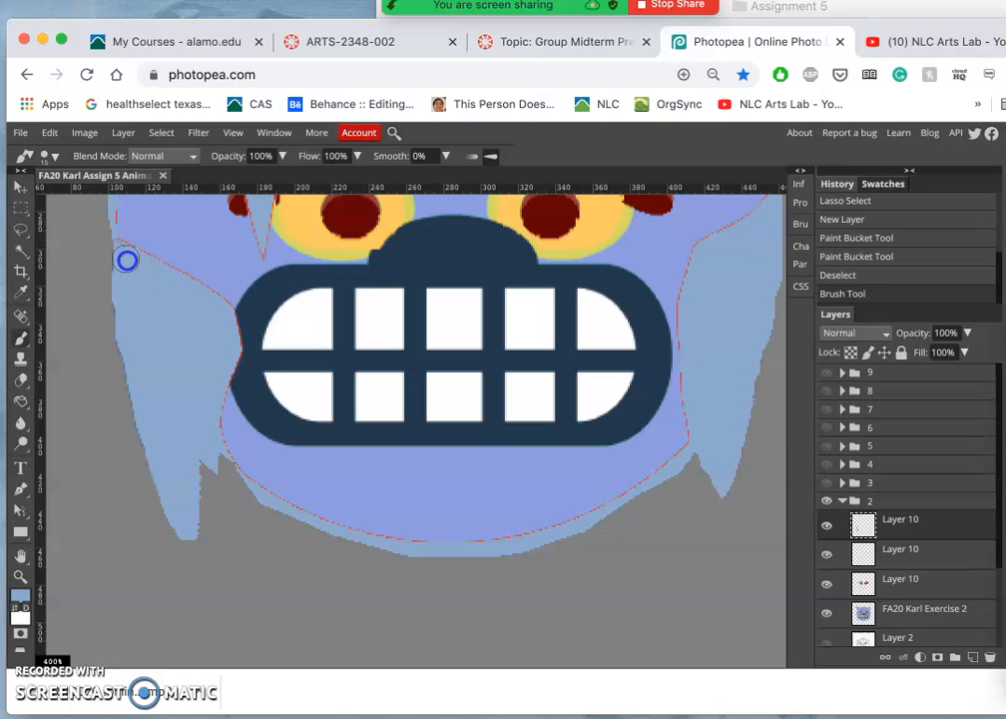
mouse_move(179, 288)
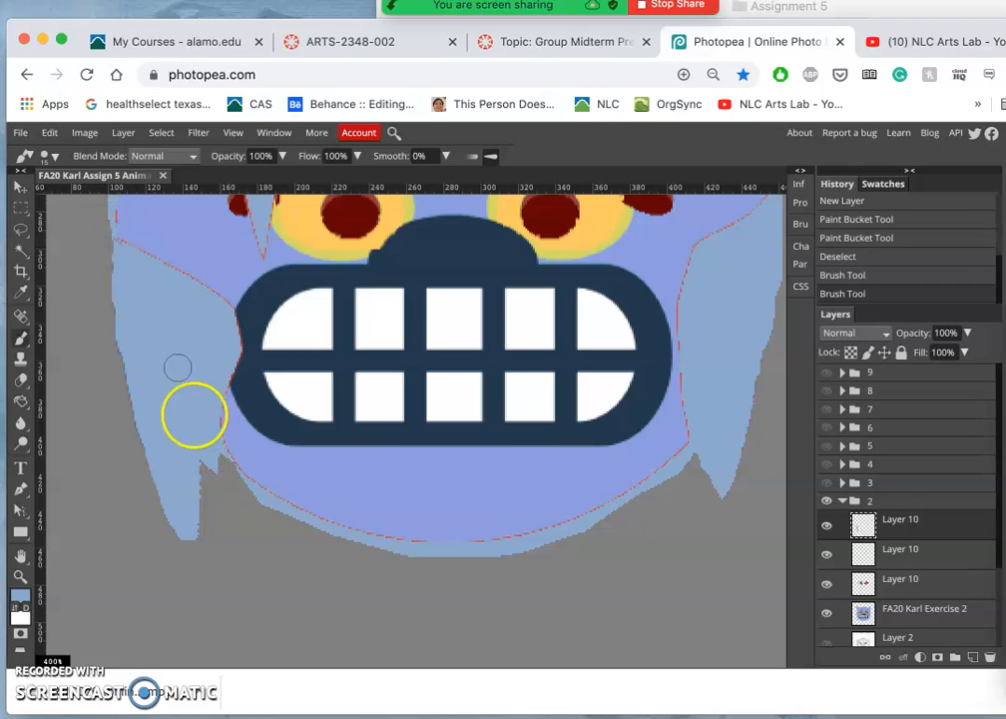
mouse_move(210, 451)
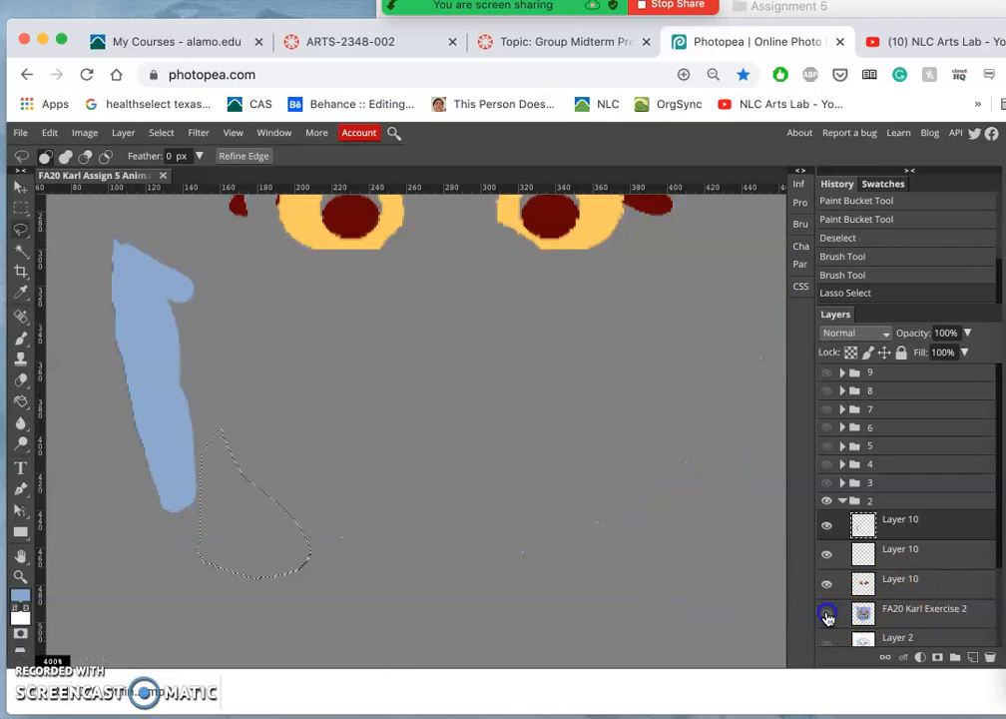
- Show the face layer again and start lasso-selecting the stray piece near the lower right
click(827, 609)
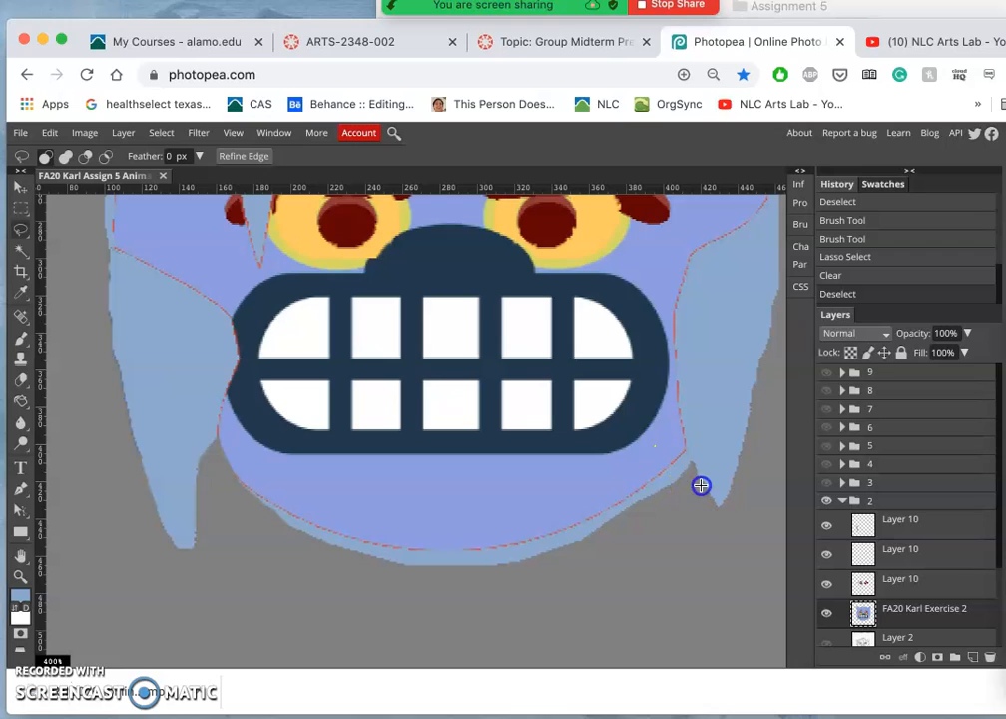
click(701, 486)
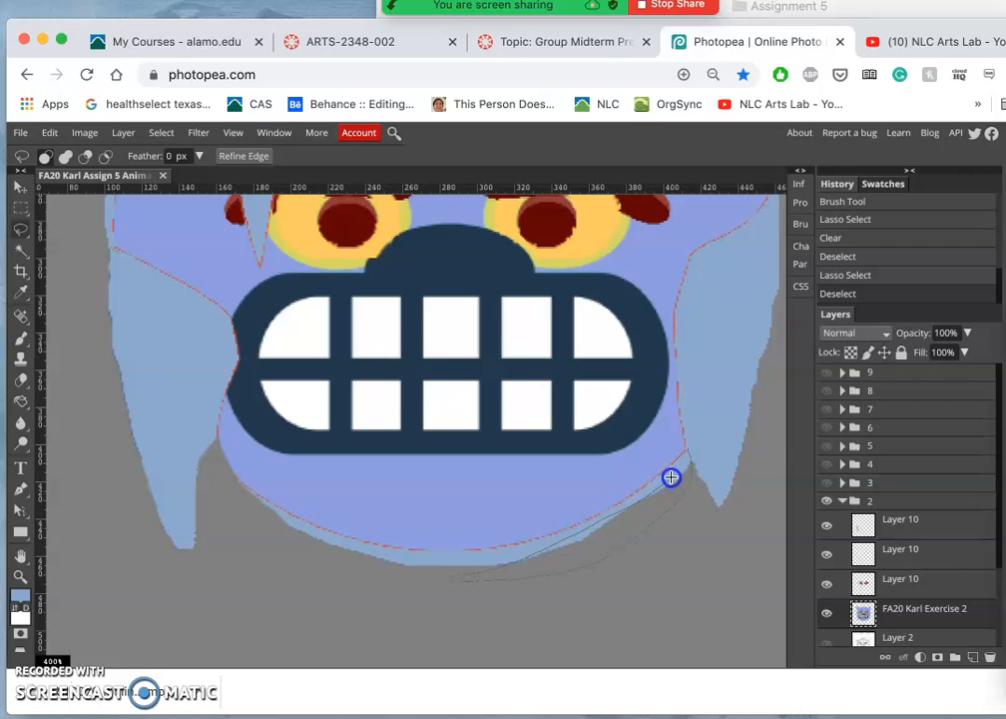
mouse_move(690, 451)
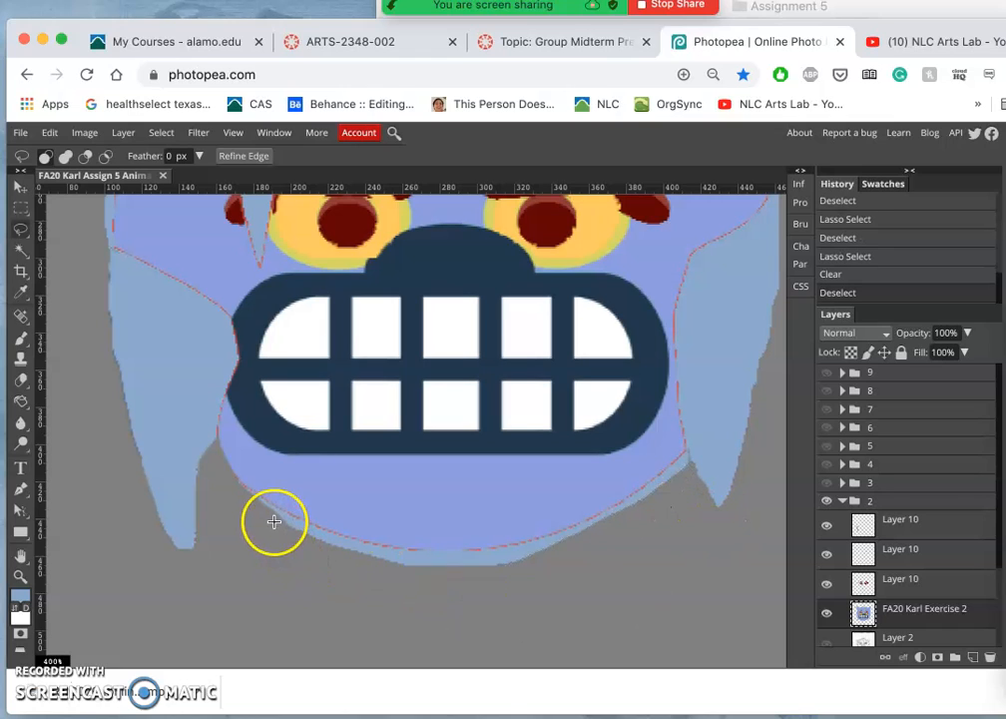
mouse_move(228, 472)
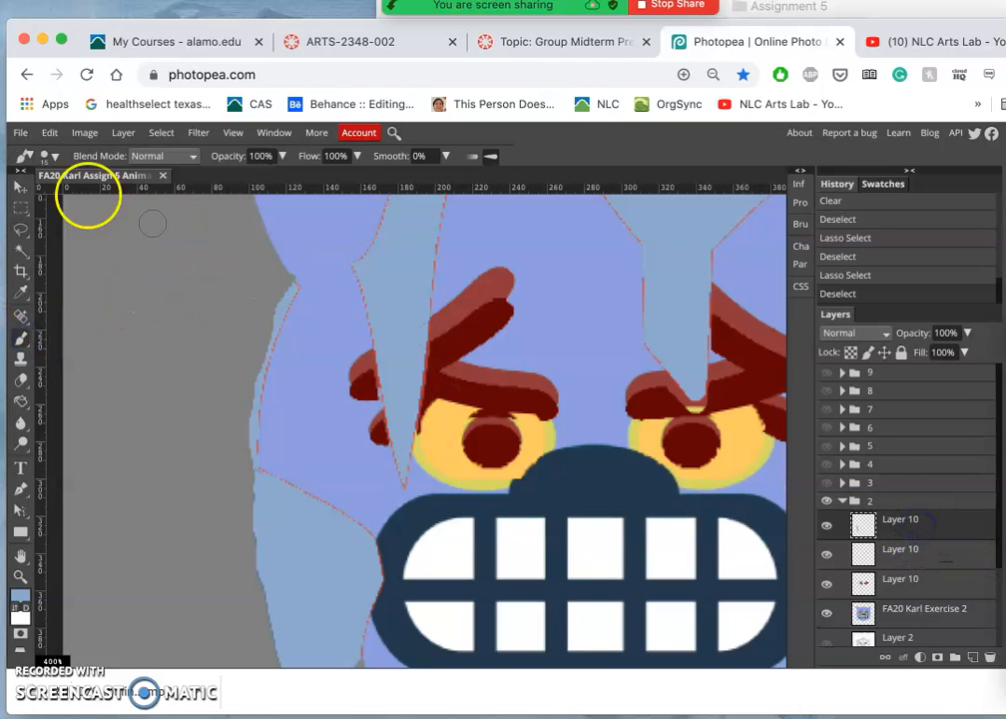
click(44, 156)
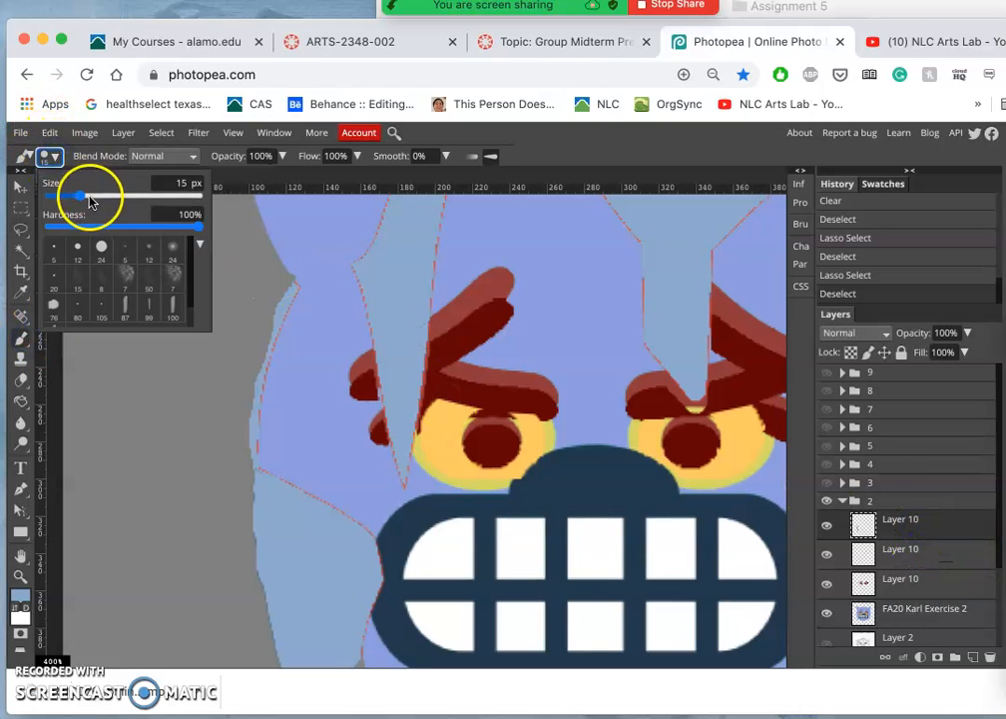
drag(75, 197, 105, 197)
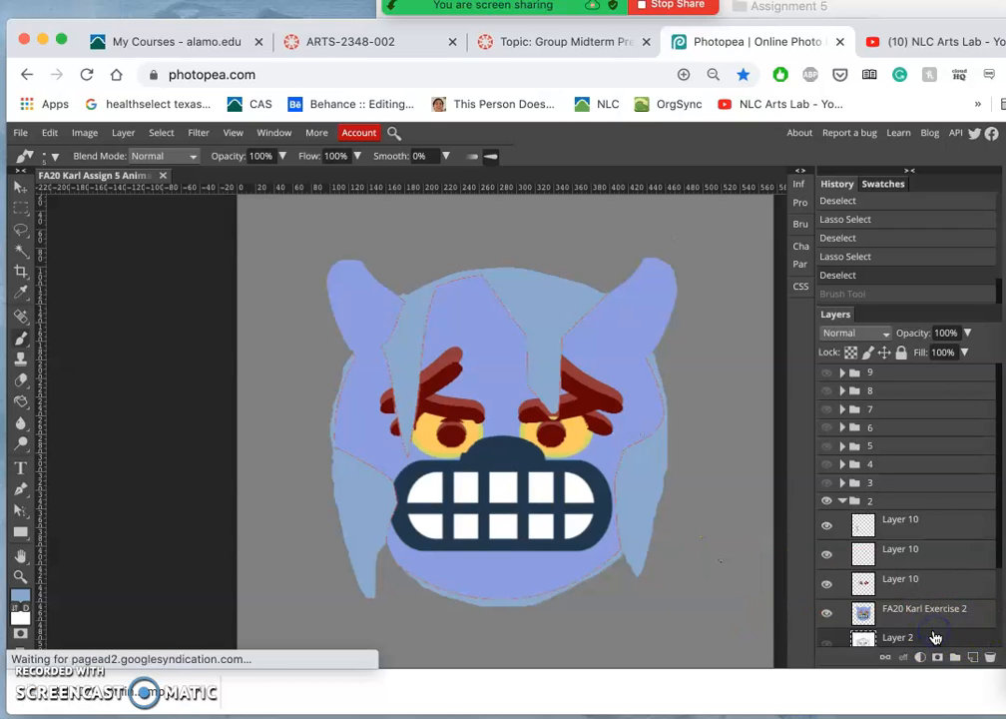
- On a new layer, draw a red ellipse and transform it to cover the head
click(971, 658)
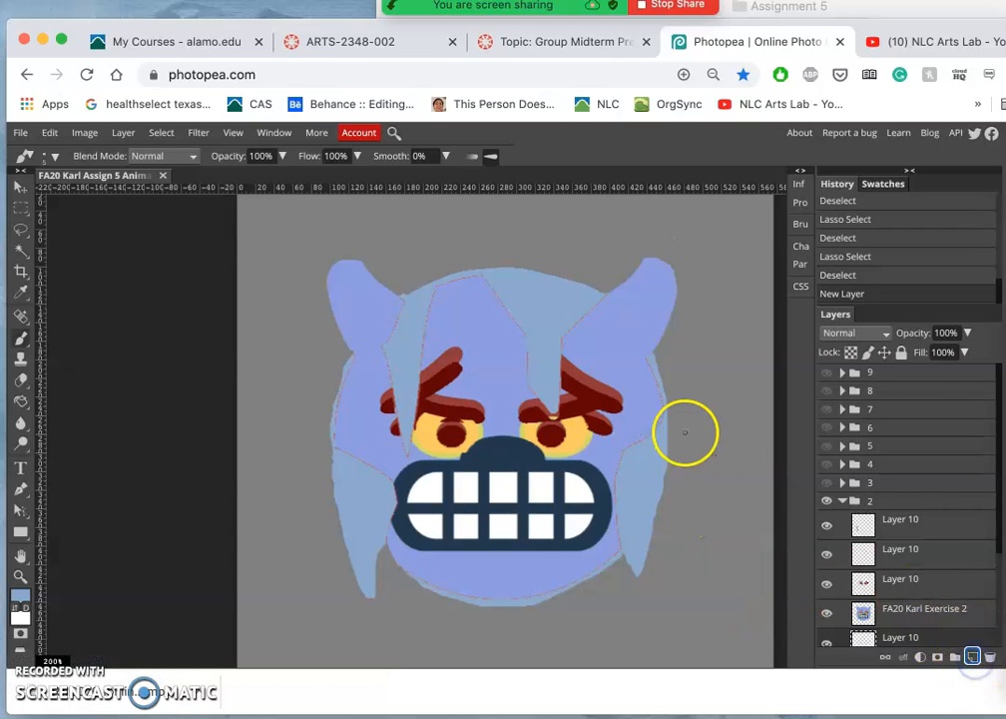
click(14, 206)
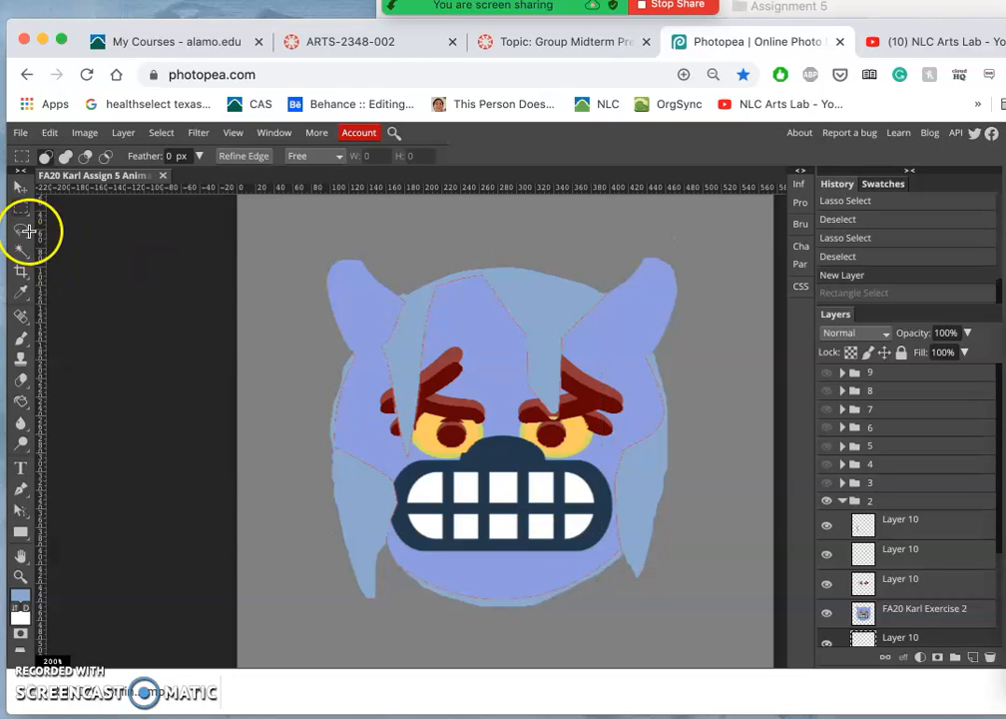
click(18, 211)
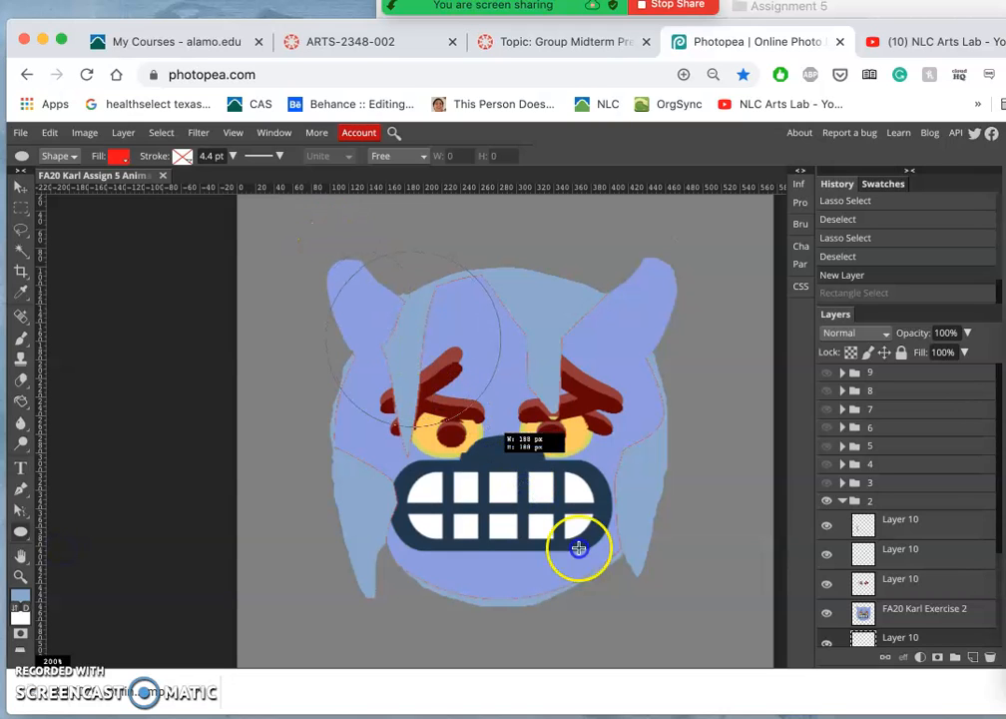
drag(579, 549, 664, 656)
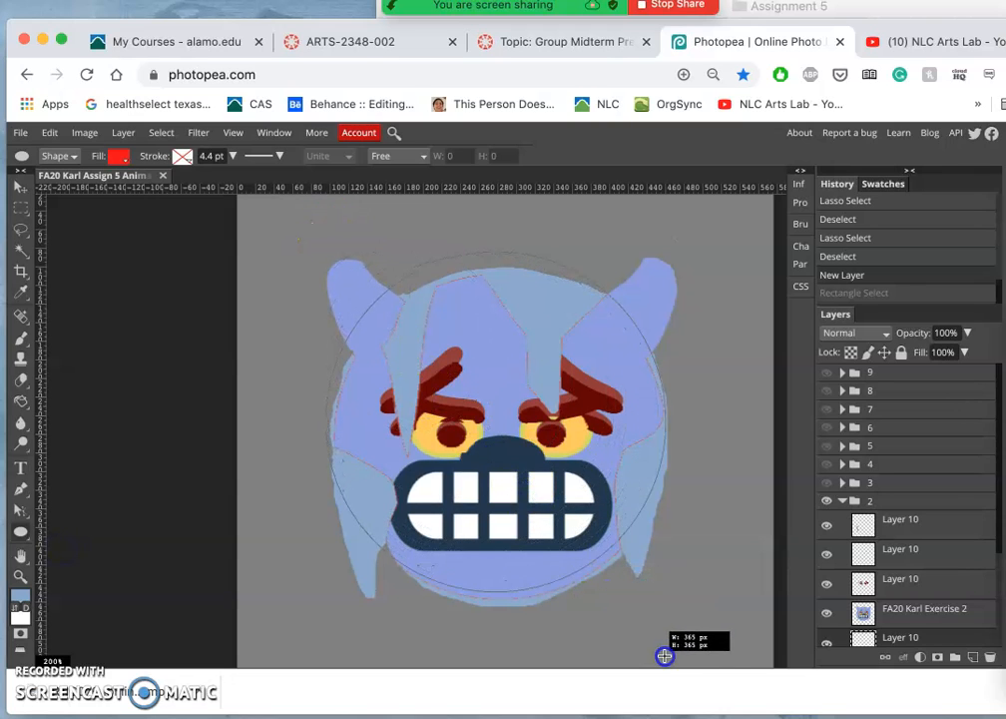
drag(663, 656, 660, 642)
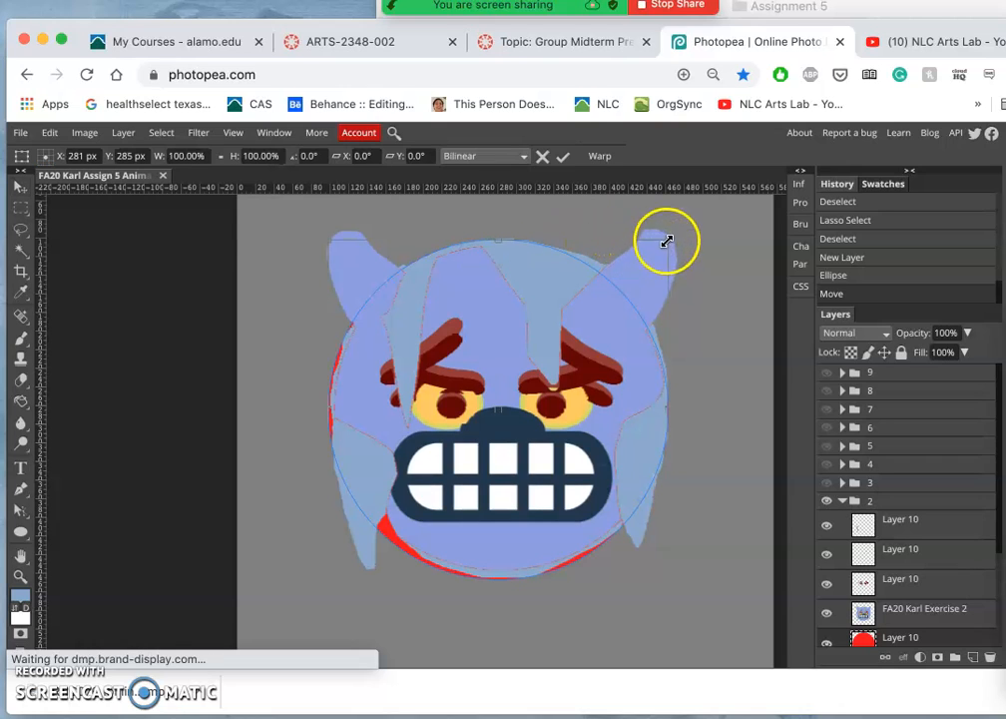
drag(667, 240, 674, 235)
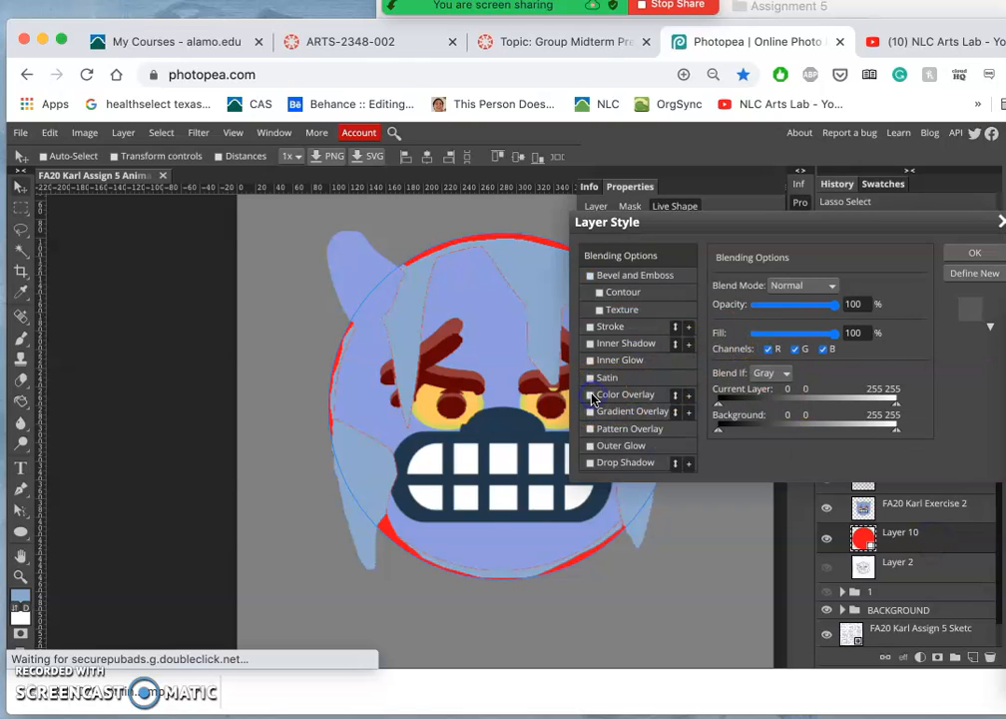
- Enable Color Overlay on the circle layer and choose a lavender colour
click(590, 394)
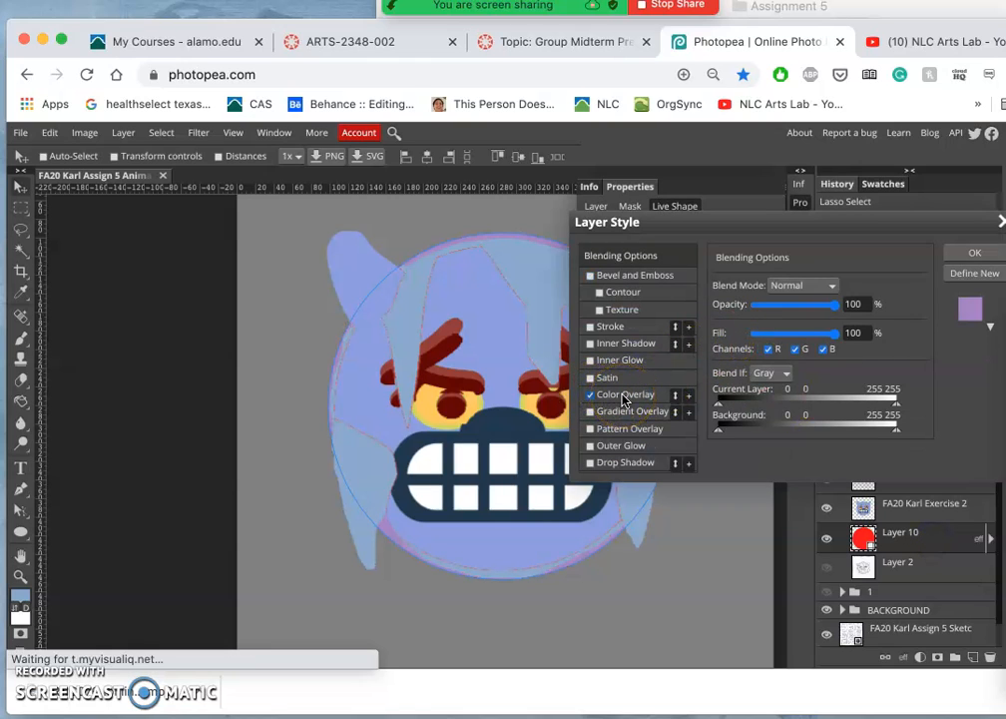
click(624, 394)
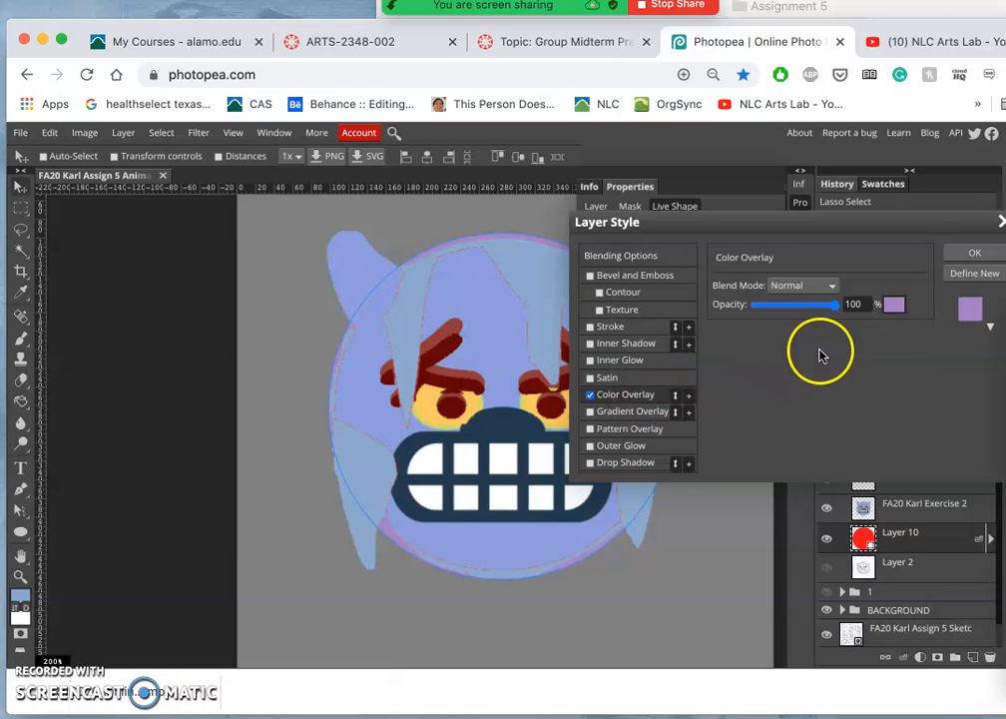
click(895, 305)
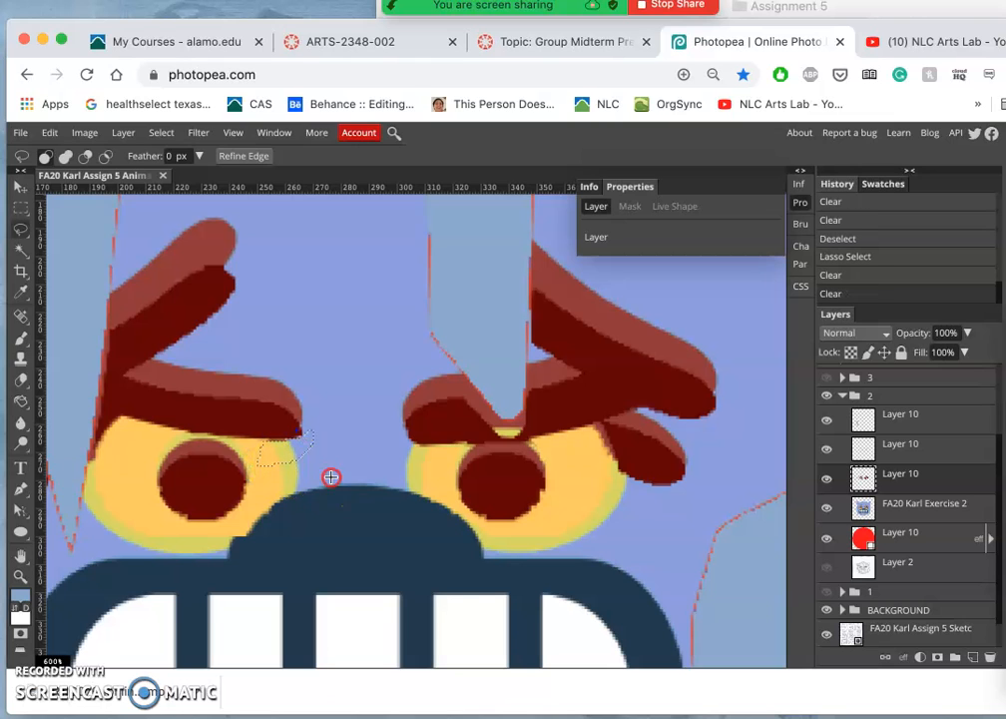
- Touch up the right eyebrow edge with dark red brush paint
right_click(330, 477)
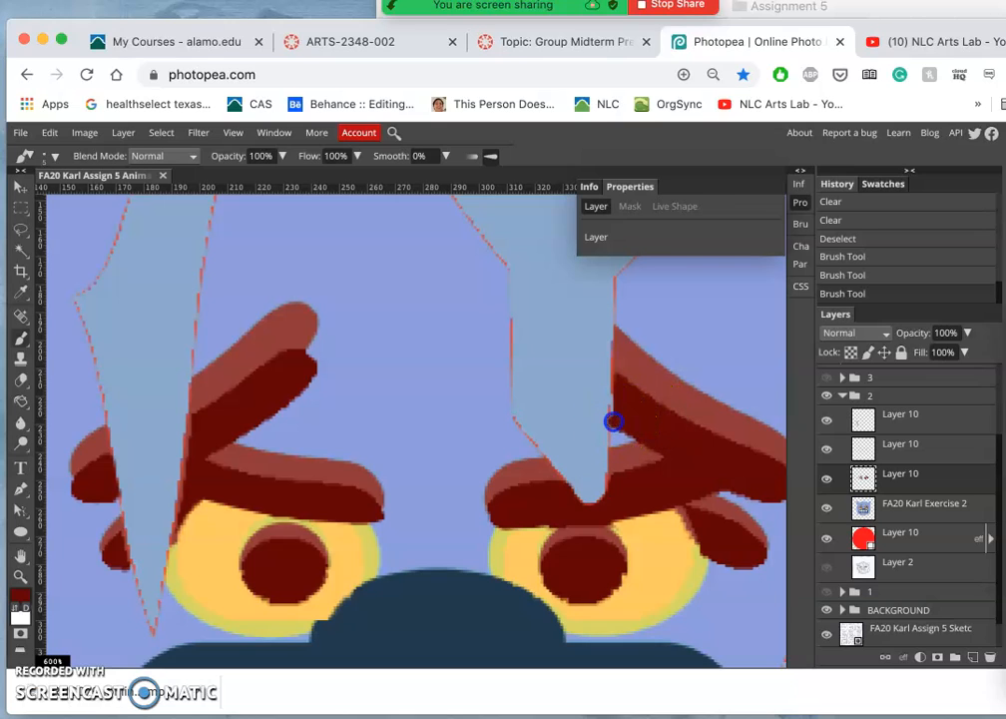
click(612, 421)
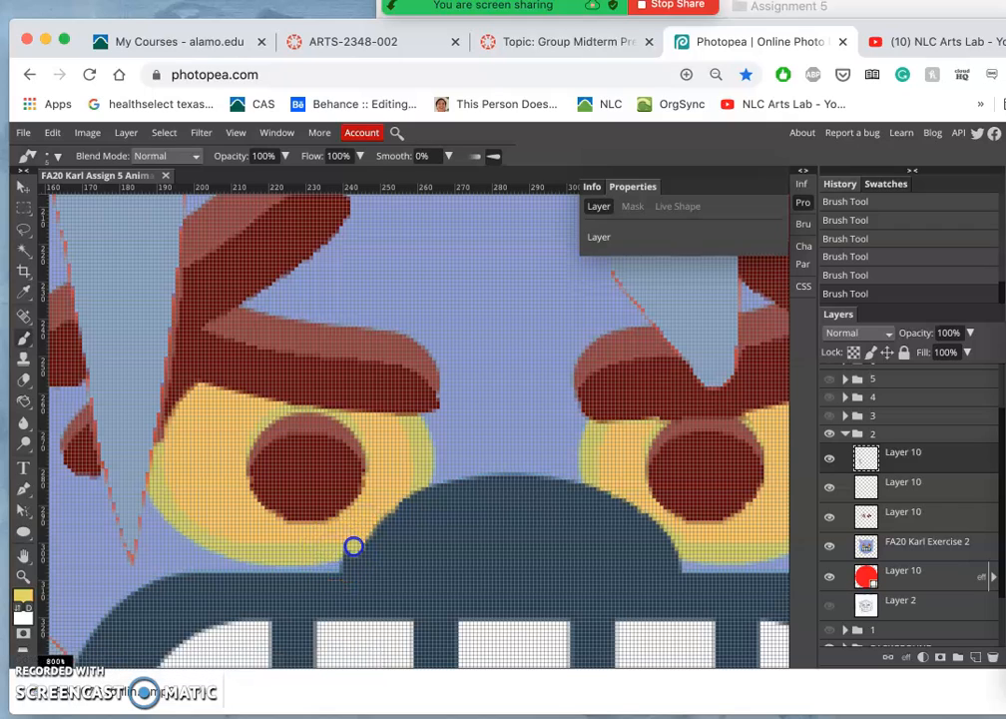
mouse_move(460, 535)
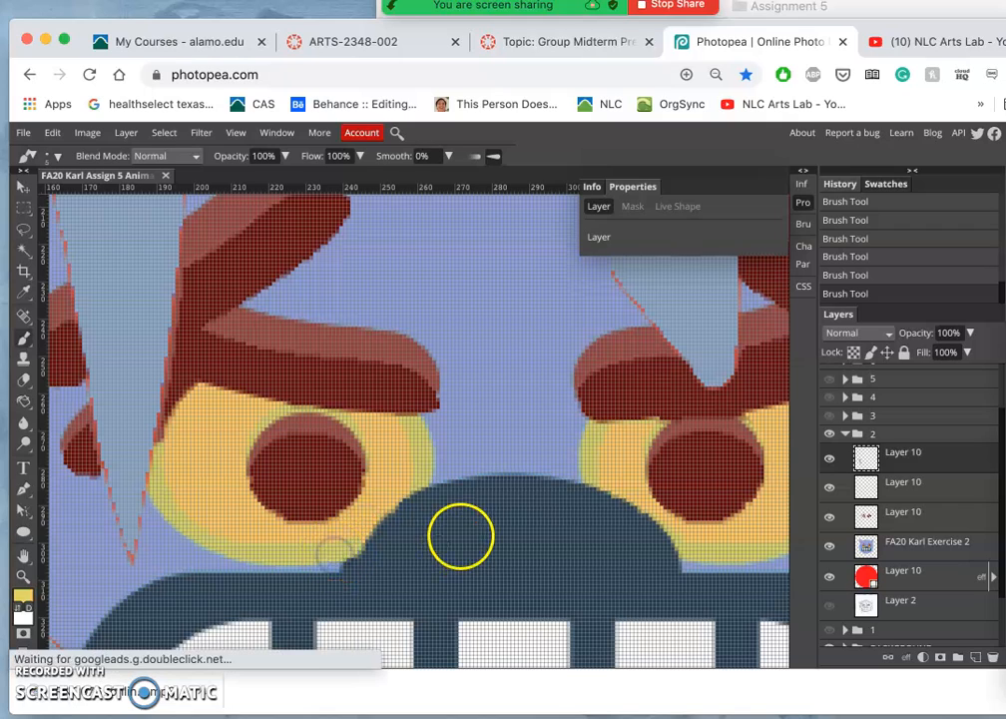
mouse_move(331, 566)
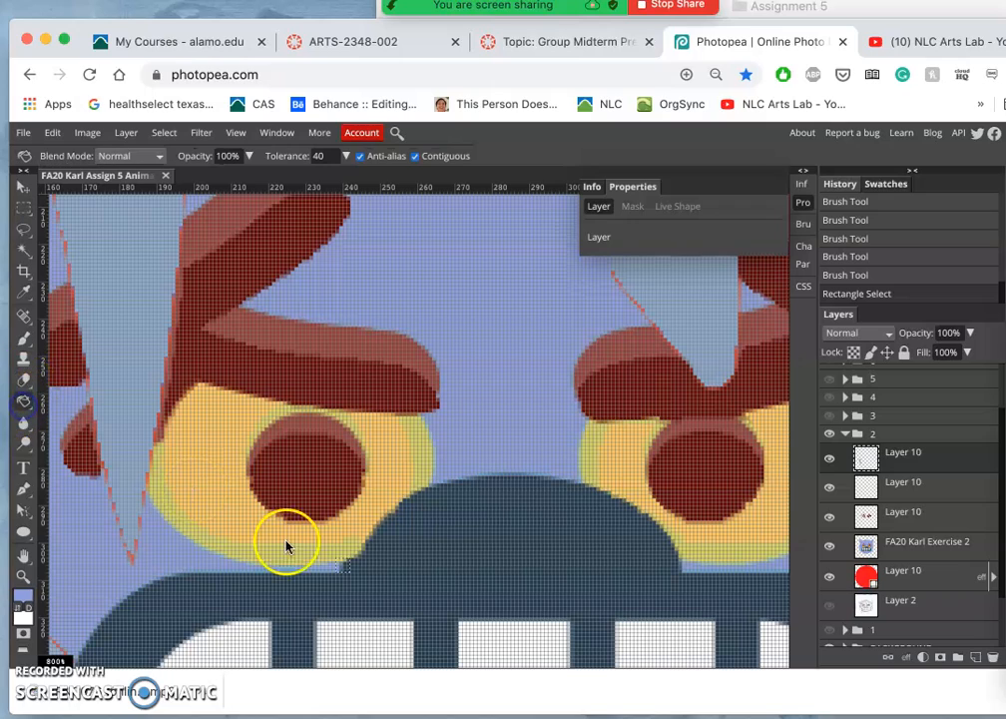
- Paint-bucket fill the yellow gap beneath the left eye
click(345, 568)
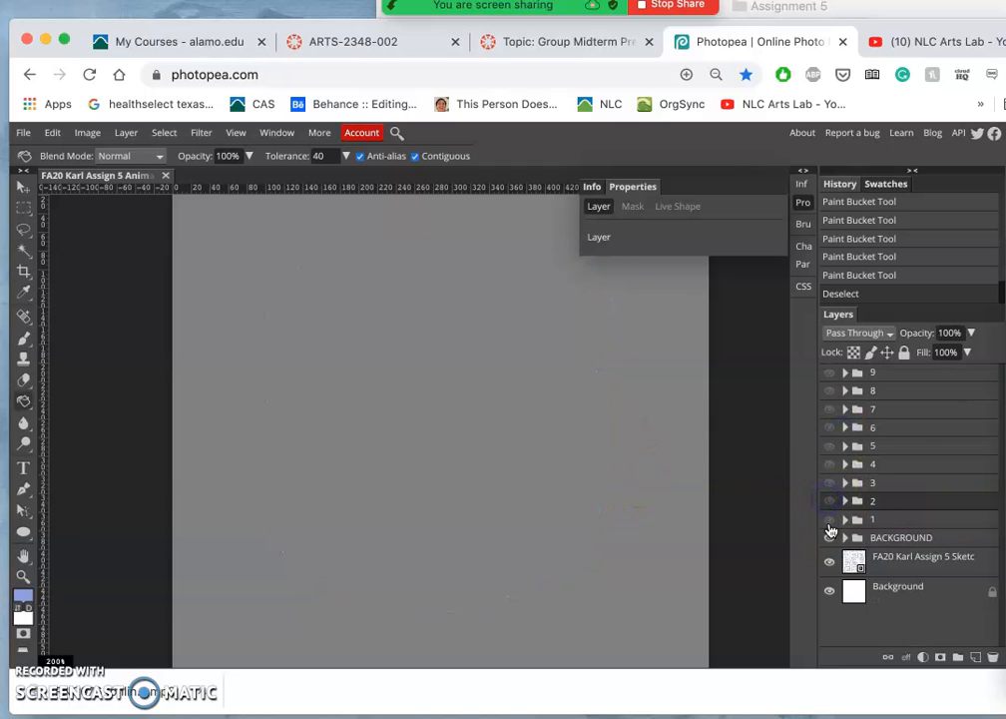
- Make frame folders 1, 2 and 3 visible and expand folder 2's layers
click(829, 518)
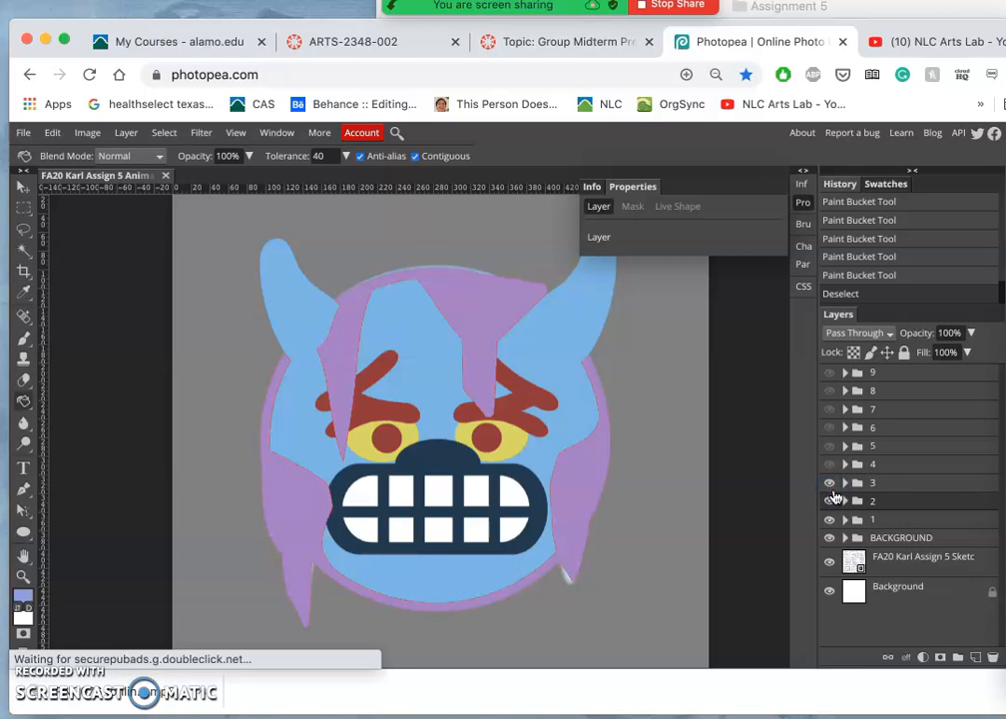
click(830, 500)
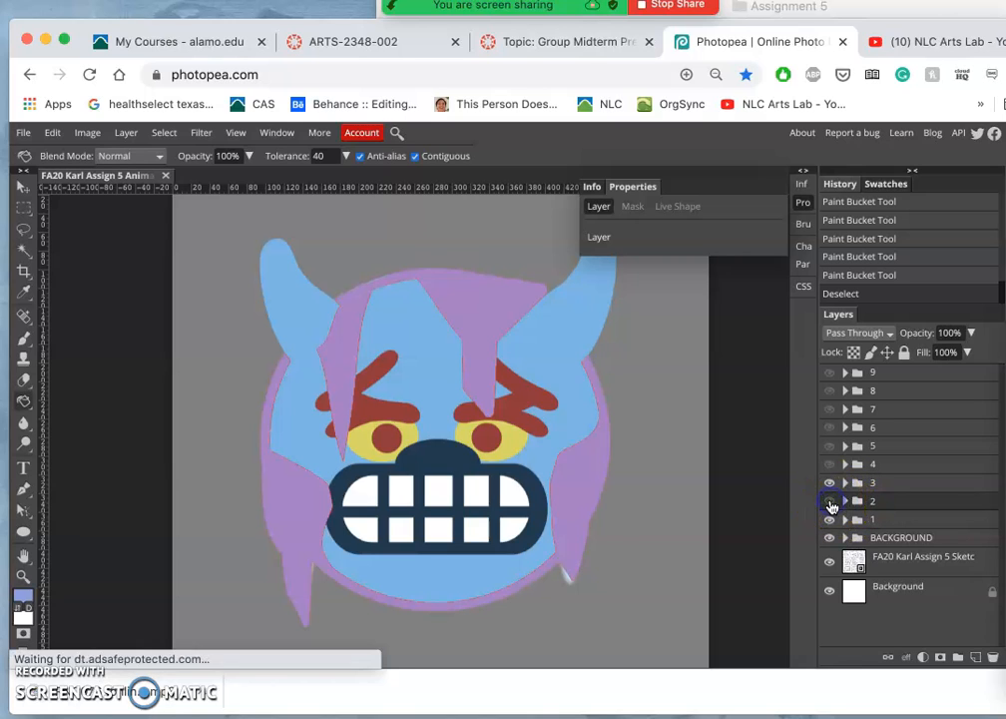
click(830, 500)
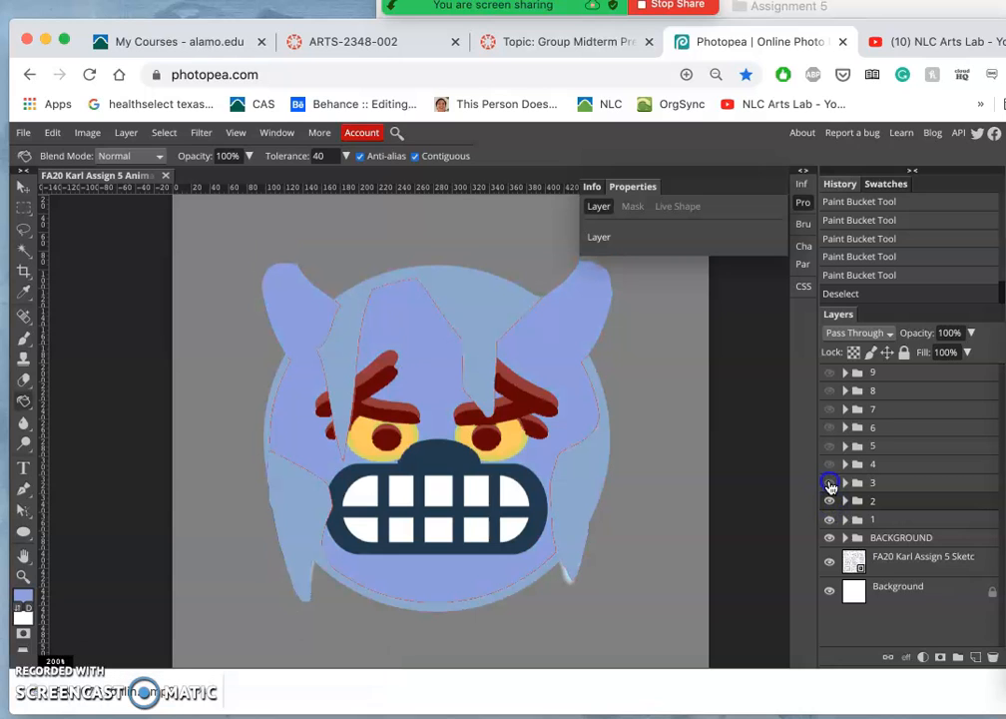
click(846, 500)
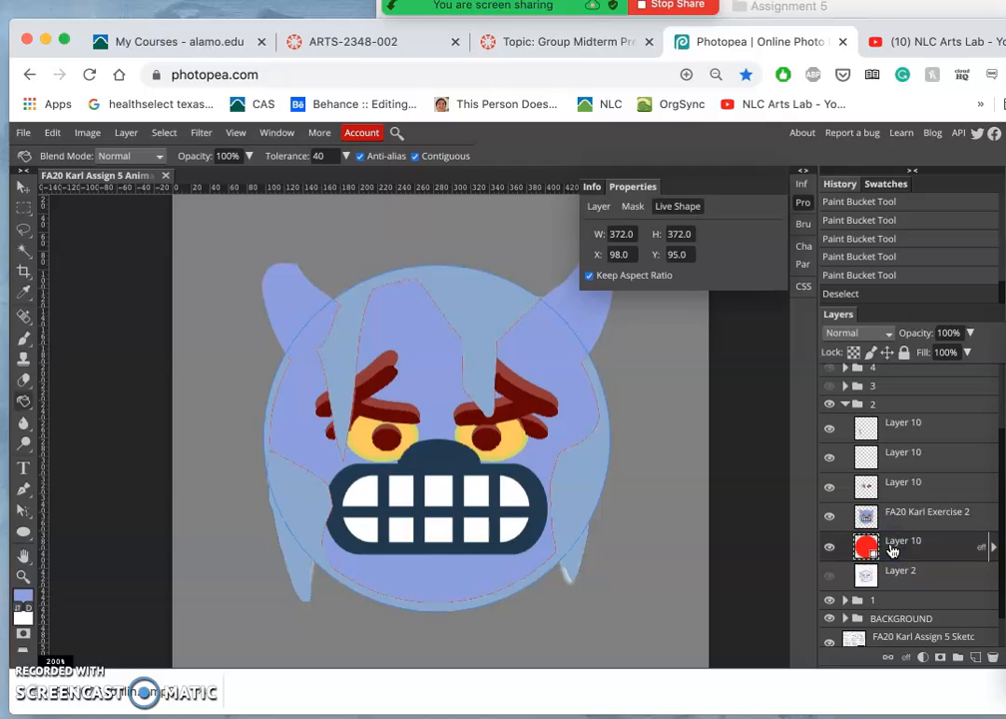
- Select frame 2's circle layer, then the circle copy placed in folder 1
click(902, 543)
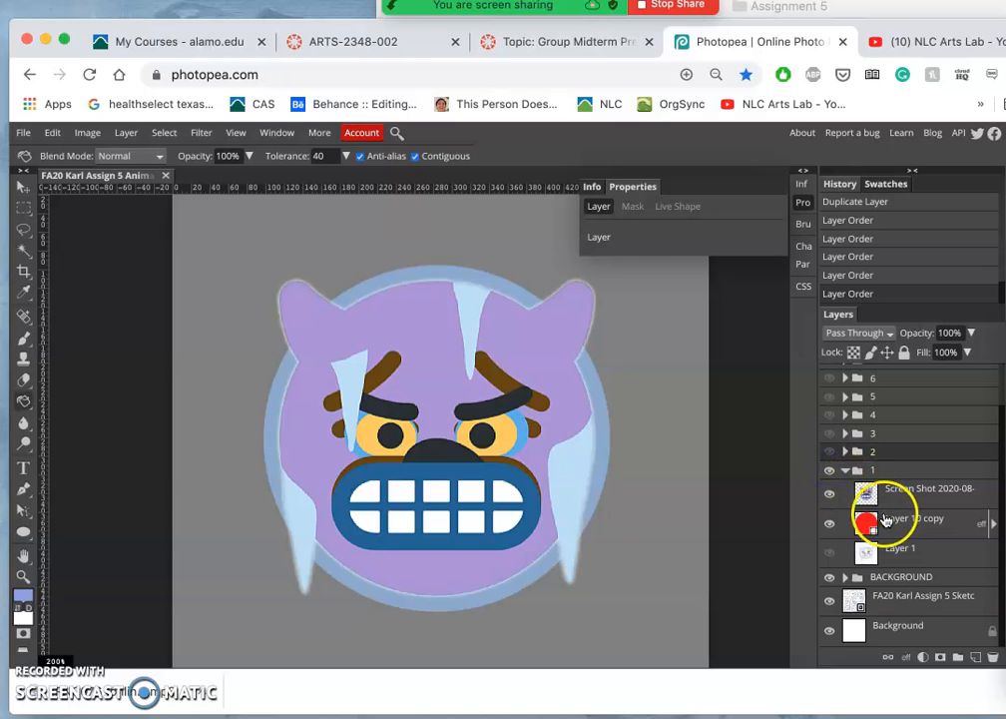
click(925, 519)
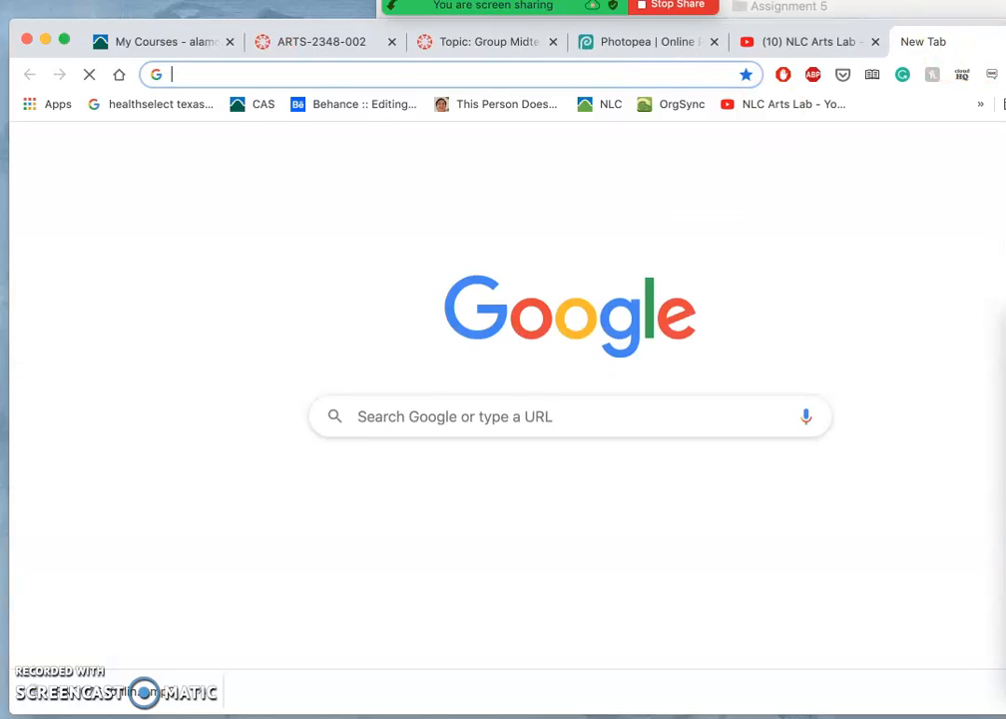
- Switch from the blank Chrome tab back to the Photopea tab
click(649, 42)
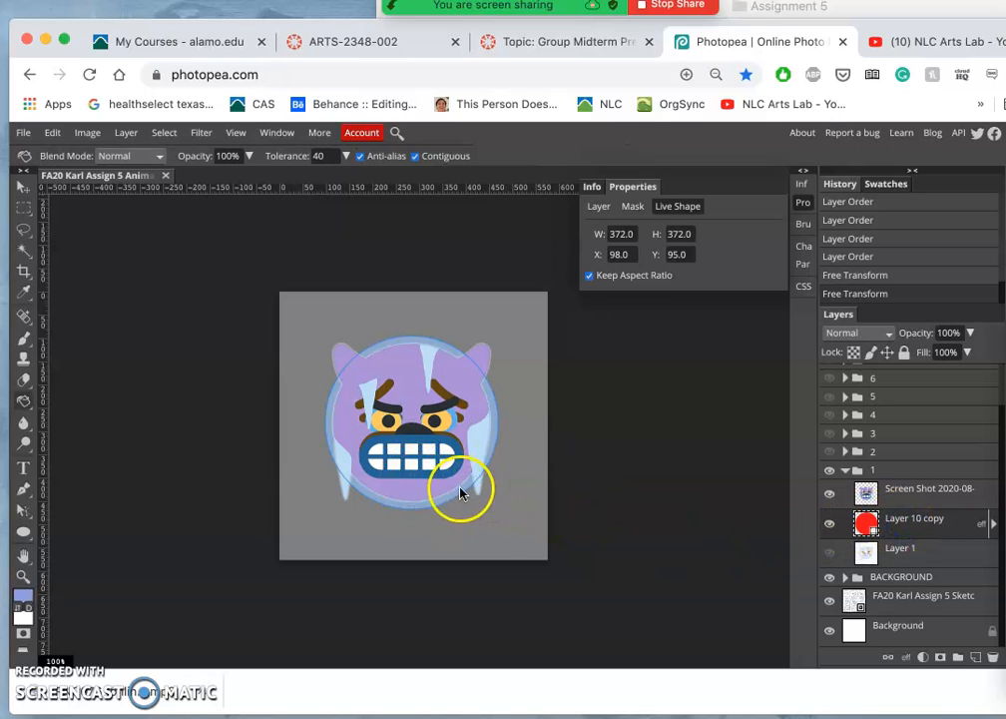
mouse_move(342, 424)
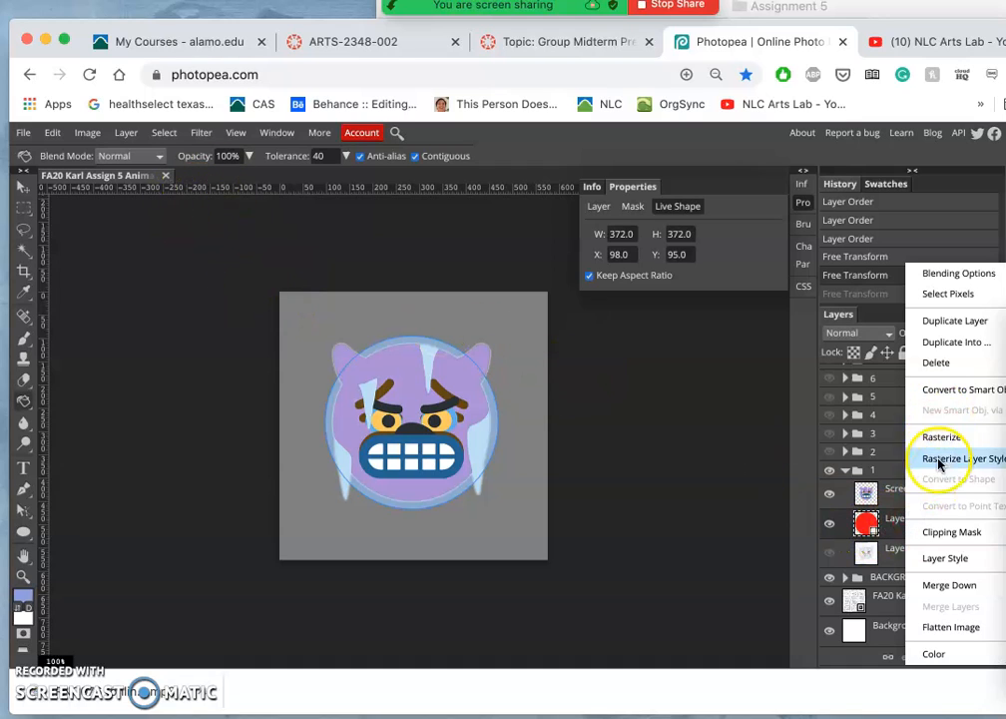
- Rasterize Layer 10 copy's layer style and resize the circle behind the frame-1 creature
click(962, 456)
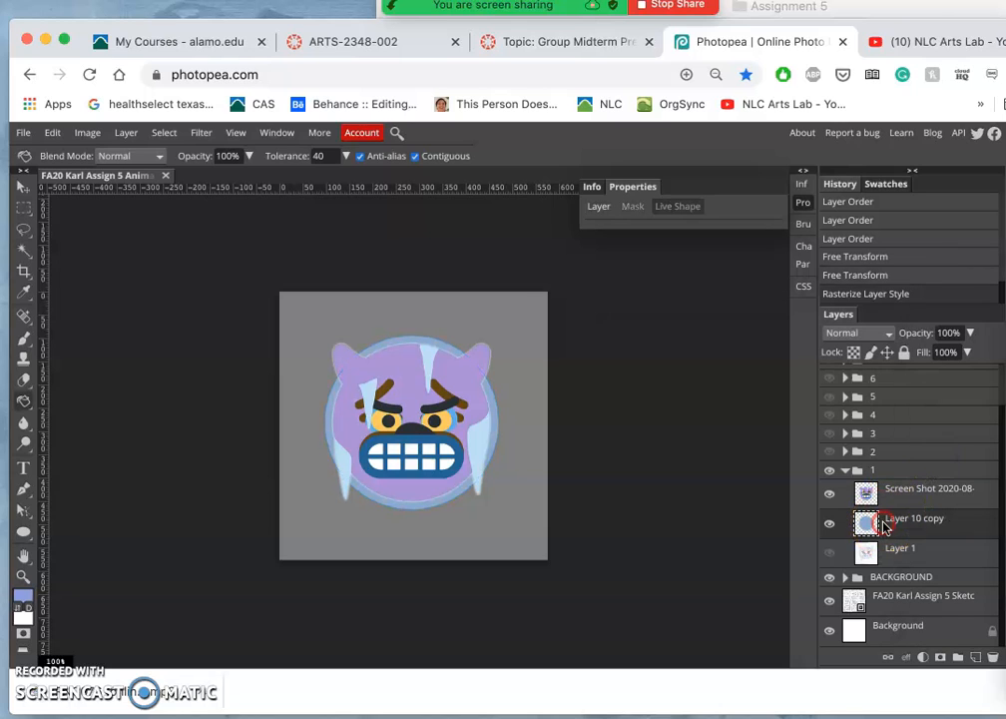
right_click(883, 520)
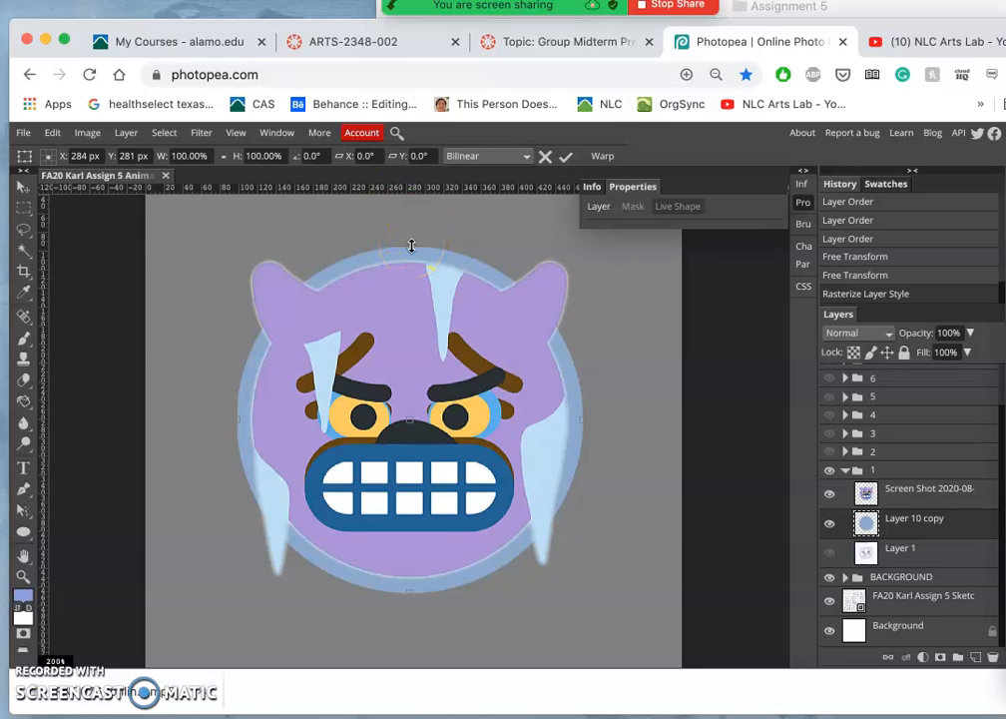
drag(410, 246, 411, 252)
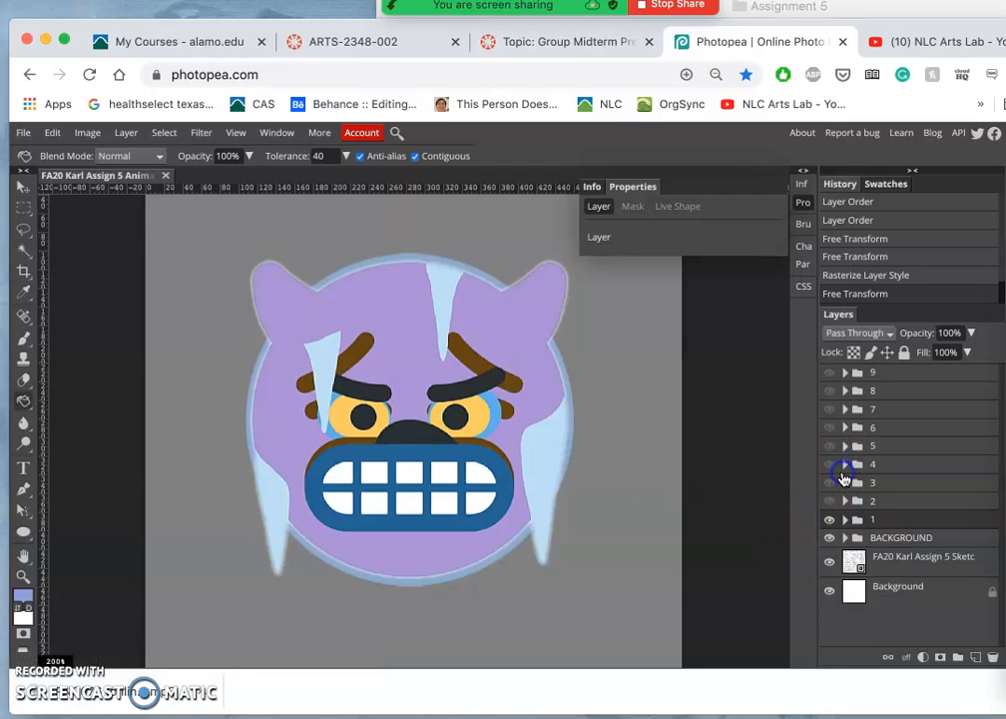
click(830, 464)
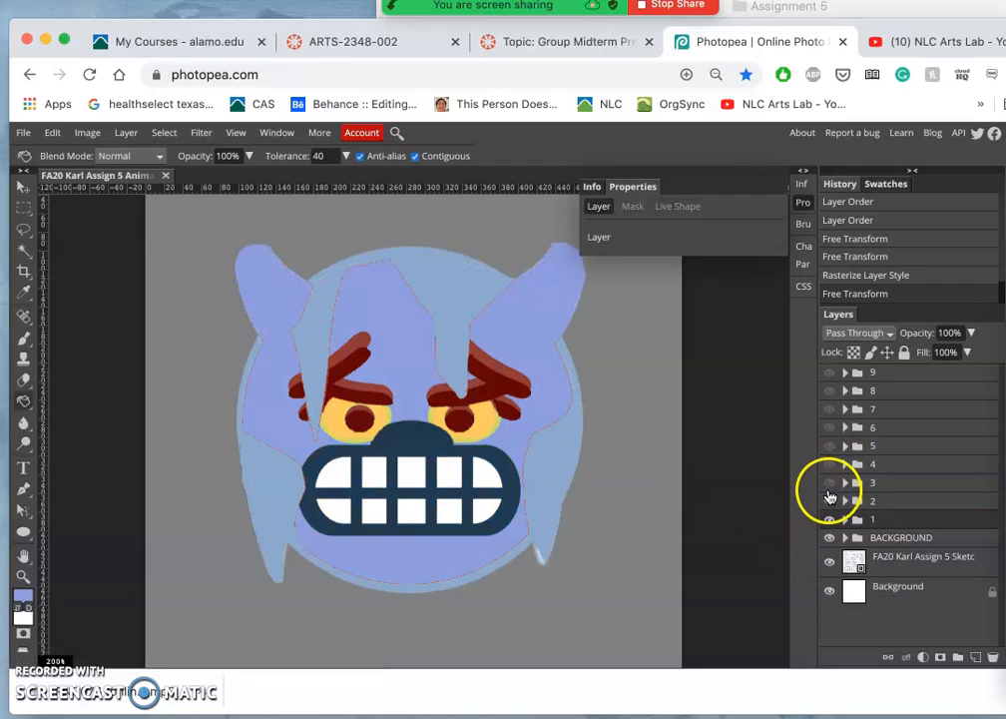
click(827, 482)
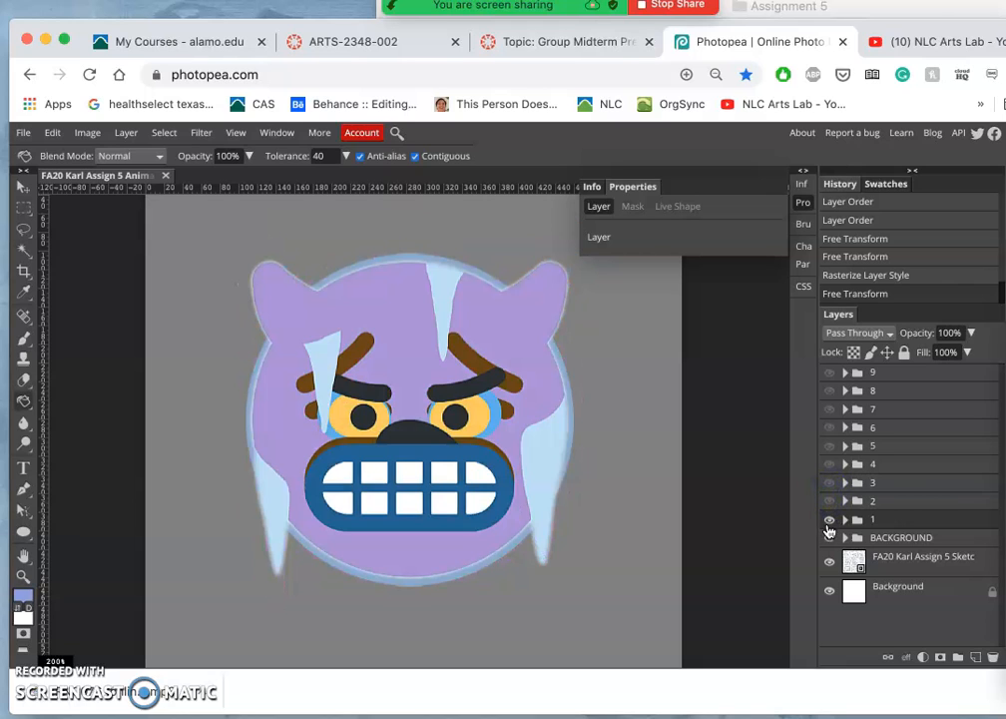
click(830, 501)
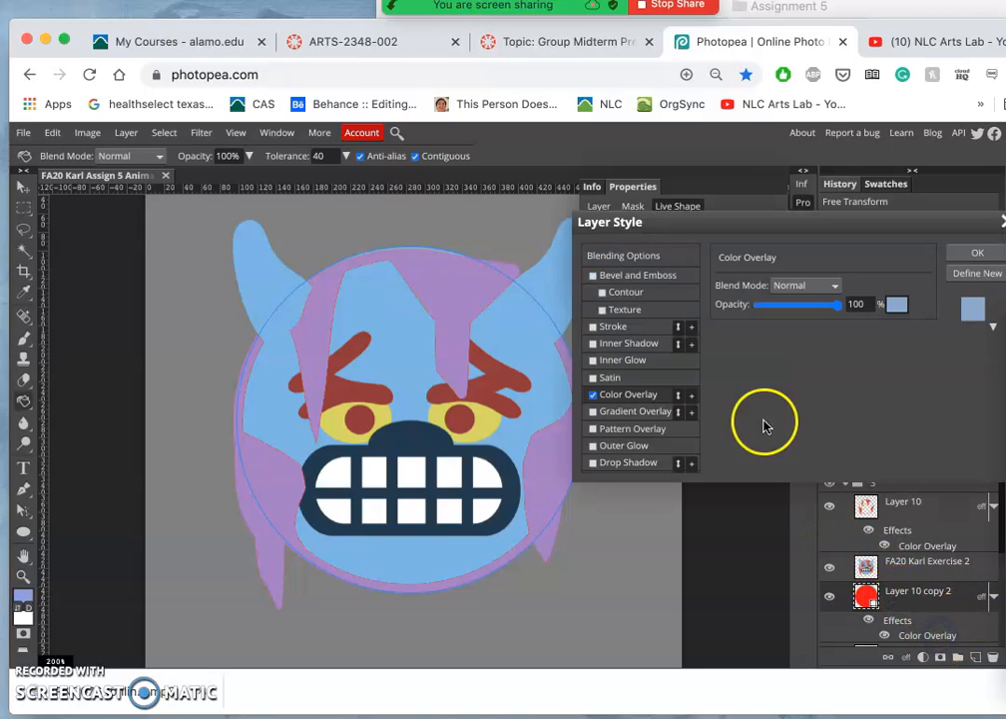
- Recolour the Layer 10 copy 2 circle overlay from periwinkle to lavender purple
click(899, 305)
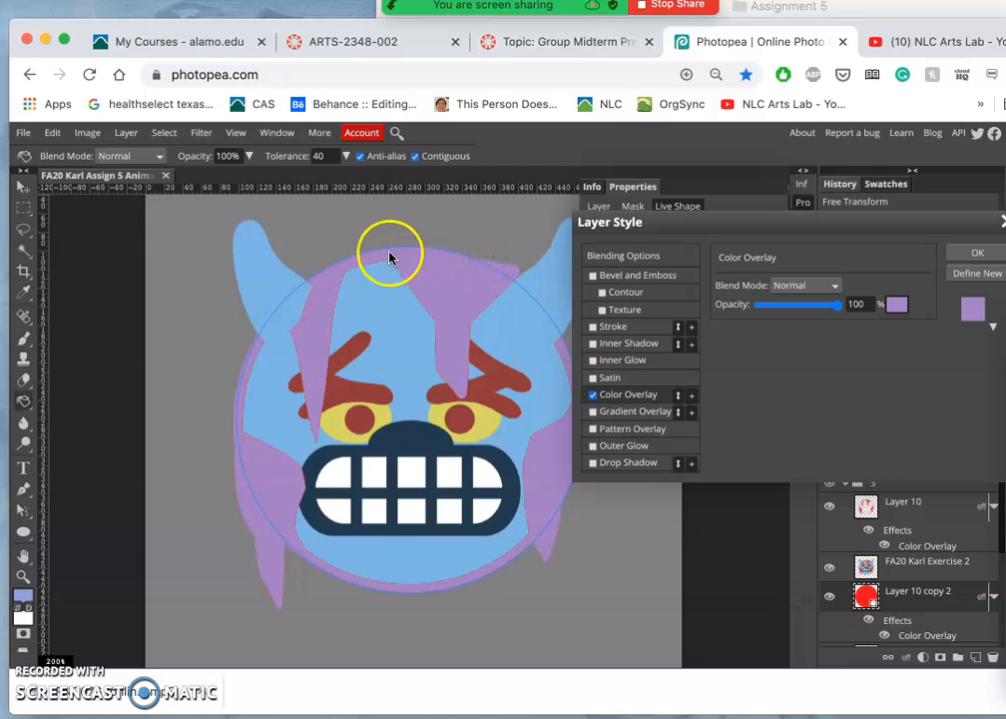
mouse_move(684, 396)
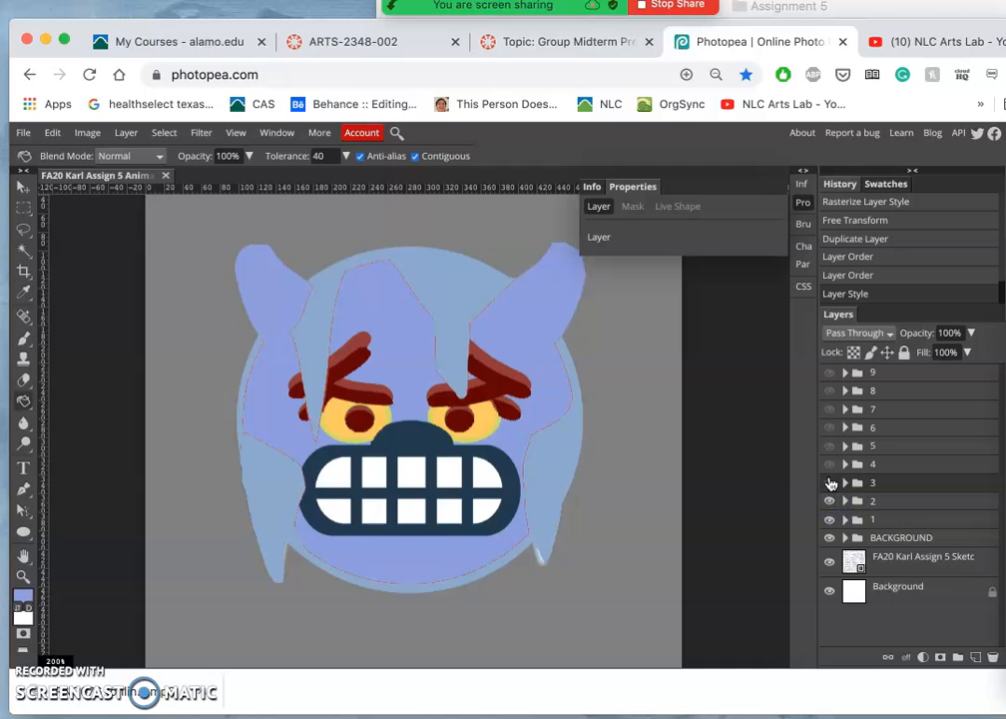
- Show frame folder 3 over frames 1–2 and toggle folder 4's pencil sketch visibility
click(828, 463)
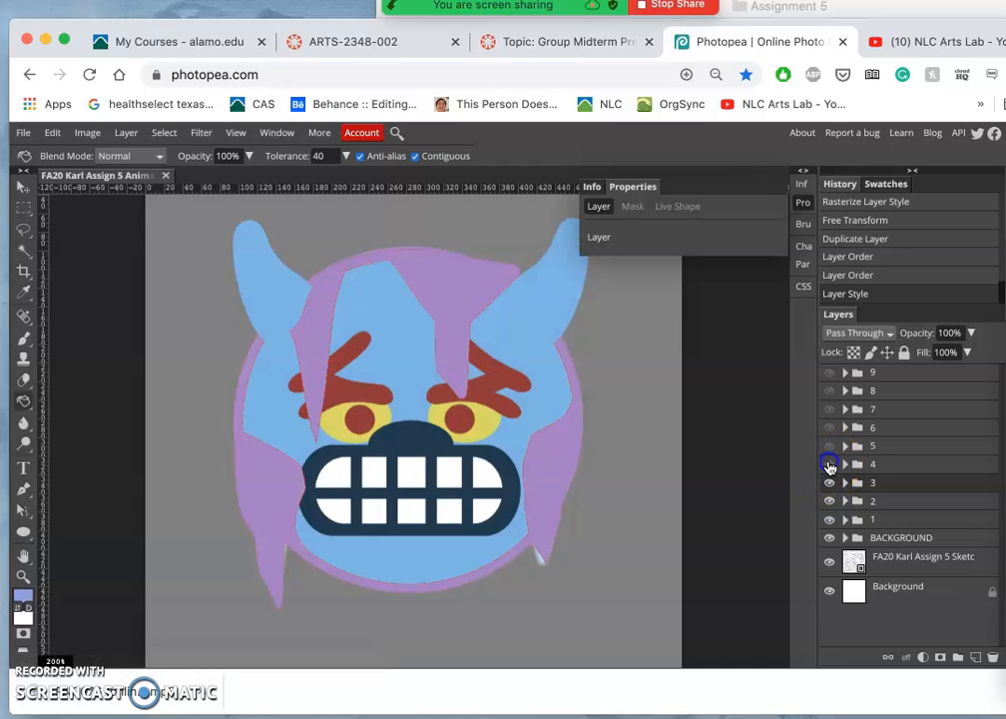
click(829, 464)
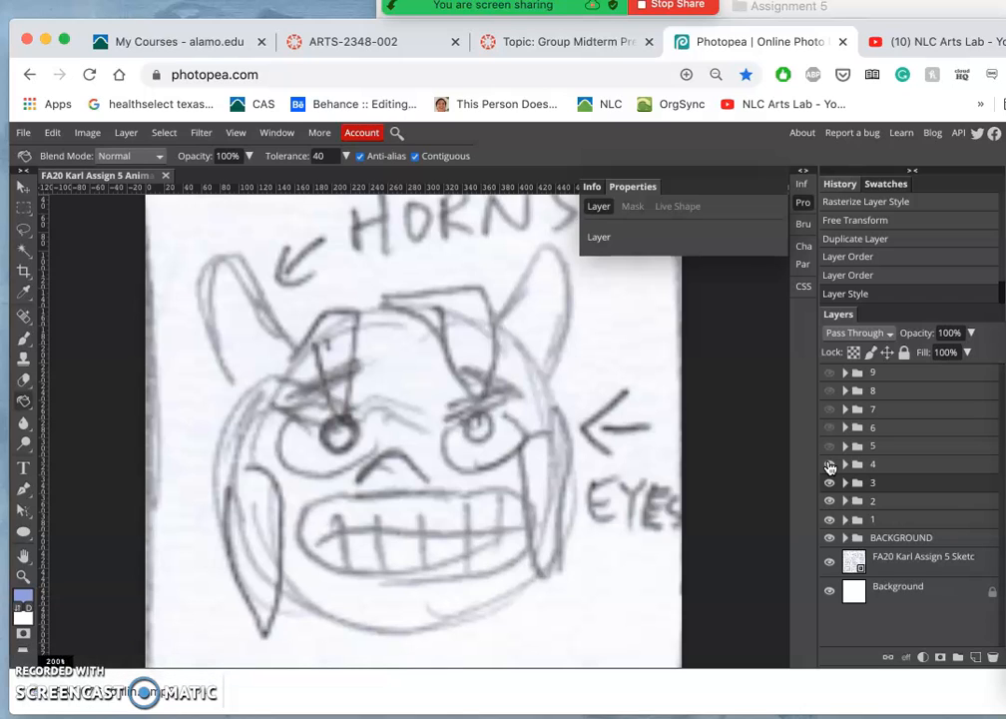
click(829, 463)
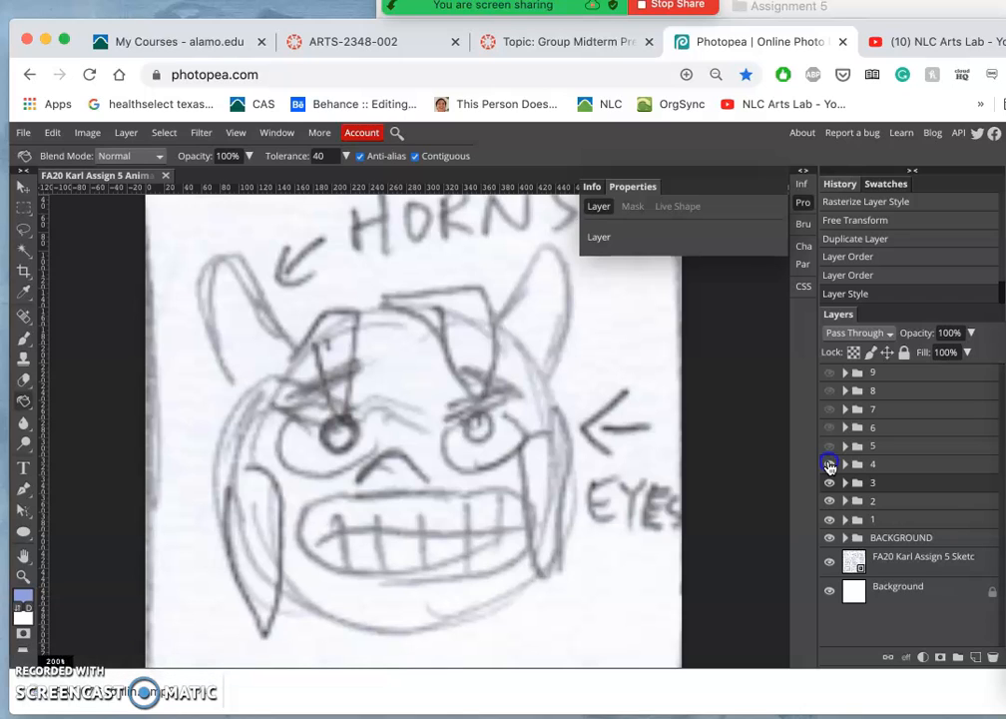
click(828, 464)
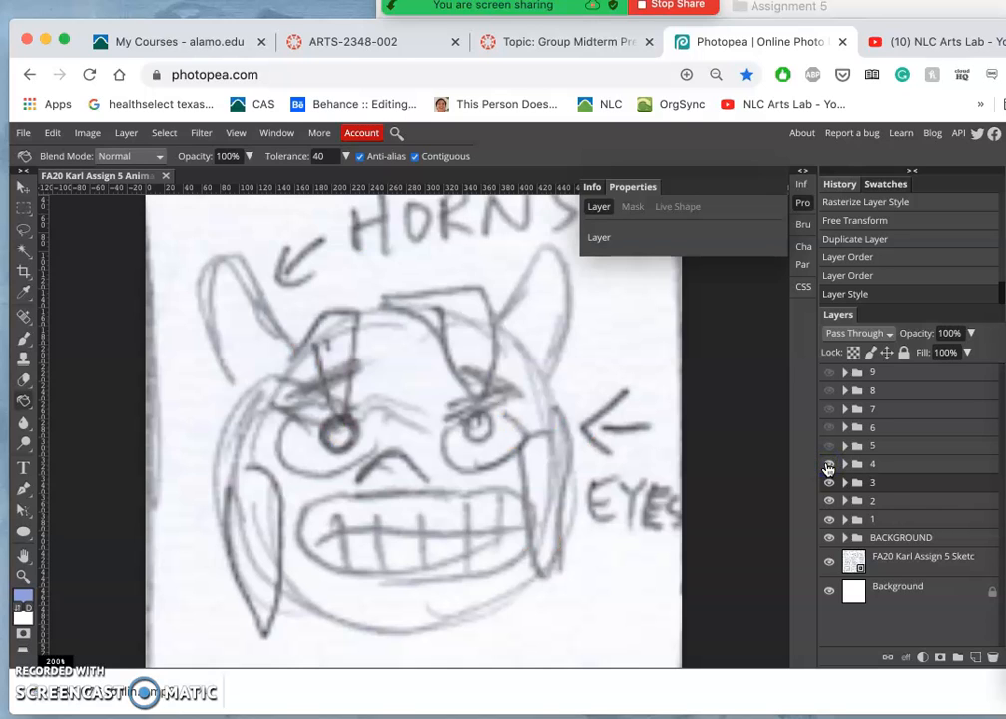
click(829, 445)
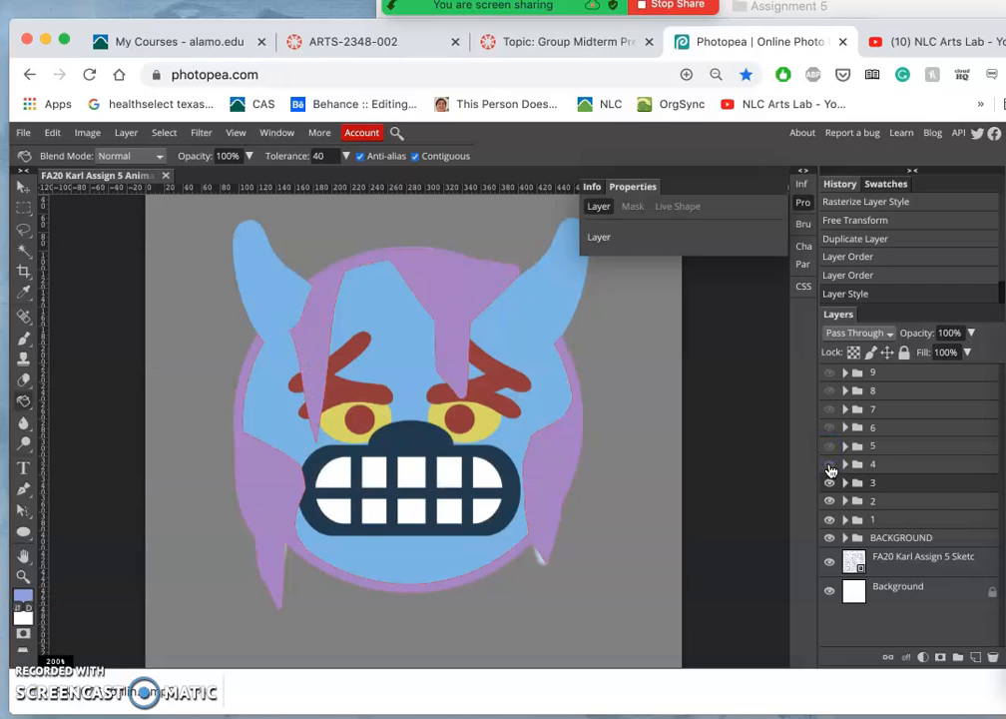
click(829, 464)
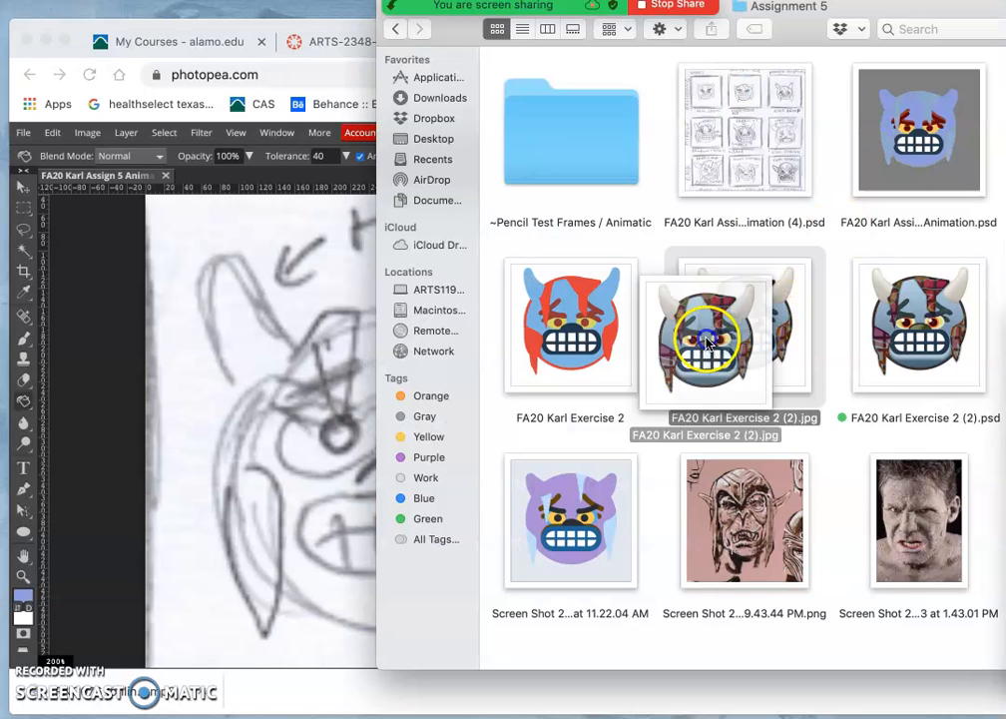
- Place the FA20 Karl Exercise 2 (2) horned creature image above frame 4
double_click(705, 340)
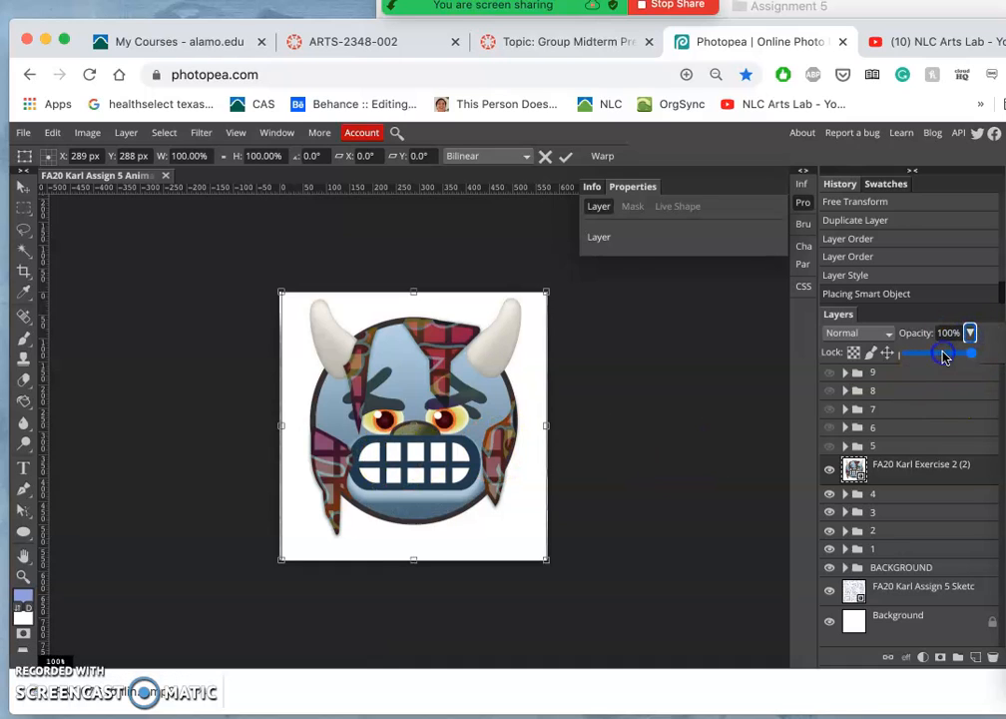
- Set the reference image to about 48% opacity and move it into folder 4
drag(948, 352, 939, 352)
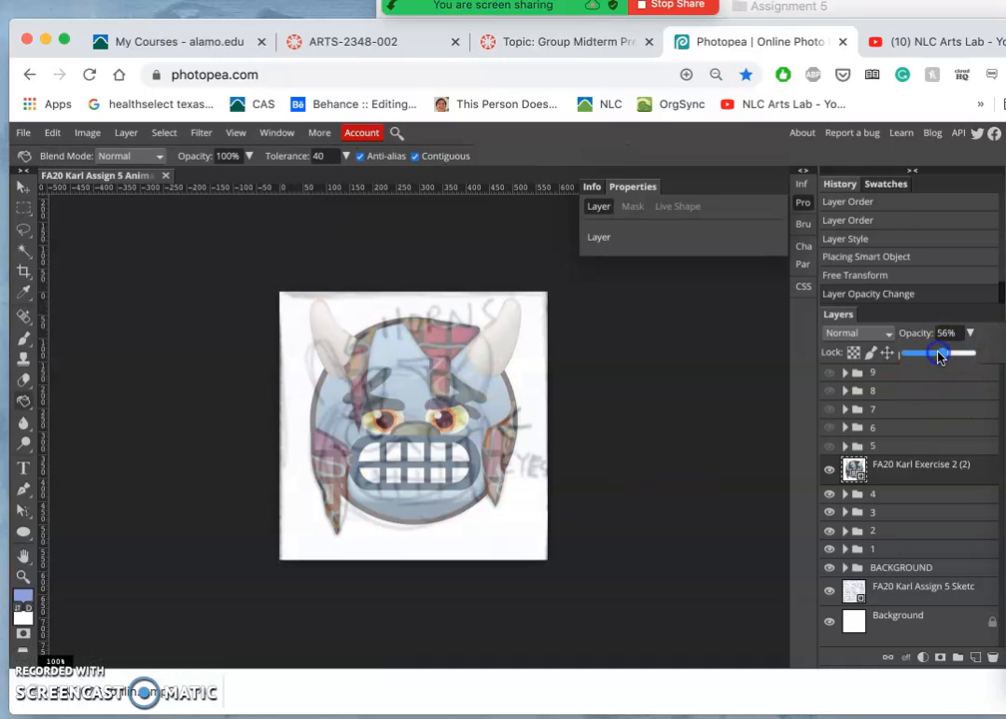
drag(938, 352, 923, 352)
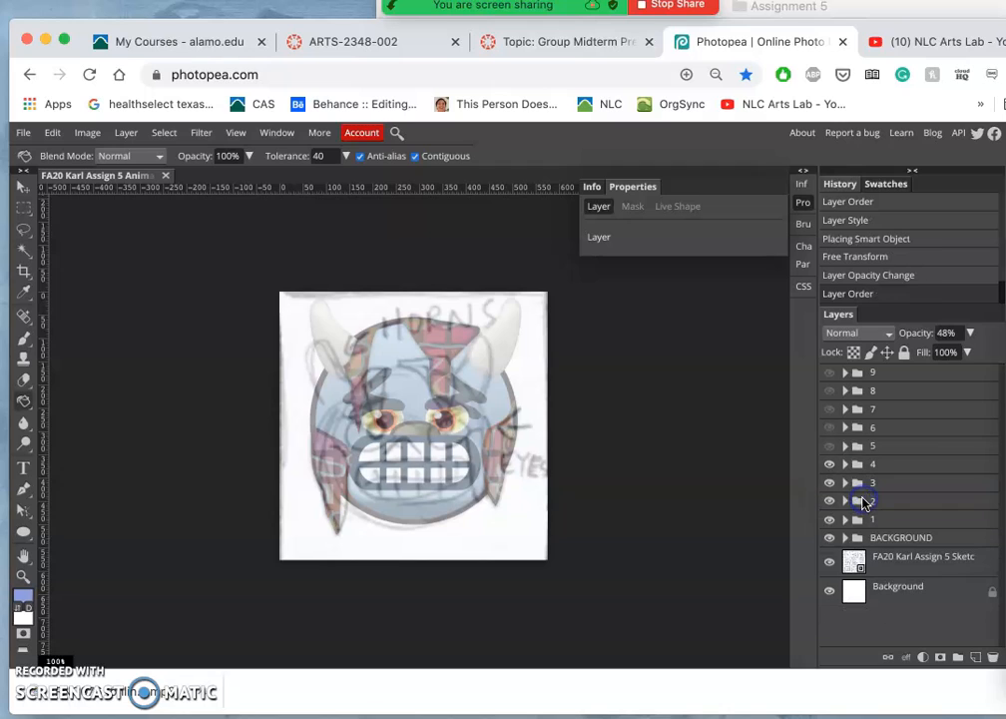
click(845, 483)
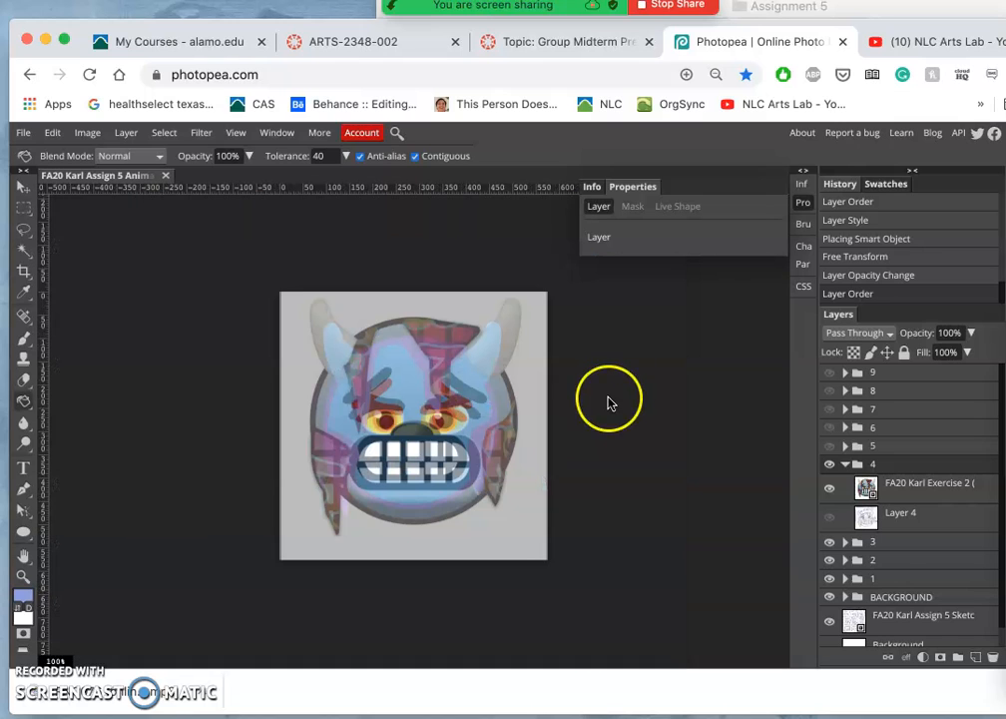
mouse_move(819, 402)
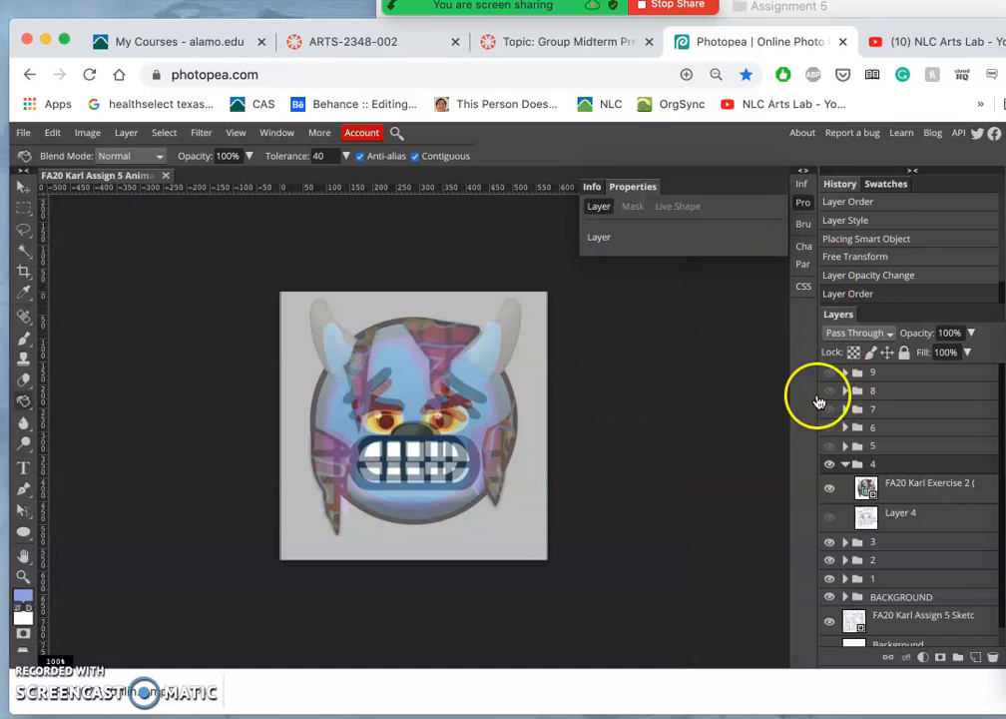